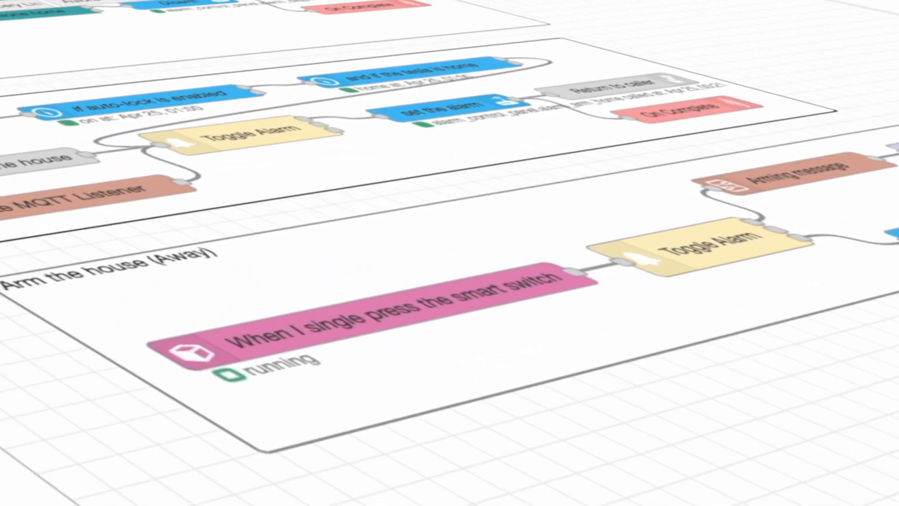
Go to the home-assistant.io Telegram integration result from the Google search.
left_click(780, 26)
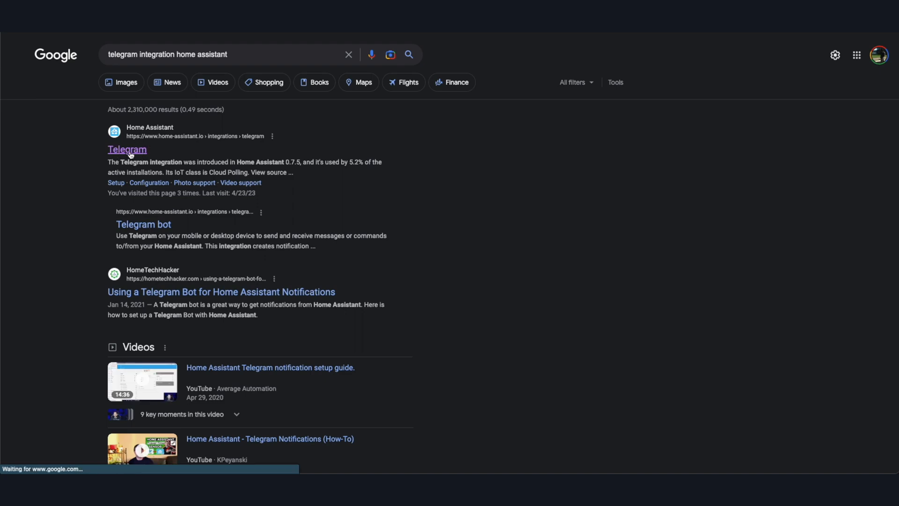
left_click(126, 150)
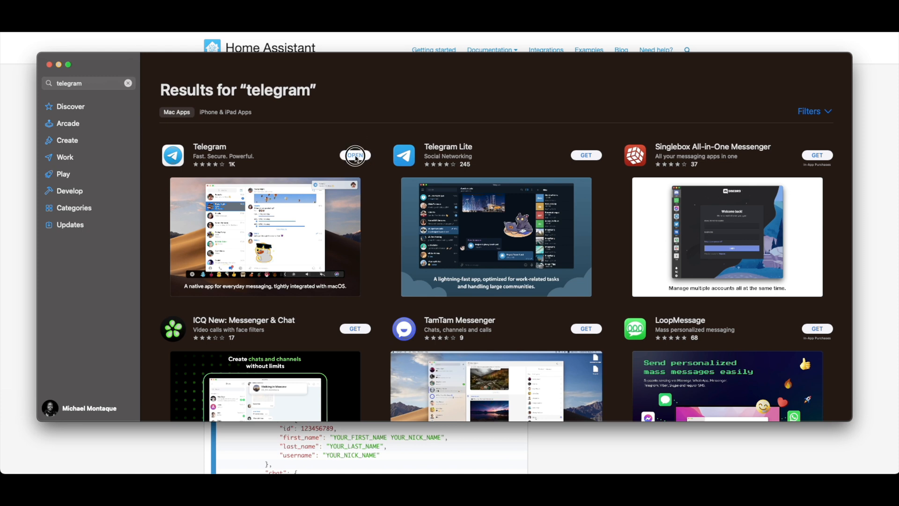
Get and launch the Telegram app from the App Store results.
left_click(355, 155)
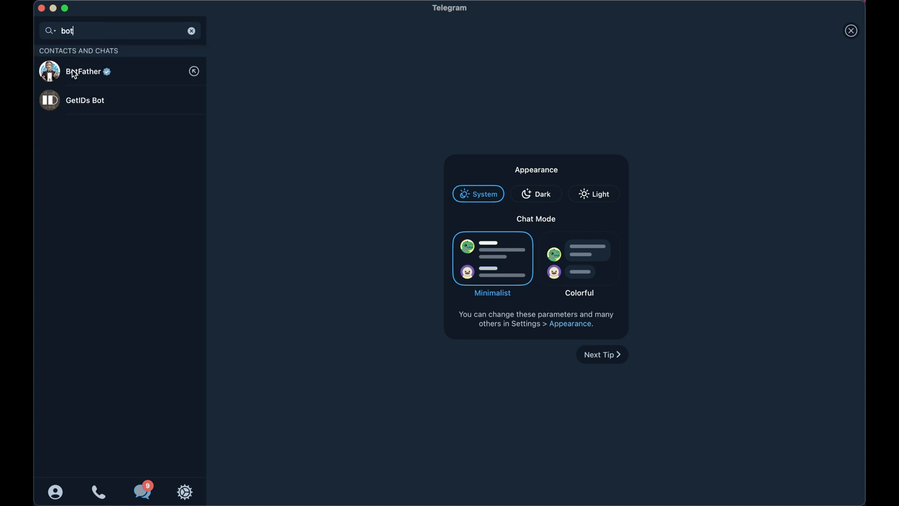
Start BotFather and create a bot named HomeAssistant with a 'montq...' username to receive its token.
left_click(84, 71)
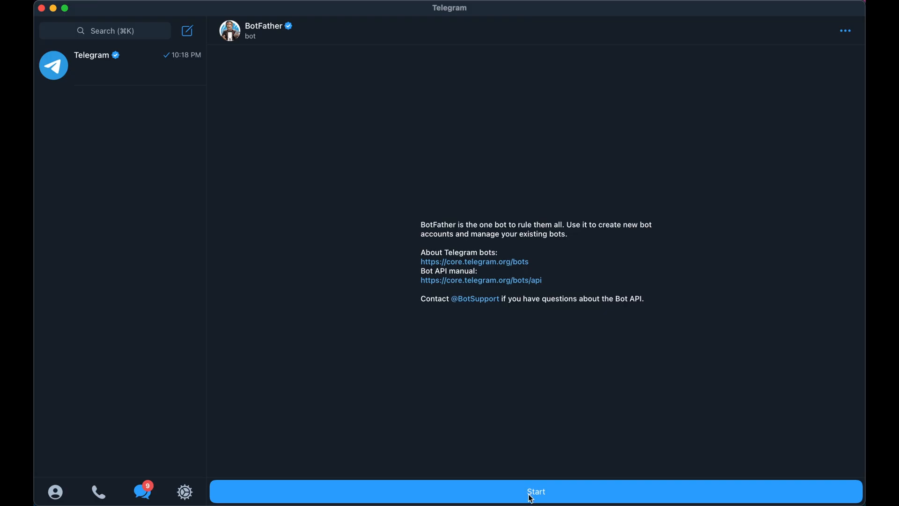
left_click(536, 492)
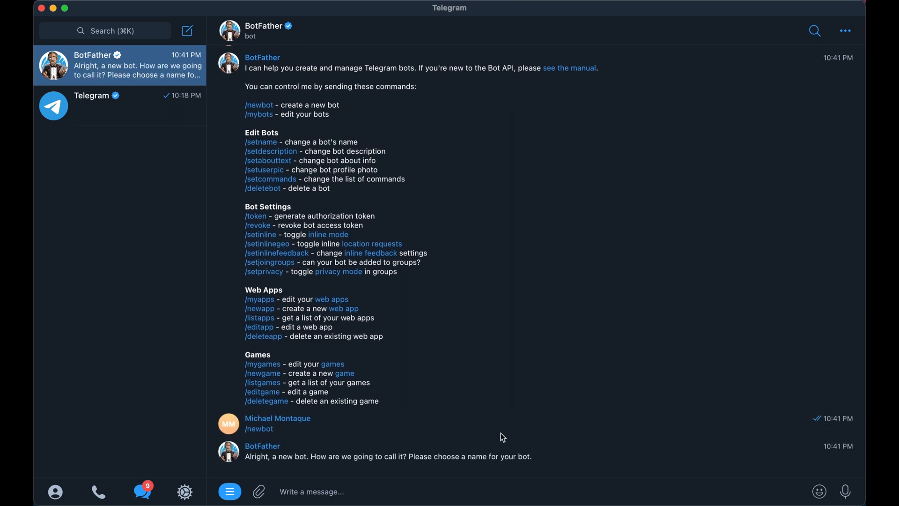
type("HomeAssistant")
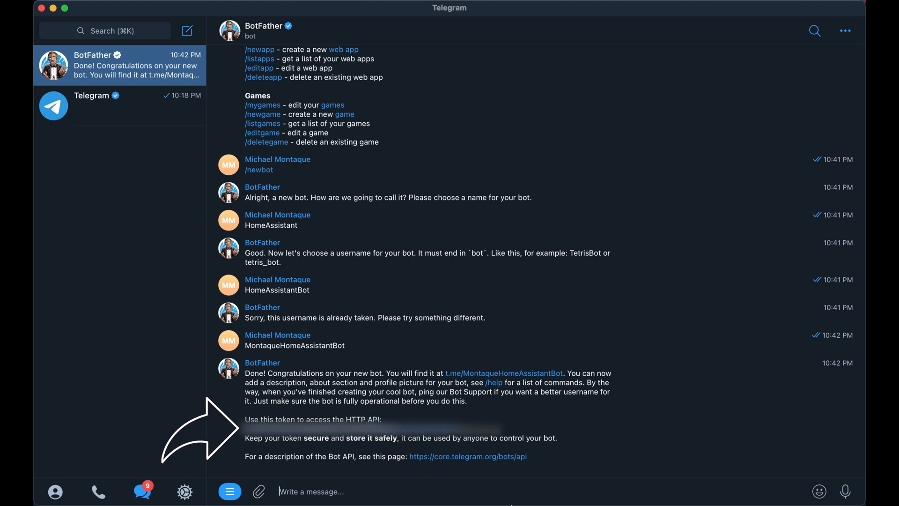
mouse_move(578, 458)
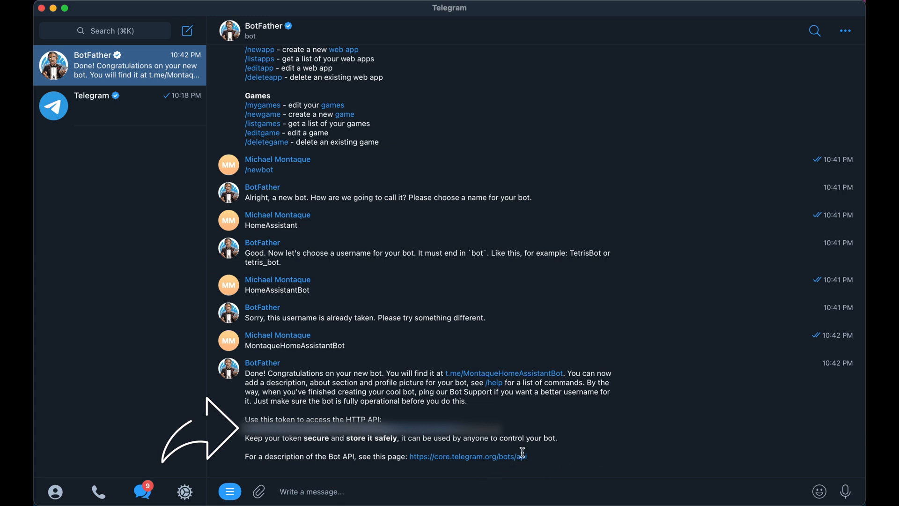
type("montq")
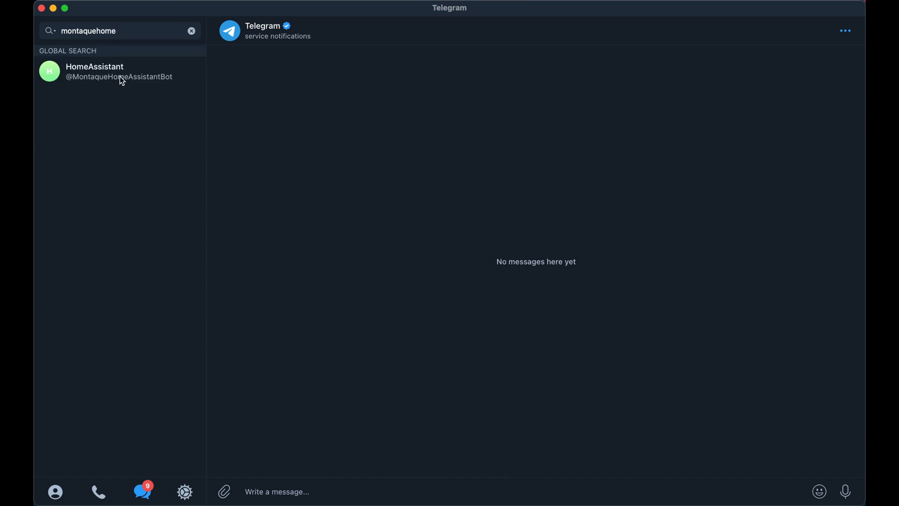
Visit the new HomeAssistant bot chat, then find GetIDs Bot via 'get' and start it.
left_click(118, 72)
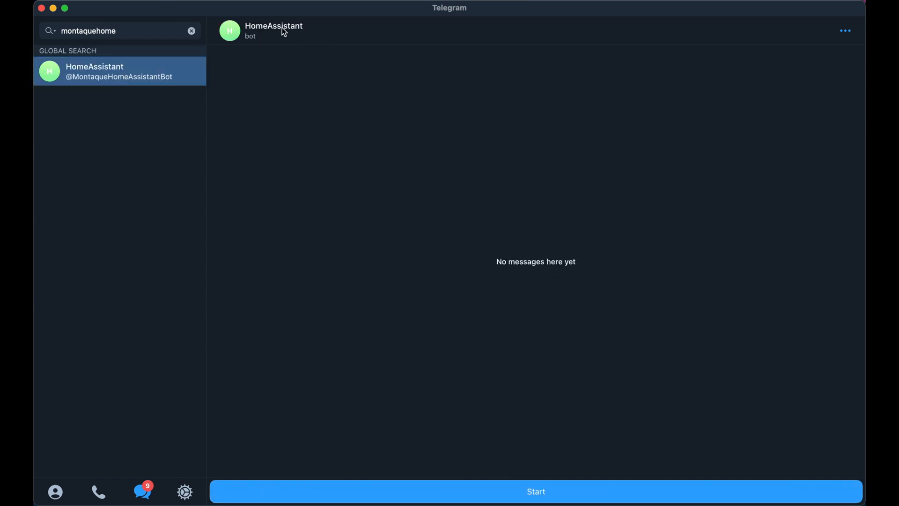
type("get")
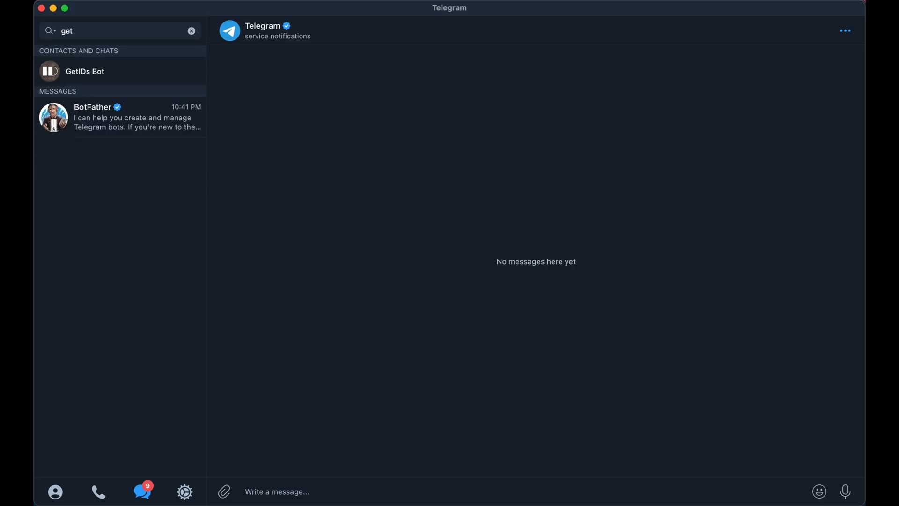
left_click(84, 71)
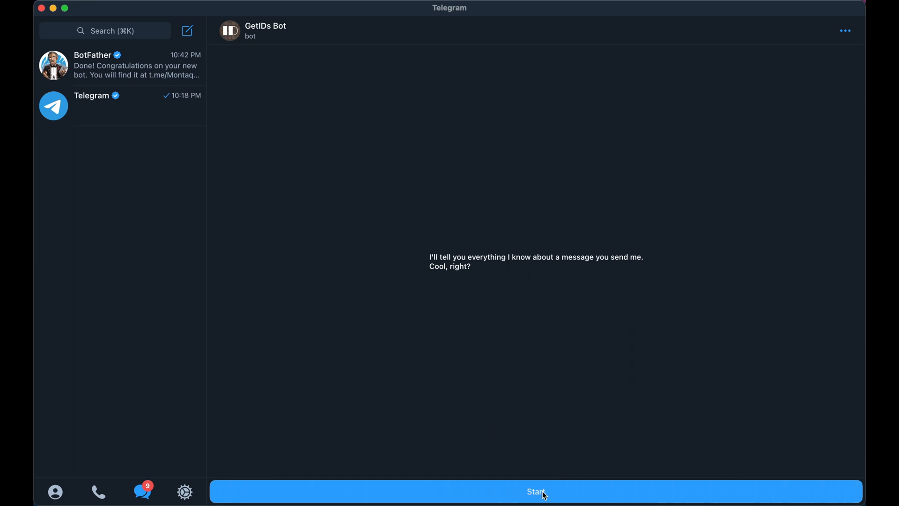
left_click(536, 492)
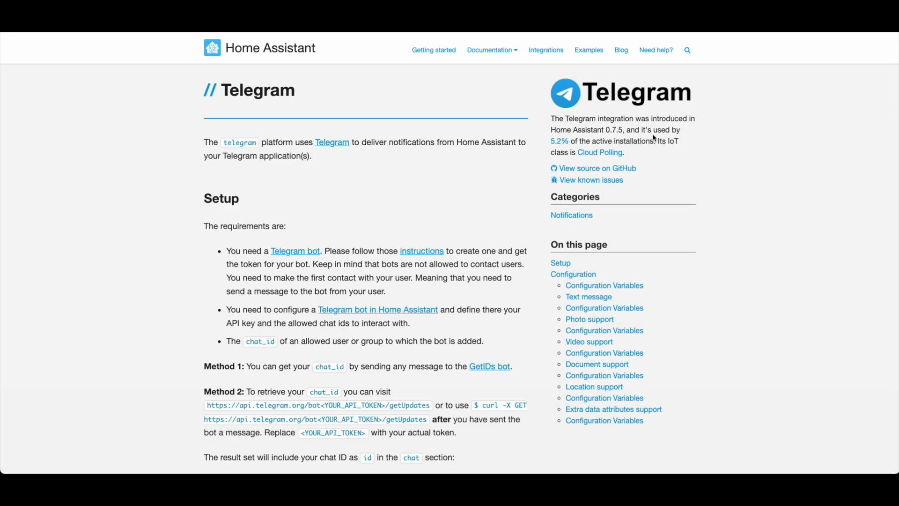
Scroll the Telegram docs down to the Configuration section's configuration.yaml example.
scroll("down", 3)
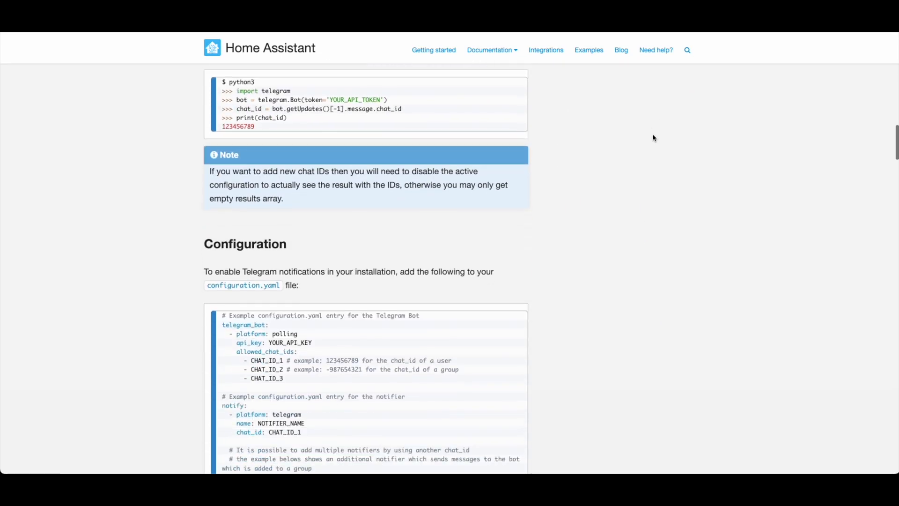
scroll("down", 3)
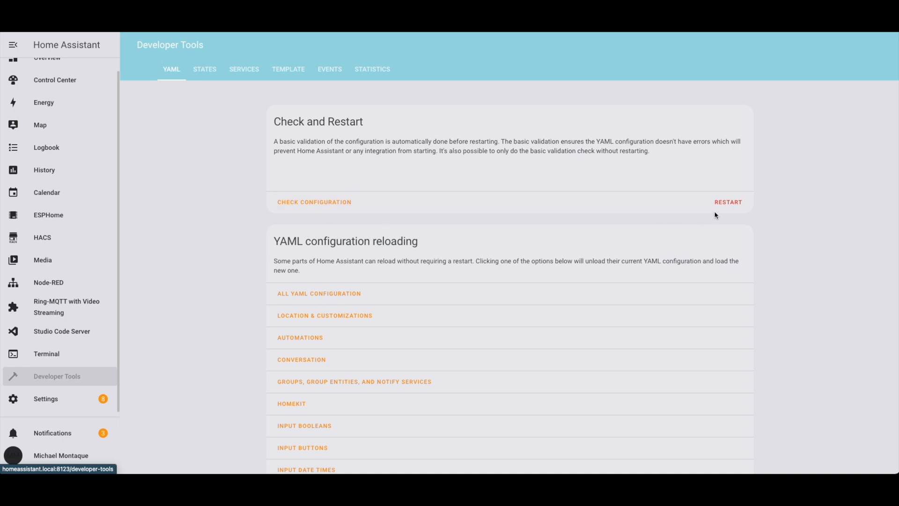
Restart Home Assistant from Developer Tools > YAML to load the new configuration.
left_click(727, 201)
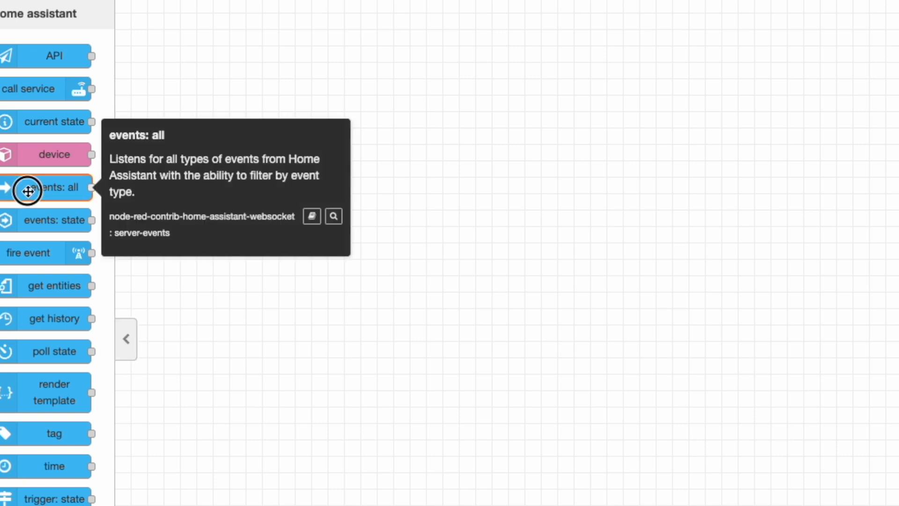
Place a Home Assistant 'events: all' listener node onto the flow canvas.
left_click_drag(29, 187, 214, 177)
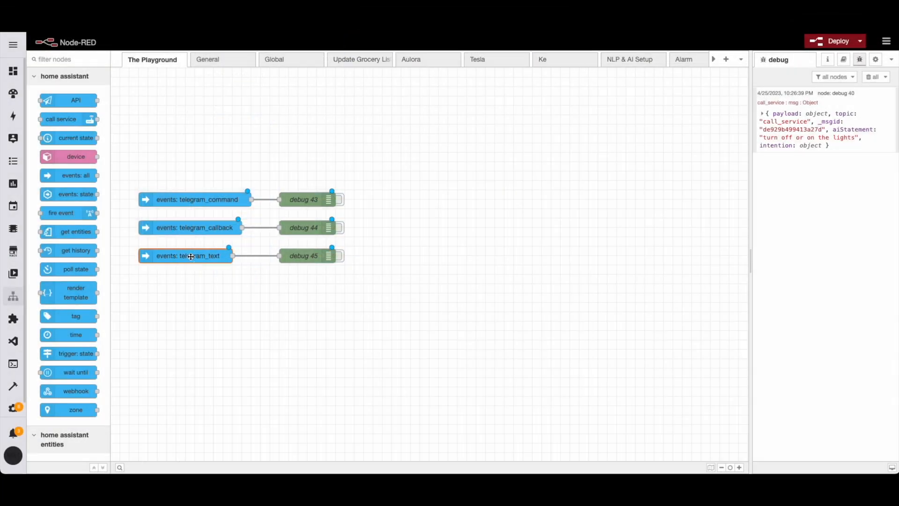
double_click(191, 254)
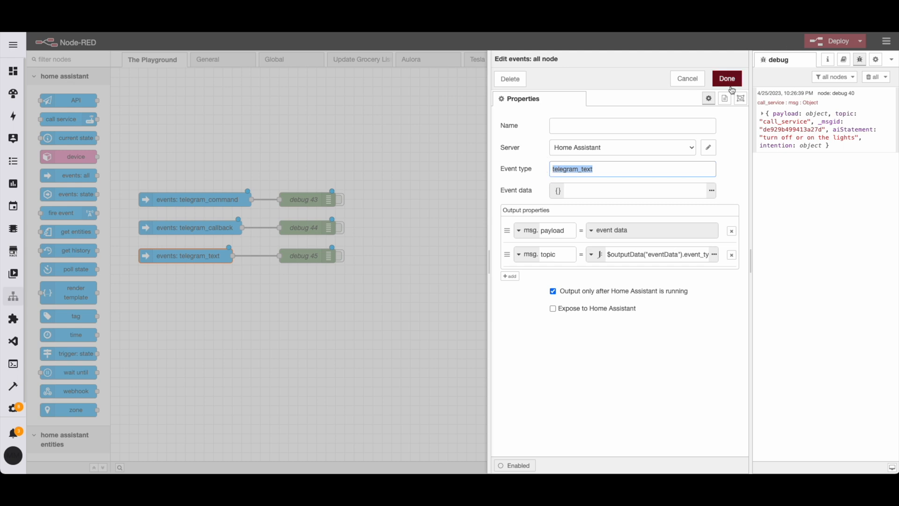
left_click(726, 79)
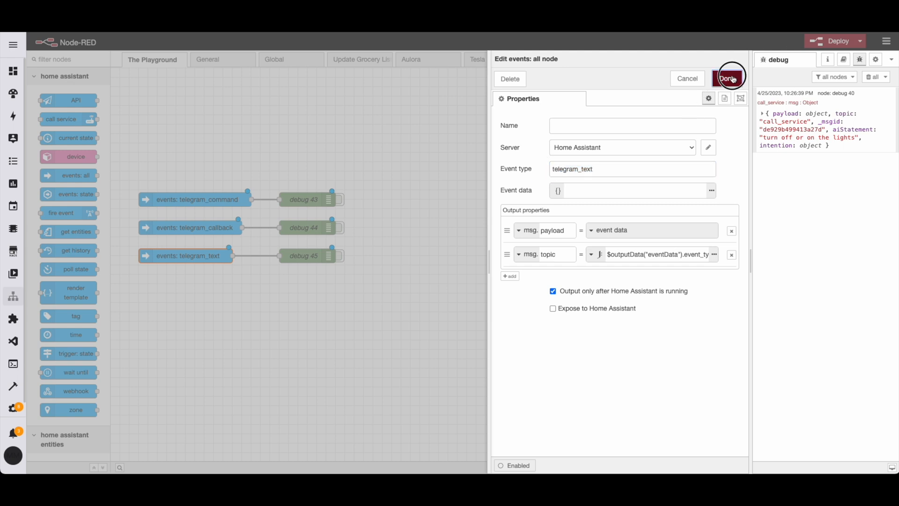
left_click(729, 78)
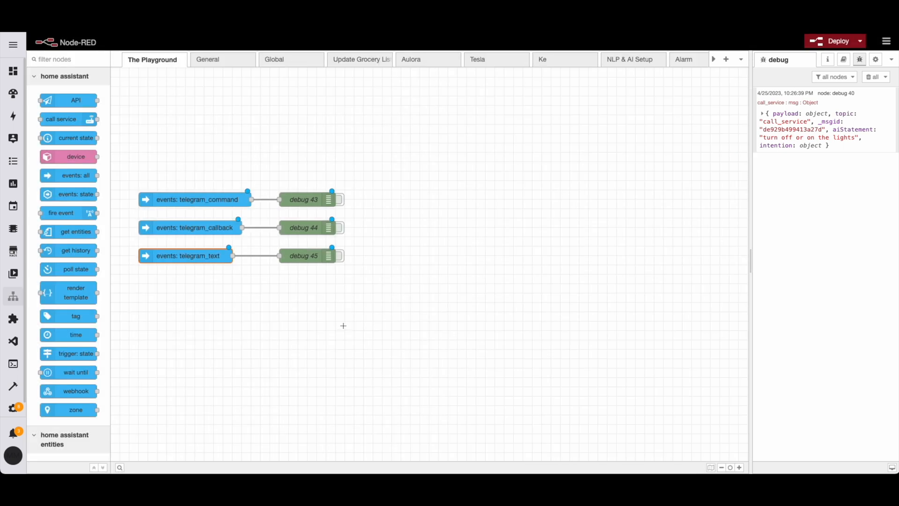
double_click(198, 199)
type("deb")
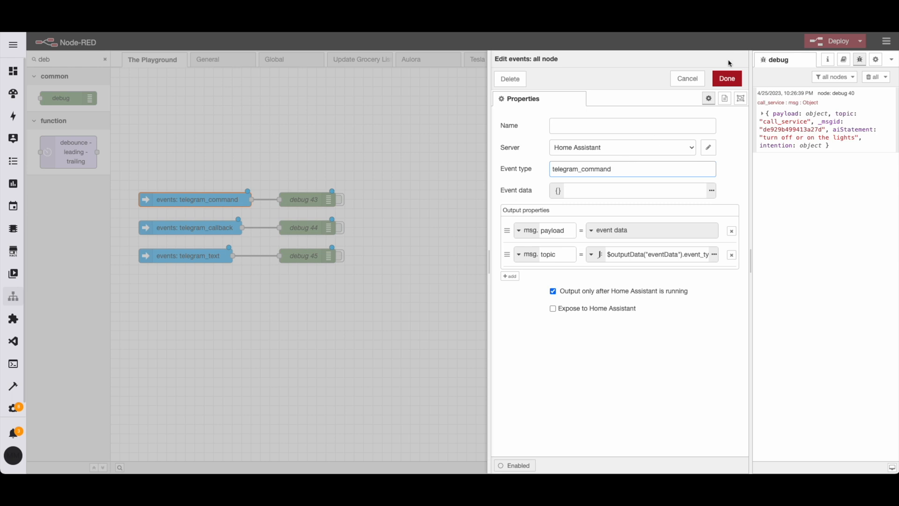
left_click(726, 79)
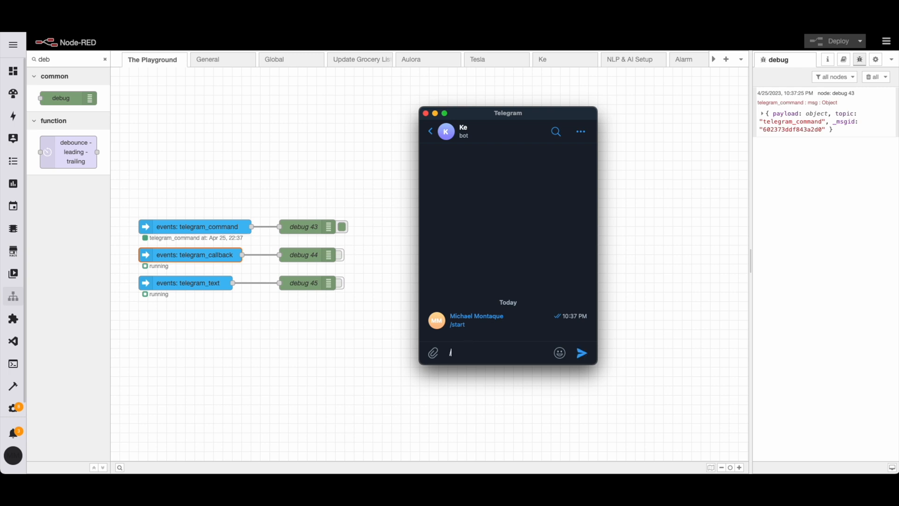
Send /hello to the bot and inspect the payload and event details of the received messages.
type("/hell")
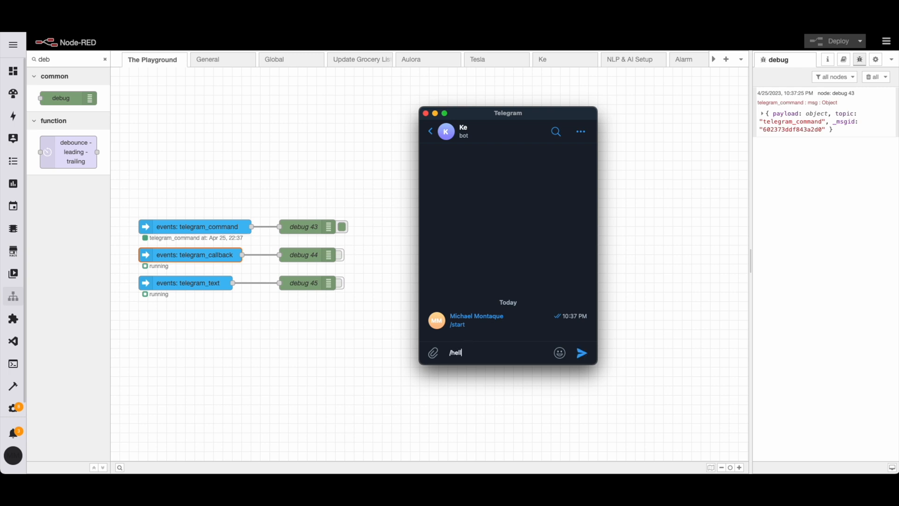
left_click(580, 352)
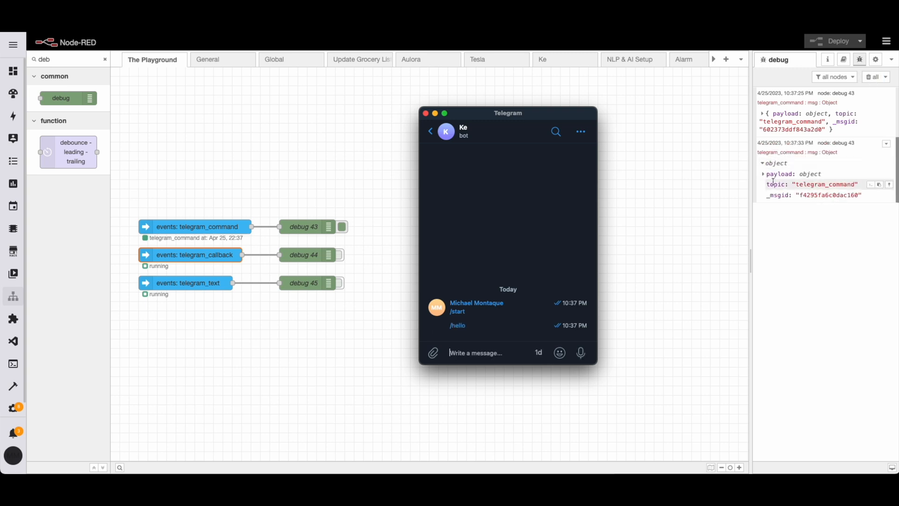
left_click(764, 174)
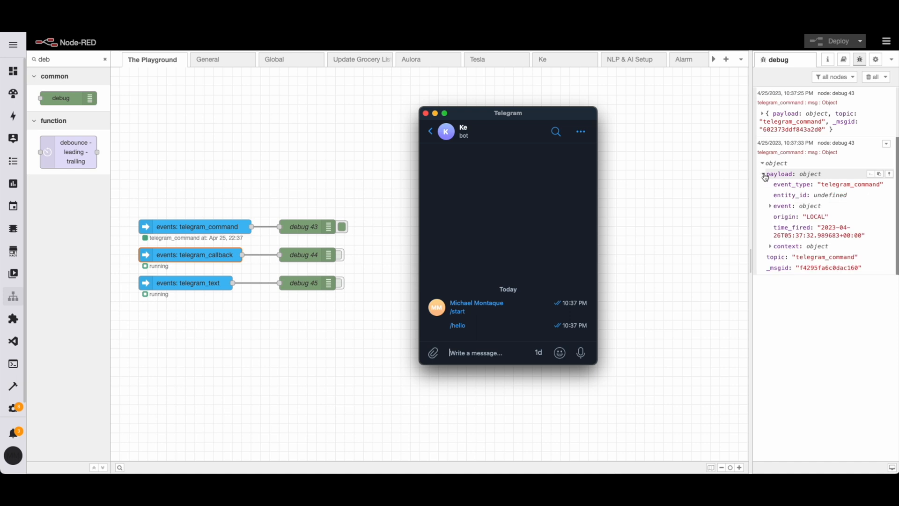
left_click(770, 206)
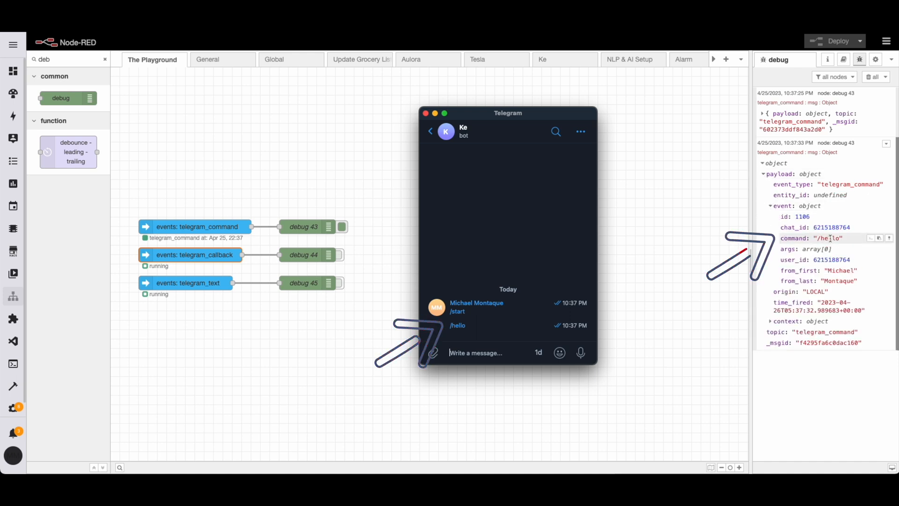
left_click(763, 113)
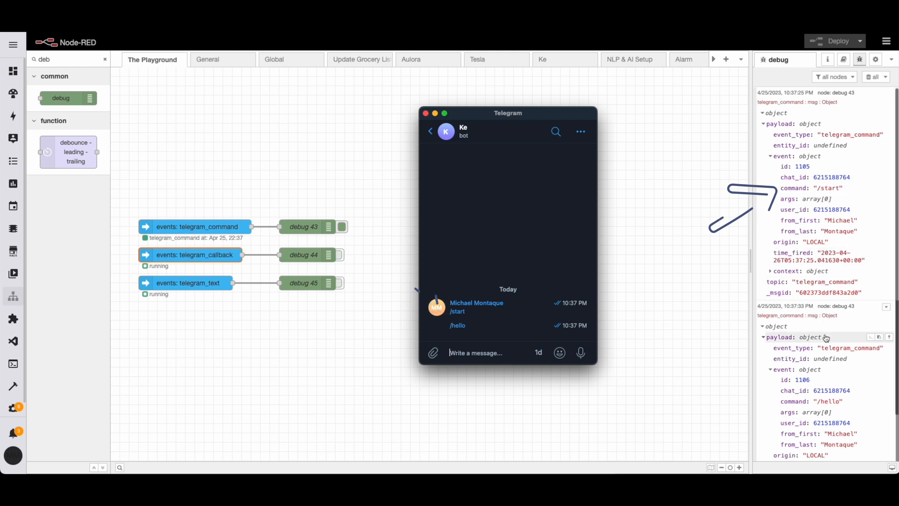
Send a '/hello world...' command with extra words to the bot.
type("/hello world goodbye")
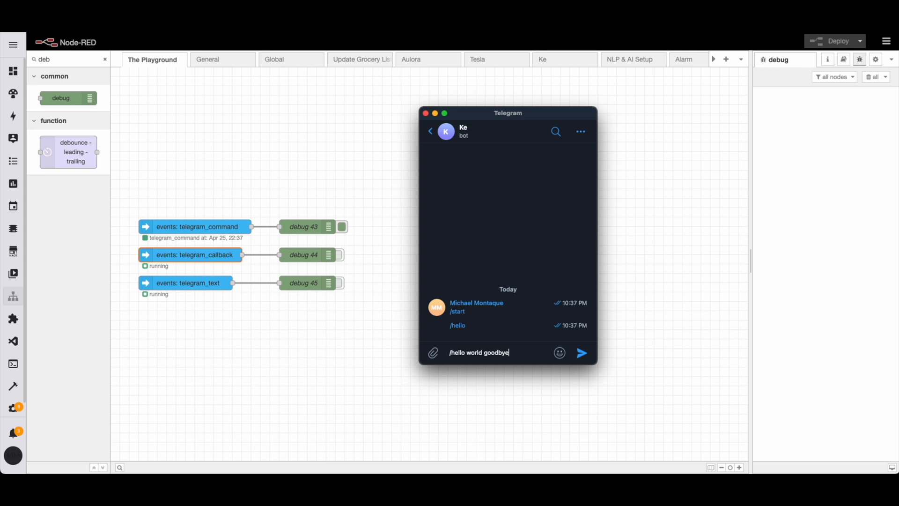
left_click(582, 353)
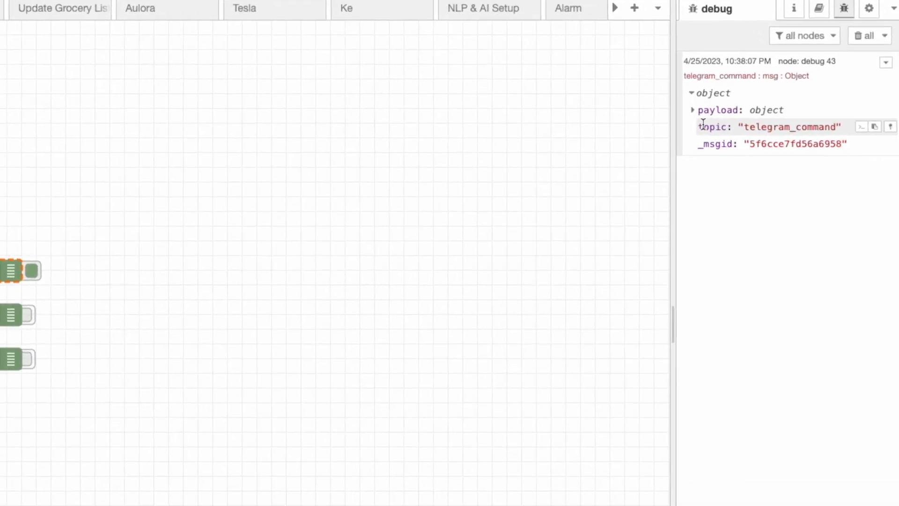
Expand the telegram_command event and its args list, then edit the telegram_callback listener node.
left_click(692, 109)
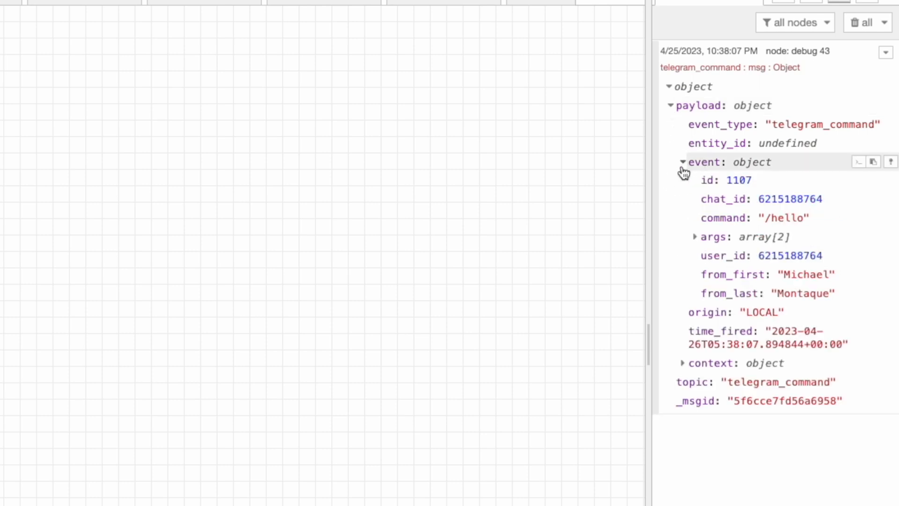
left_click(693, 237)
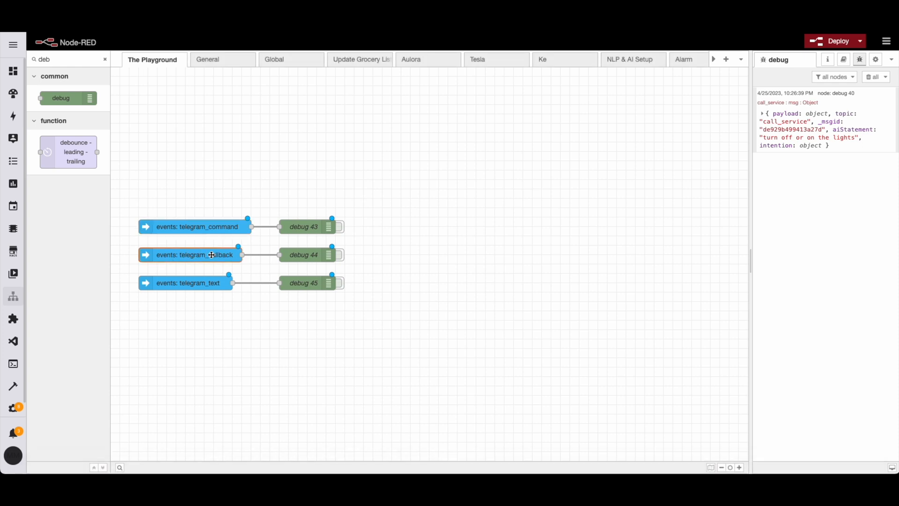
double_click(195, 254)
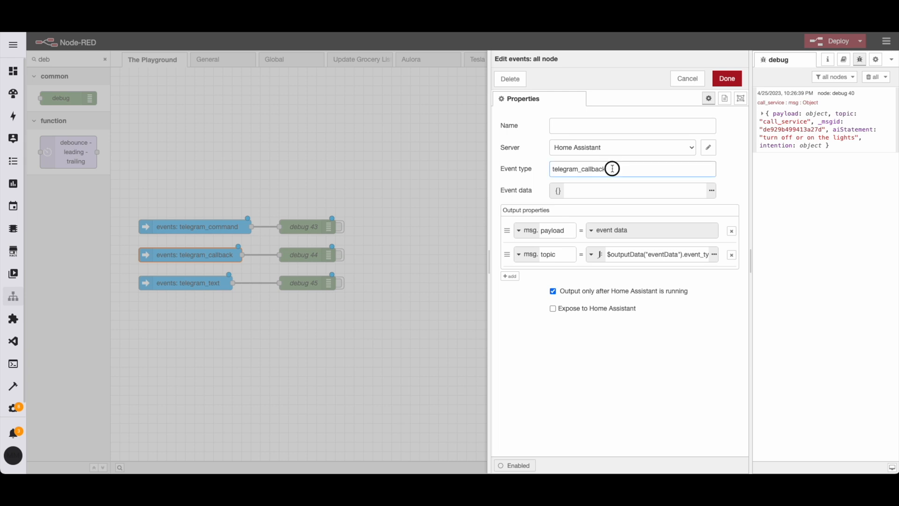
left_click(727, 79)
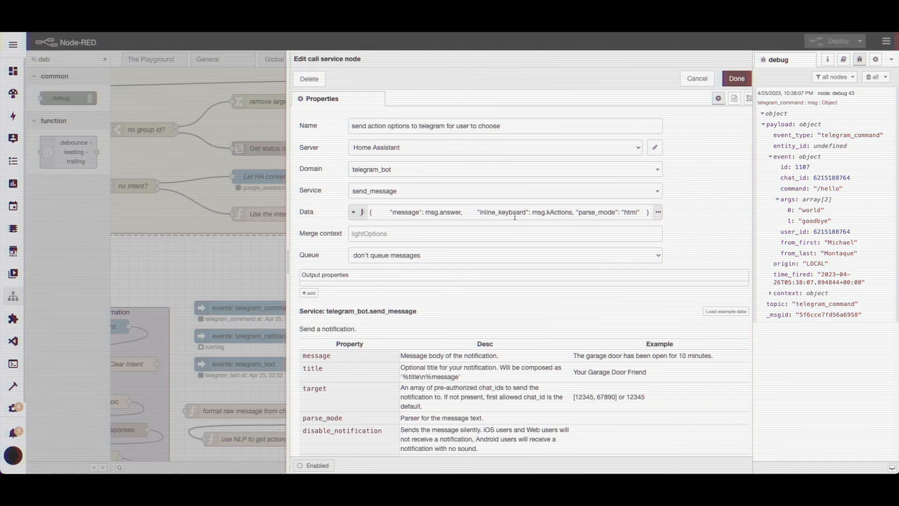
Scroll the send_message service help table down to the inline_keyboard option.
scroll("down", 3)
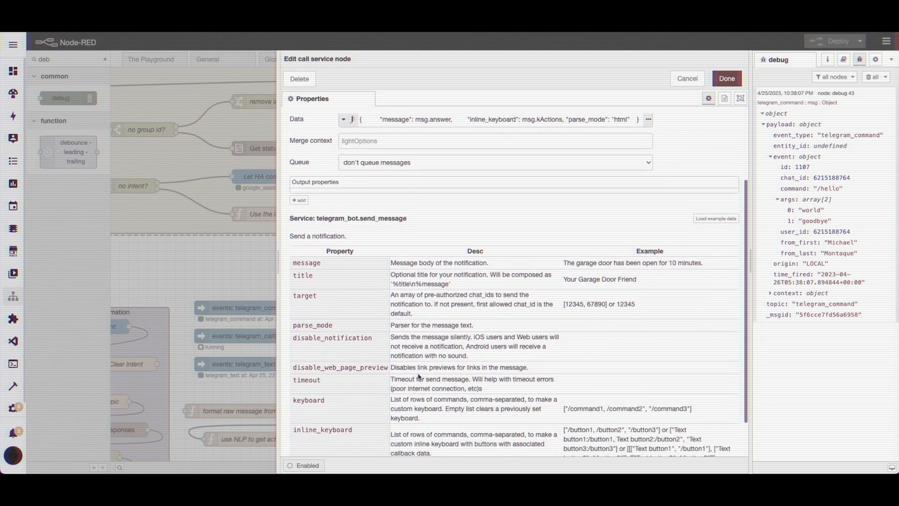
scroll("down", 3)
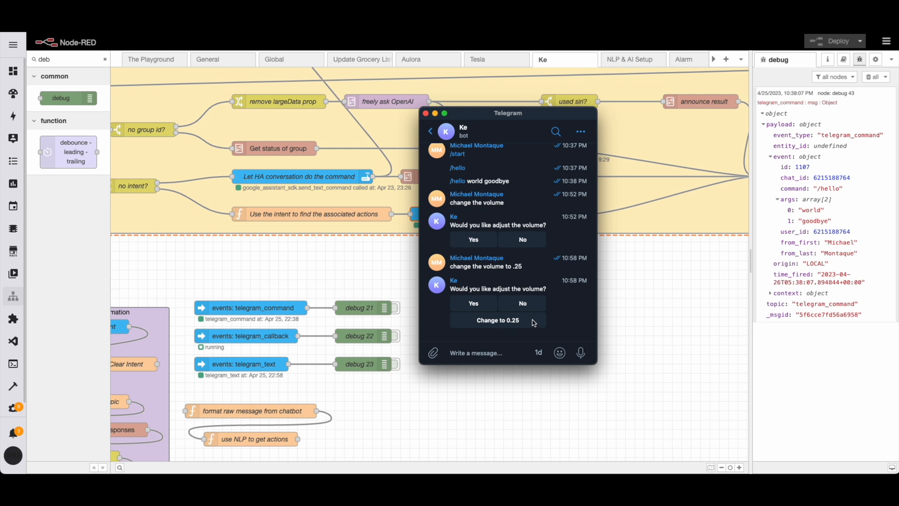
Choose Change to 0.25 in the bot chat and expand the telegram_callback message and its payload.
left_click(151, 59)
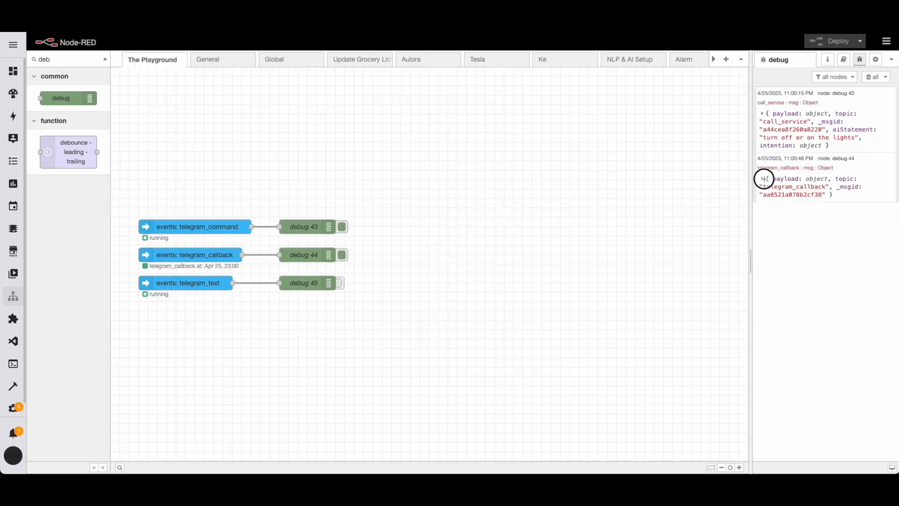
left_click(762, 178)
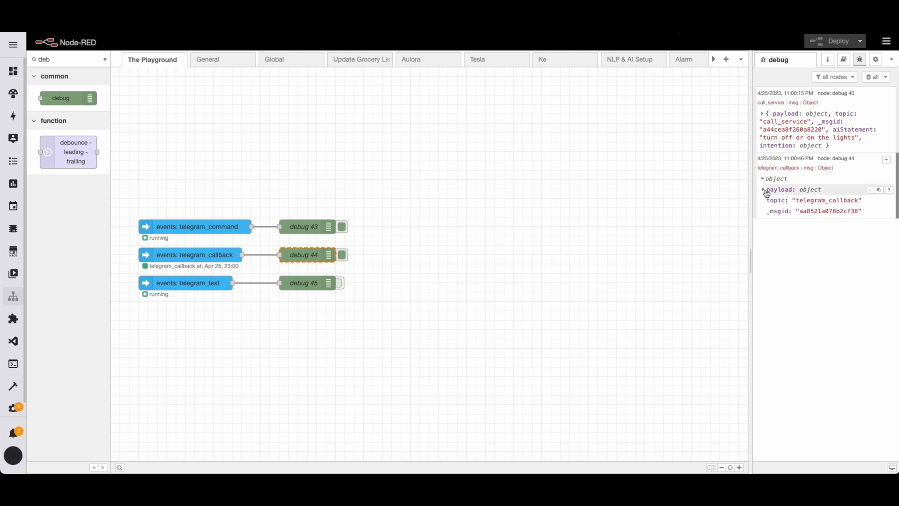
left_click(762, 189)
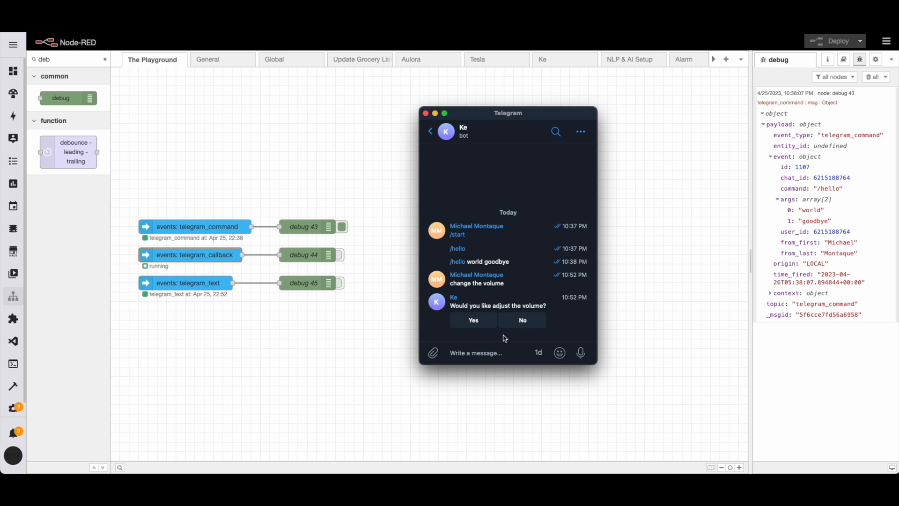
mouse_move(489, 320)
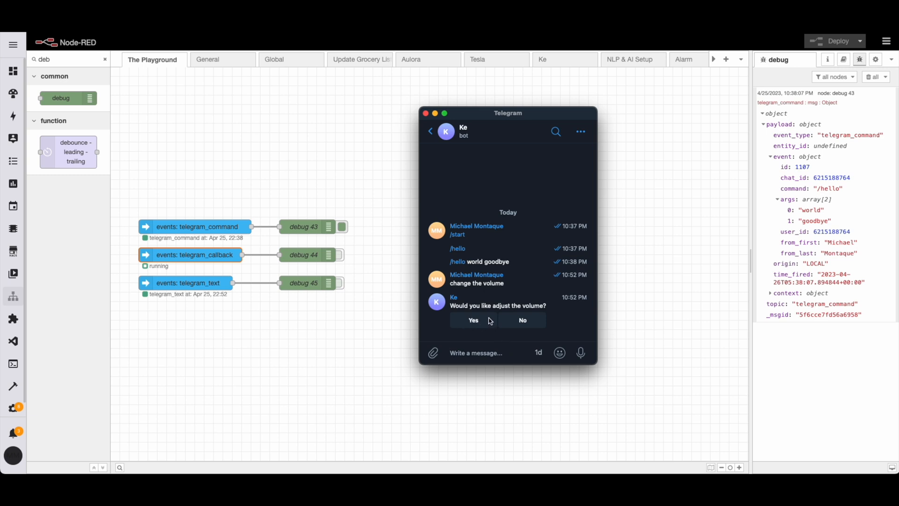
mouse_move(471, 323)
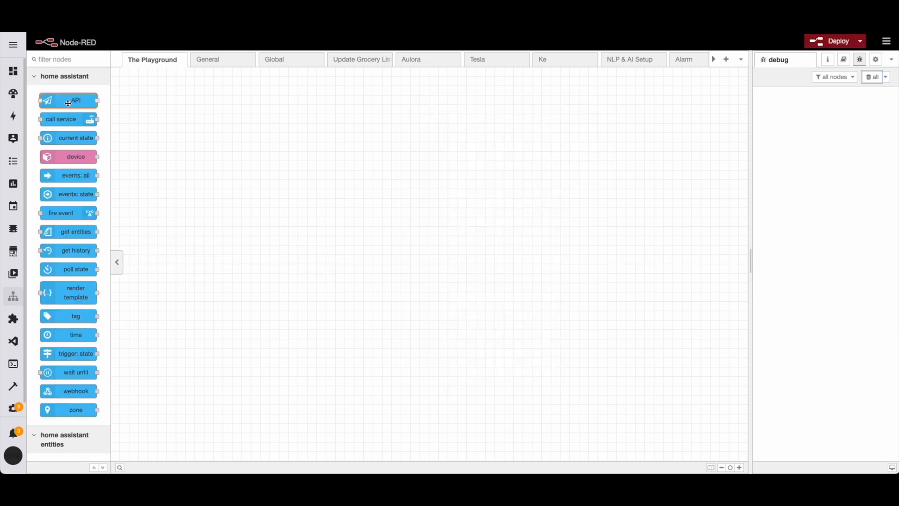
Add a call service node with domain conversation.
left_click_drag(68, 119, 246, 208)
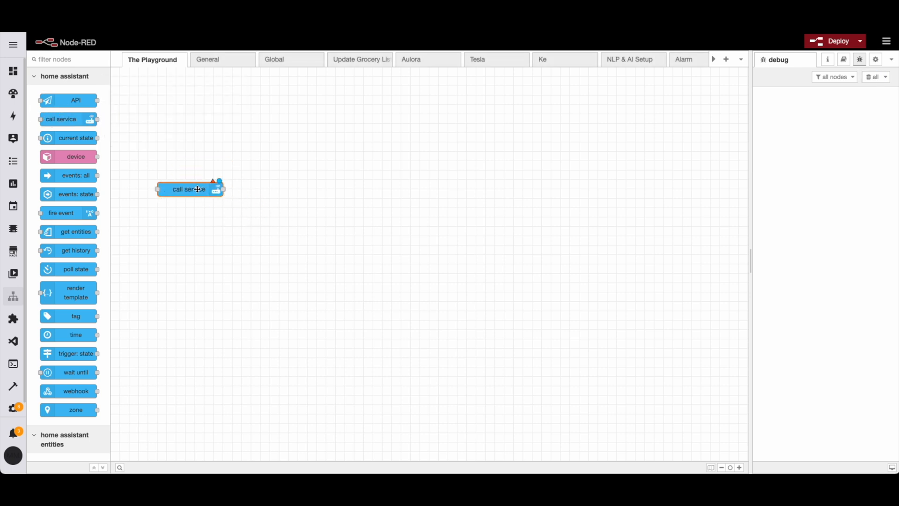
double_click(190, 188)
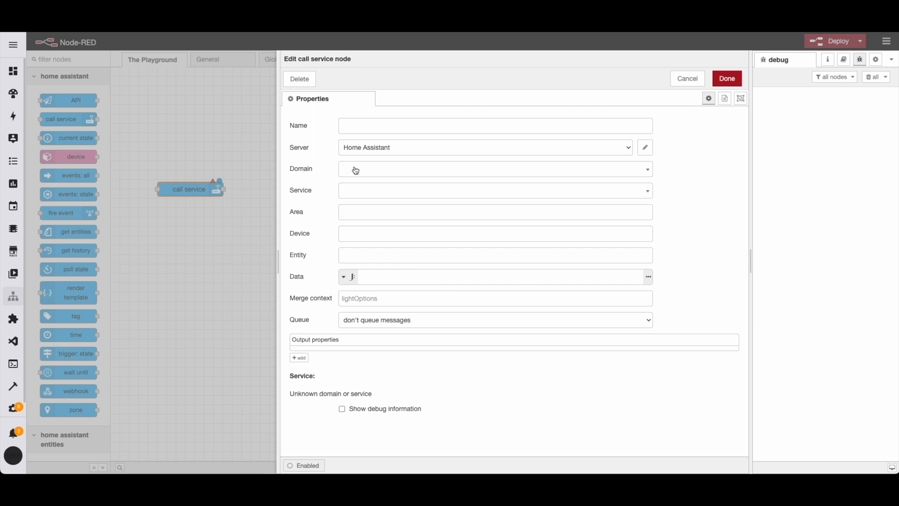
type("co")
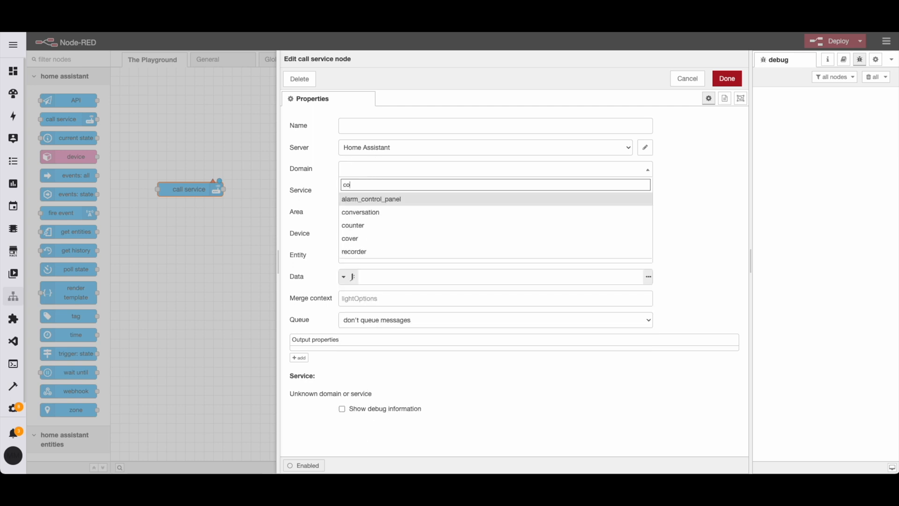
left_click(360, 212)
type("{\"")
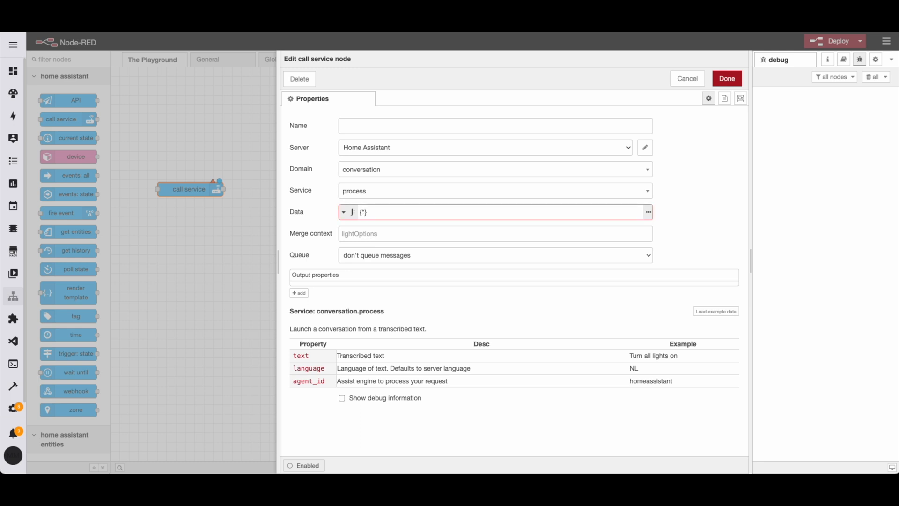
Set service process with data {"text": msg.telegramMessage} and save the node.
type("text\":")
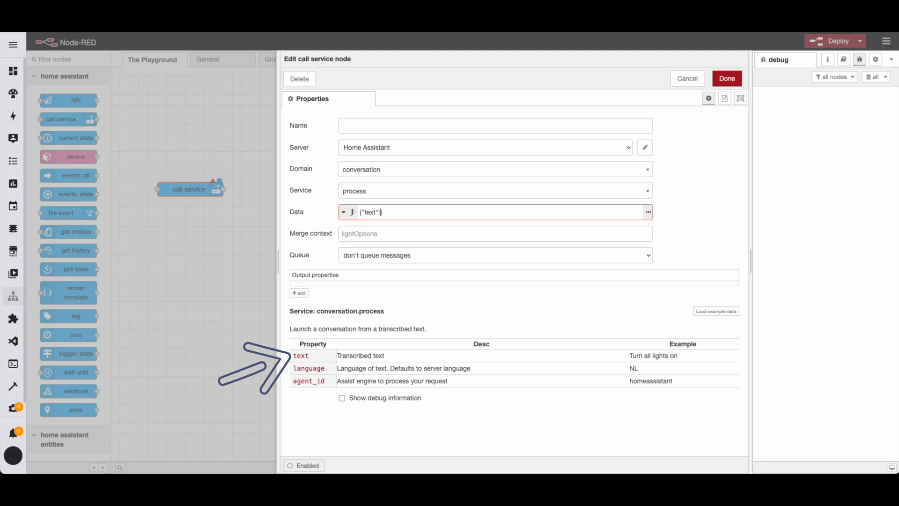
type("msg.telegramMess")
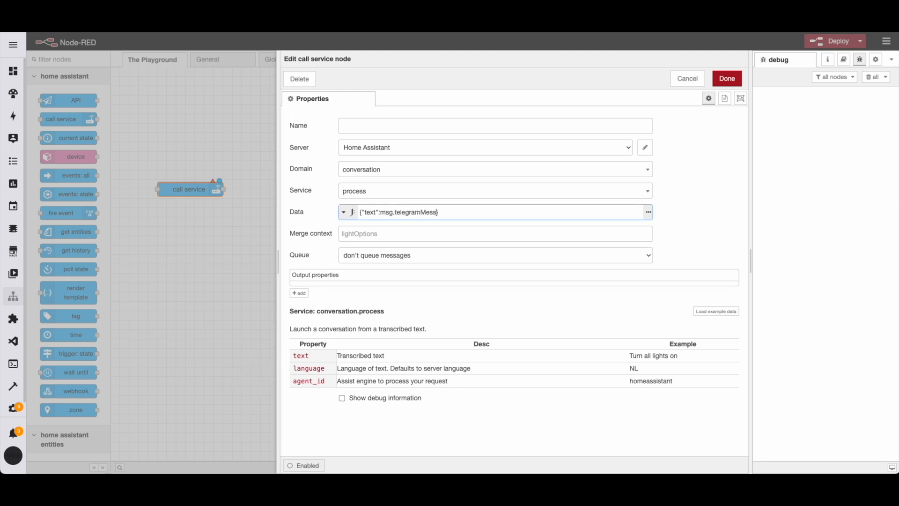
type("age}")
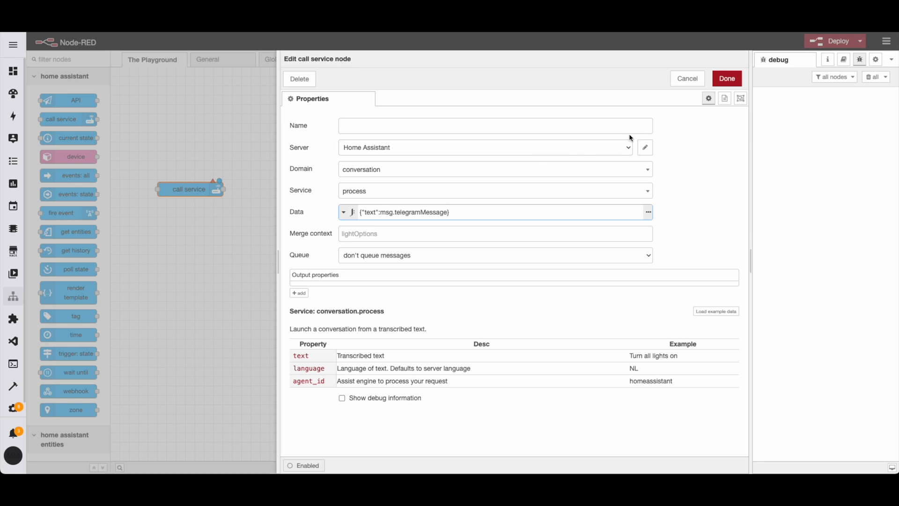
left_click(381, 212)
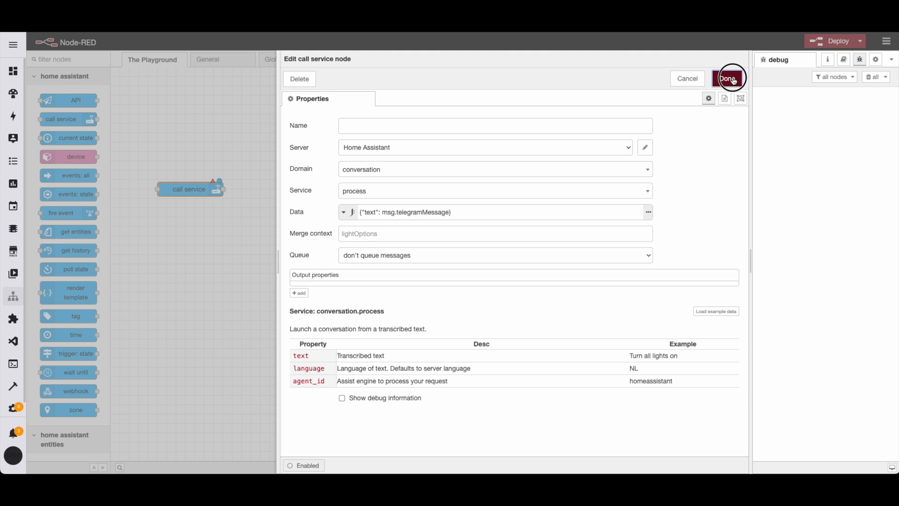
left_click(728, 78)
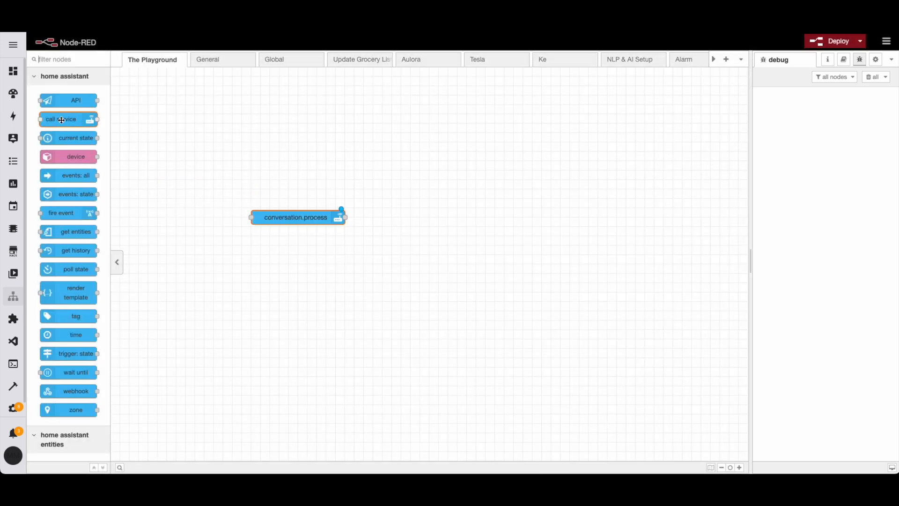
mouse_move(60, 175)
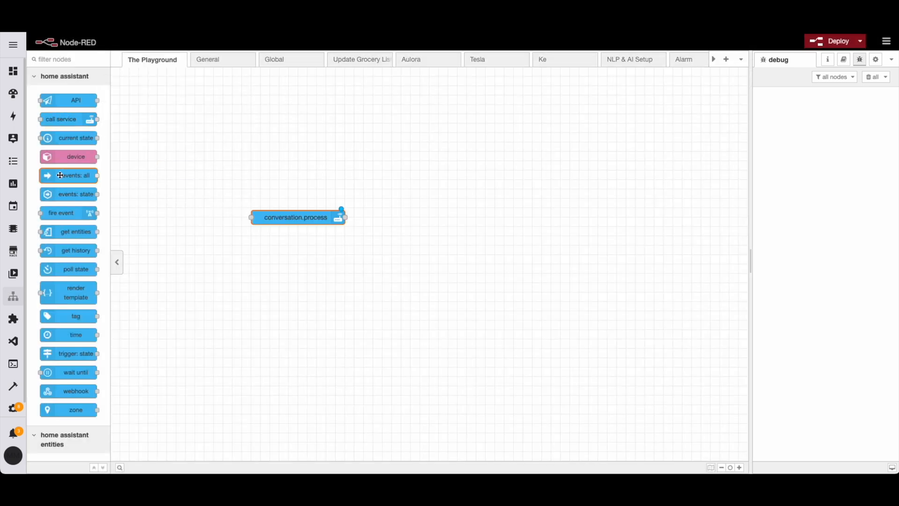
Add an events: all node for telegram_text events named From Telegram.
left_click_drag(69, 176, 160, 216)
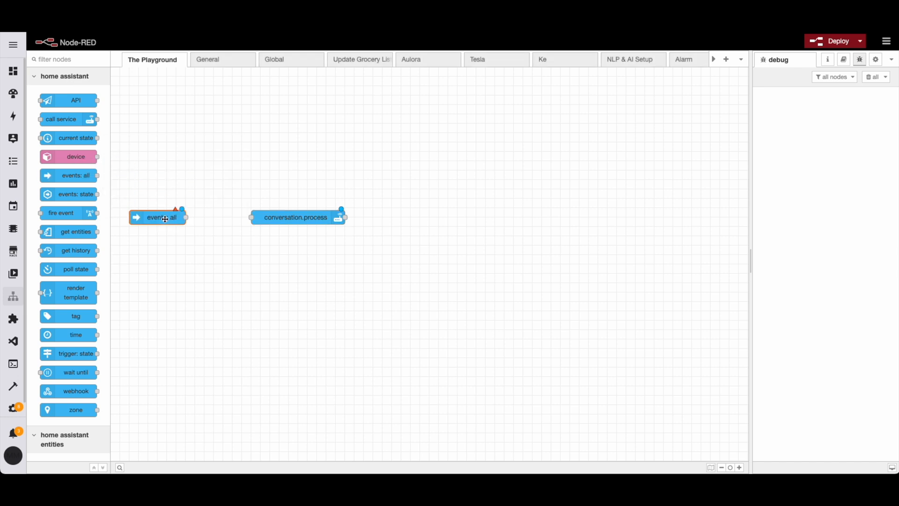
double_click(161, 216)
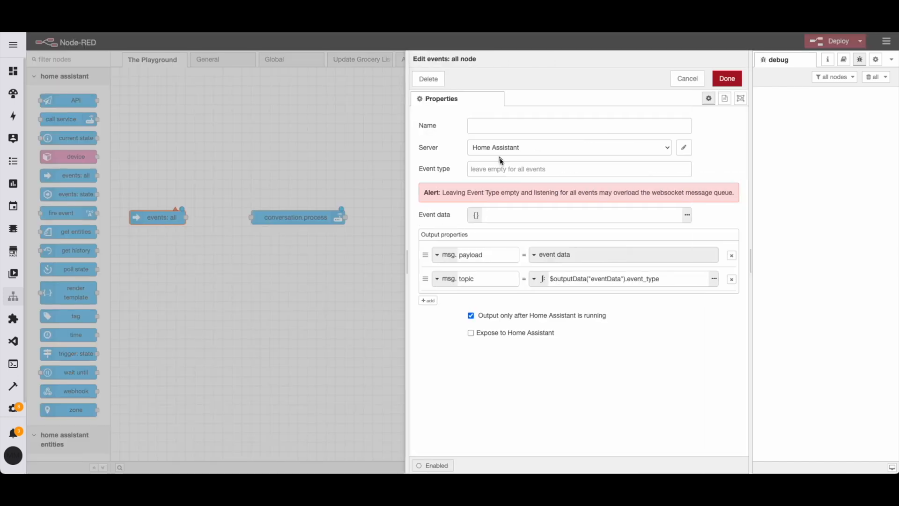
type("telegram_text")
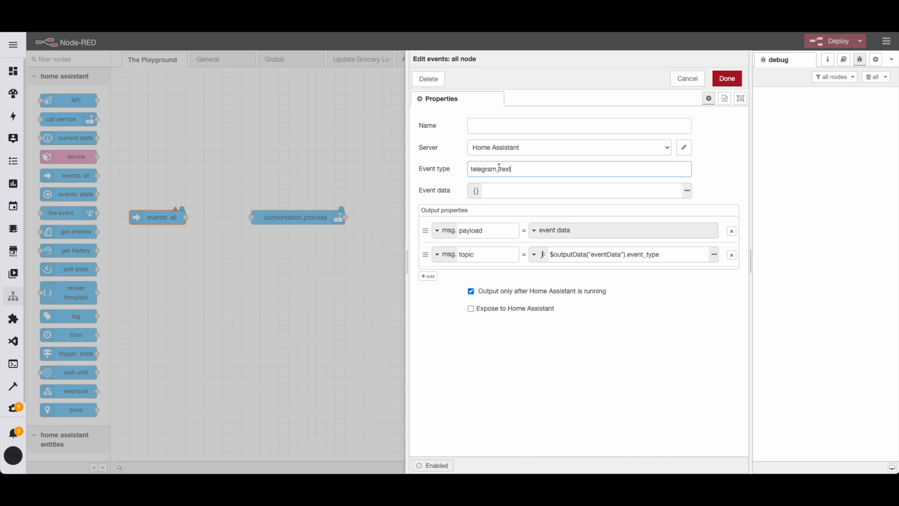
type("From T")
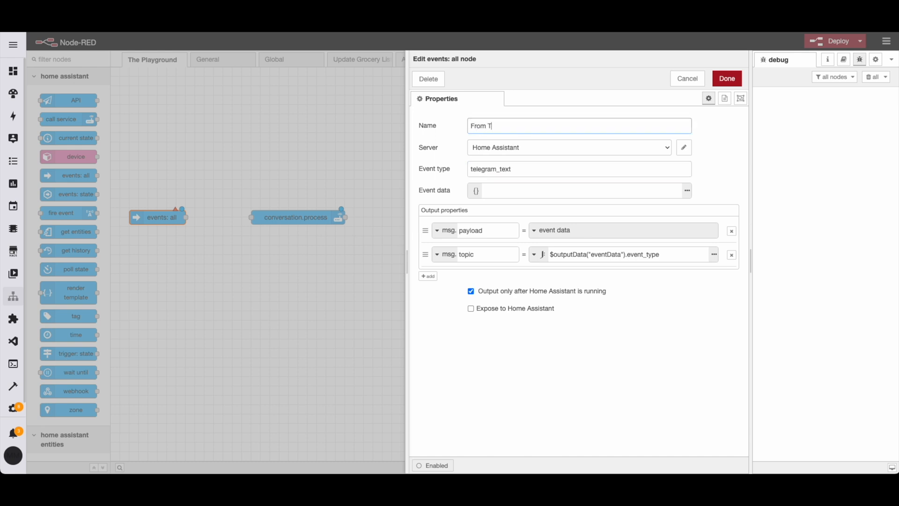
type("elegram")
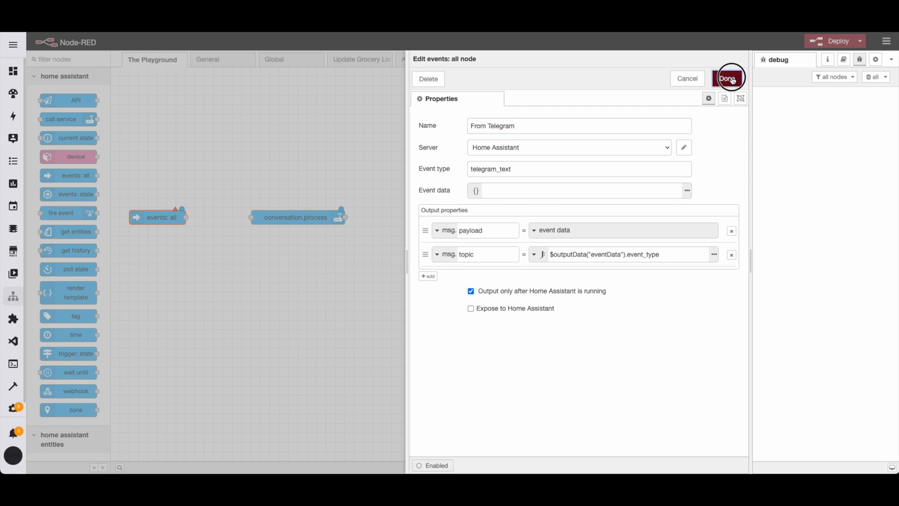
left_click(728, 79)
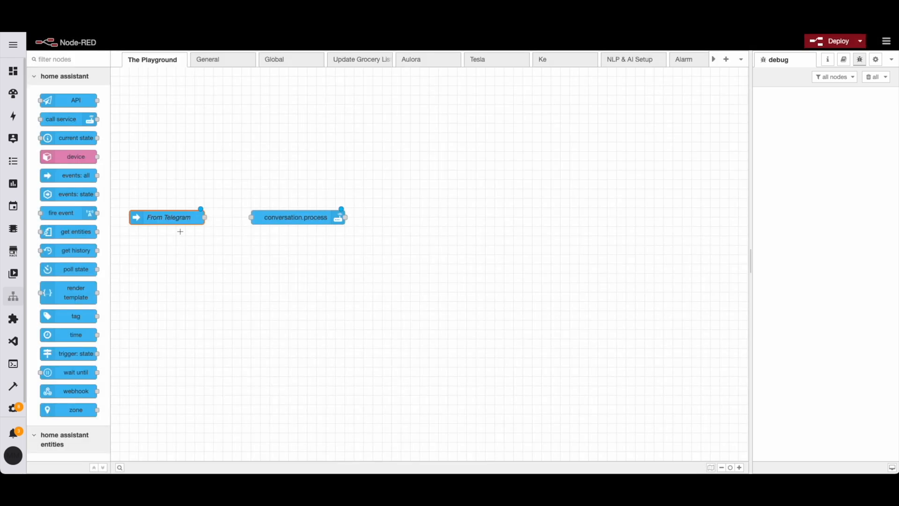
Add a debug node wired to From Telegram, reporting the complete msg object.
left_click_drag(295, 217, 353, 216)
type("debug")
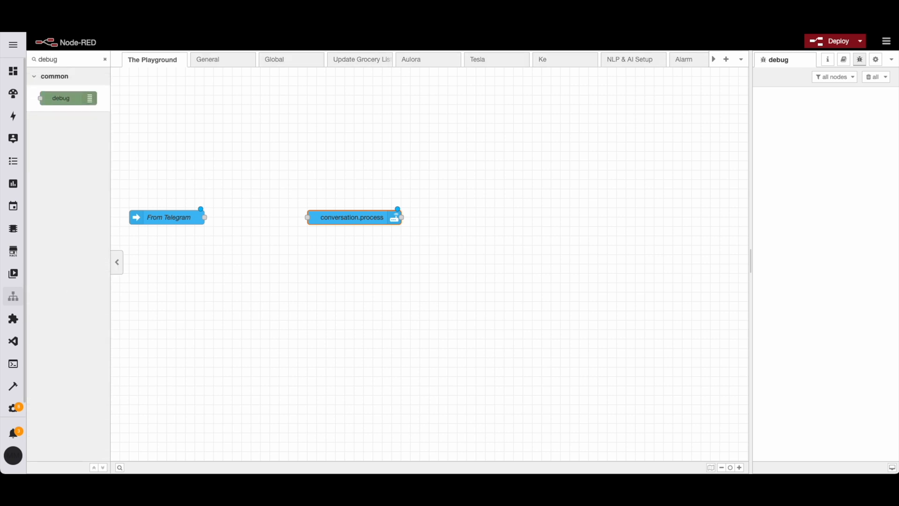
left_click_drag(61, 98, 256, 171)
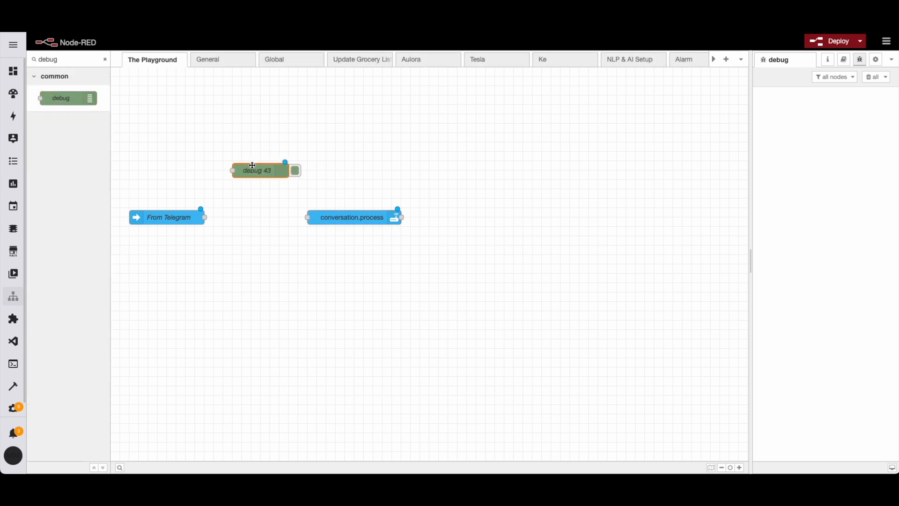
left_click_drag(204, 217, 231, 171)
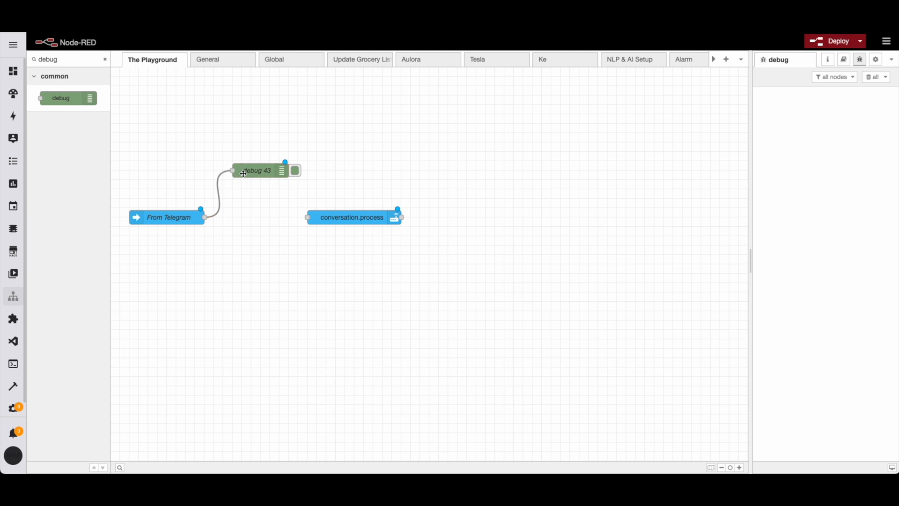
double_click(256, 170)
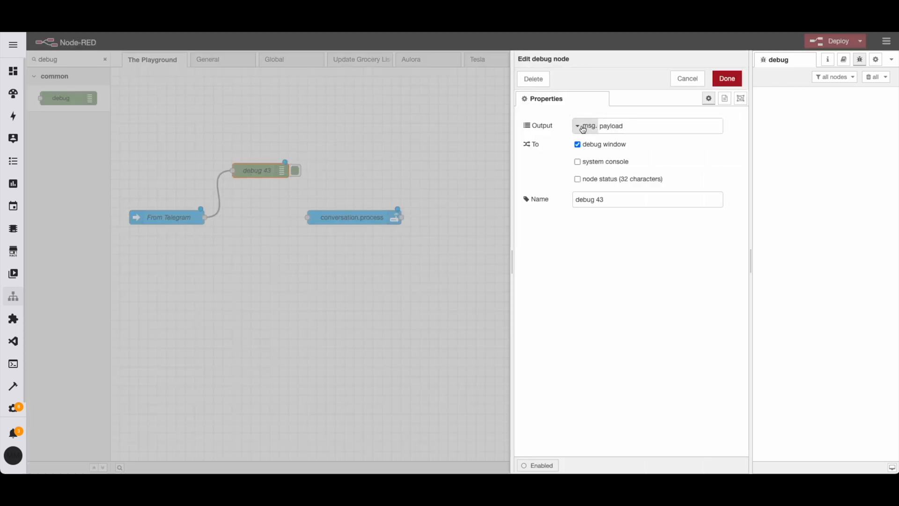
left_click(647, 125)
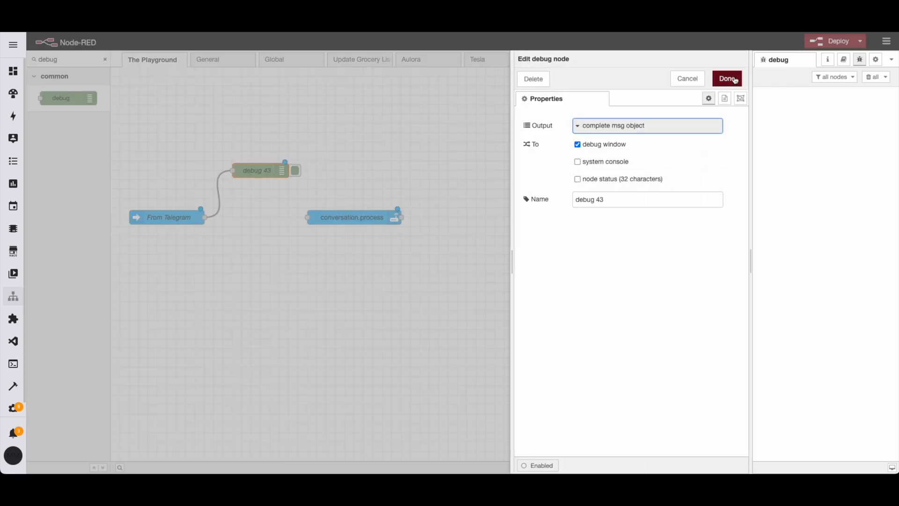
left_click(727, 78)
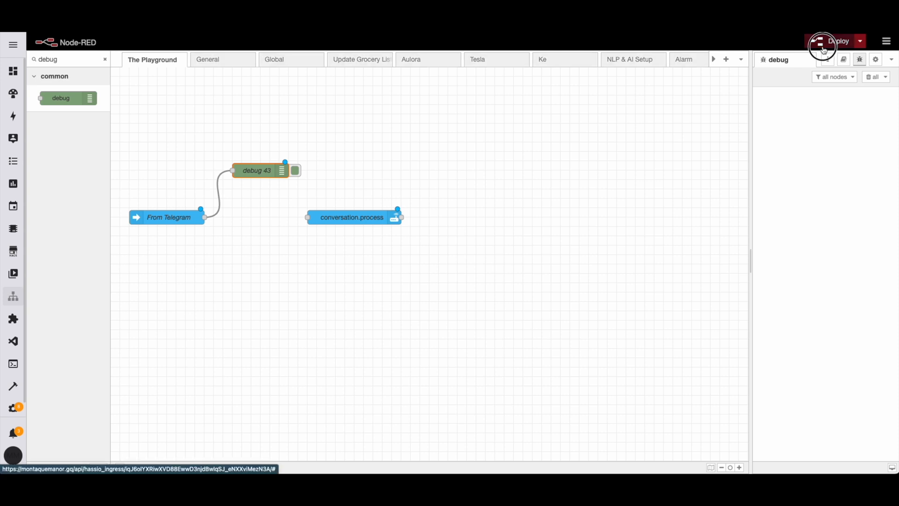
Deploy, send "test" to the bot, and expand the telegram_text message, payload and event.
left_click(837, 41)
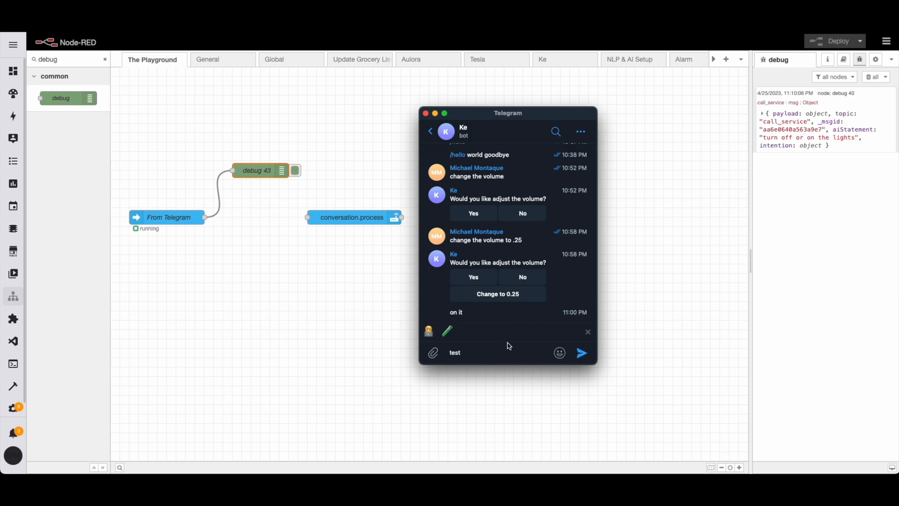
left_click(580, 353)
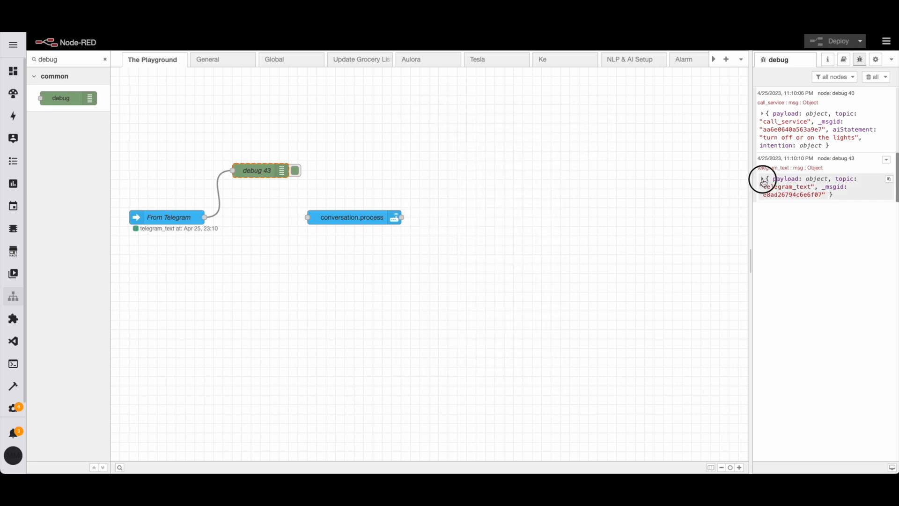
left_click(763, 177)
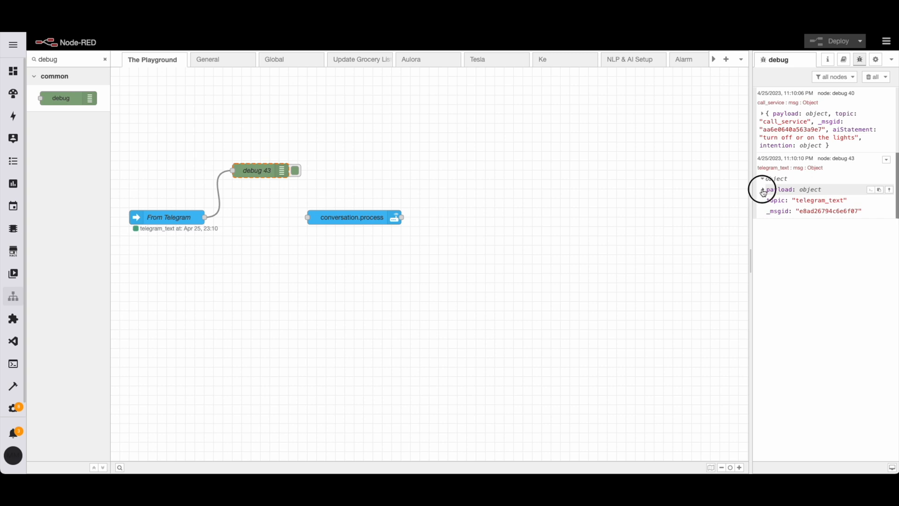
left_click(764, 189)
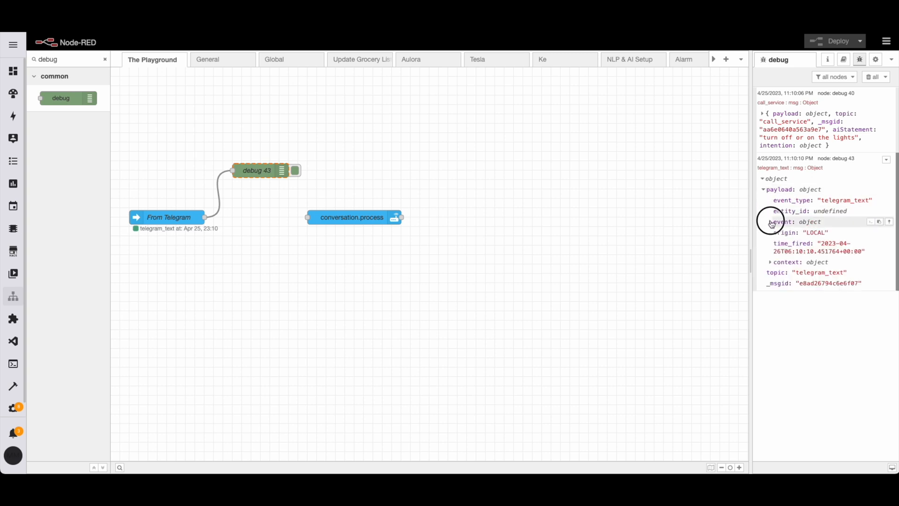
left_click(771, 222)
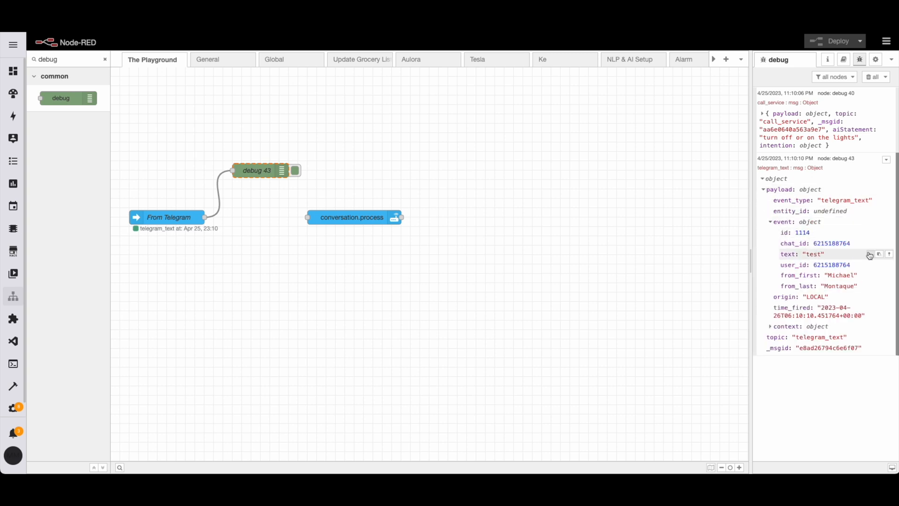
mouse_move(870, 254)
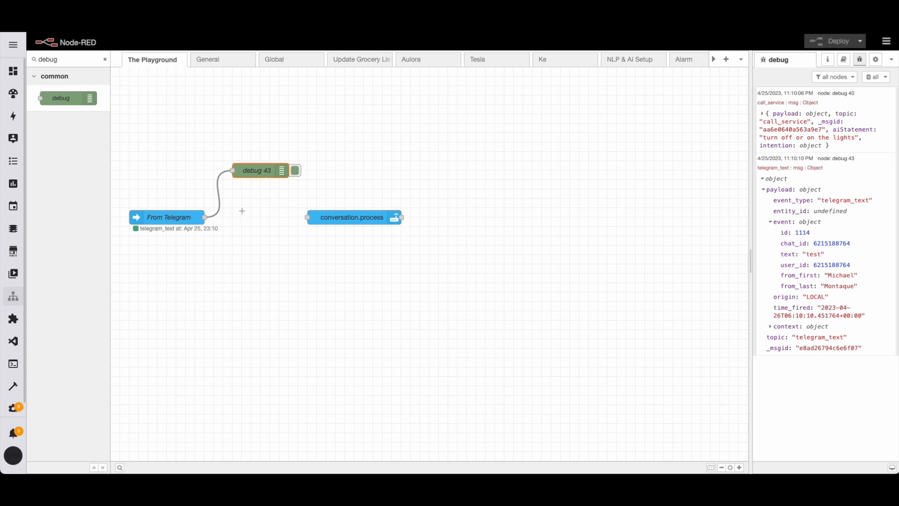
left_click(63, 59)
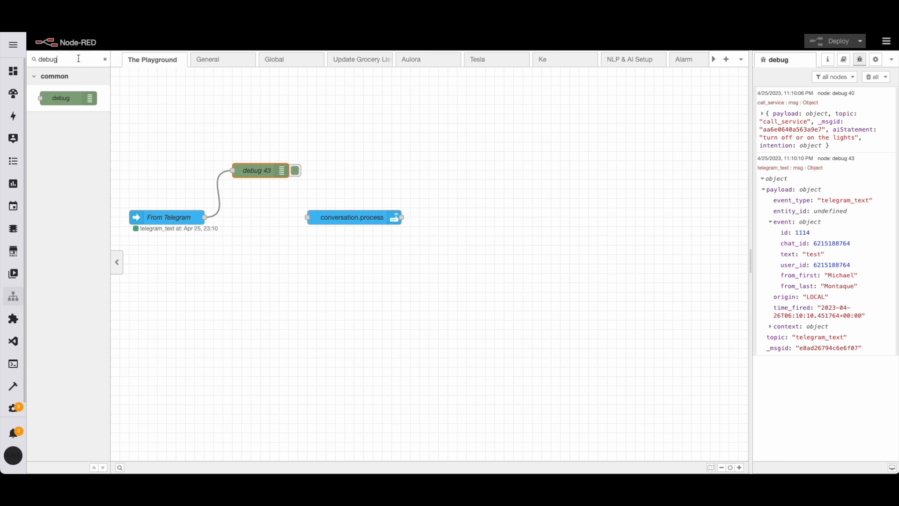
Add a change node after From Telegram targeting msg.telegramMessage.
type("chan")
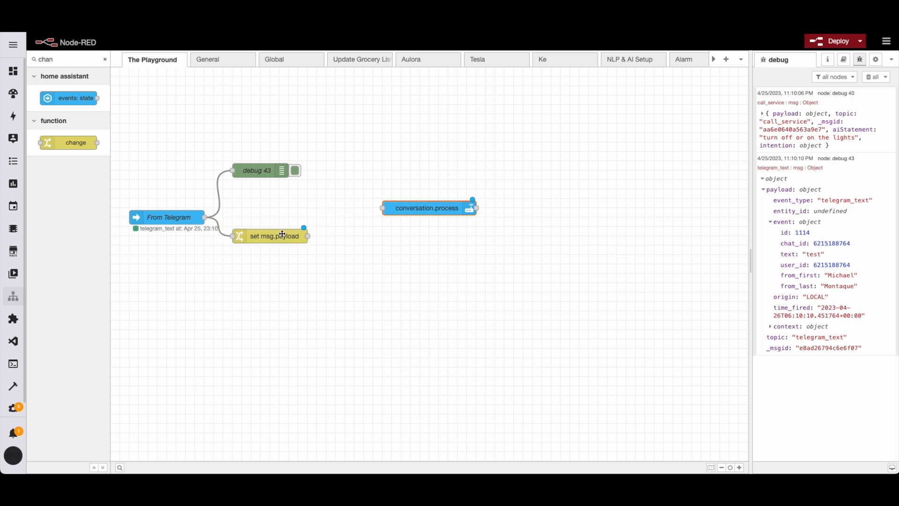
left_click_drag(275, 236, 275, 217)
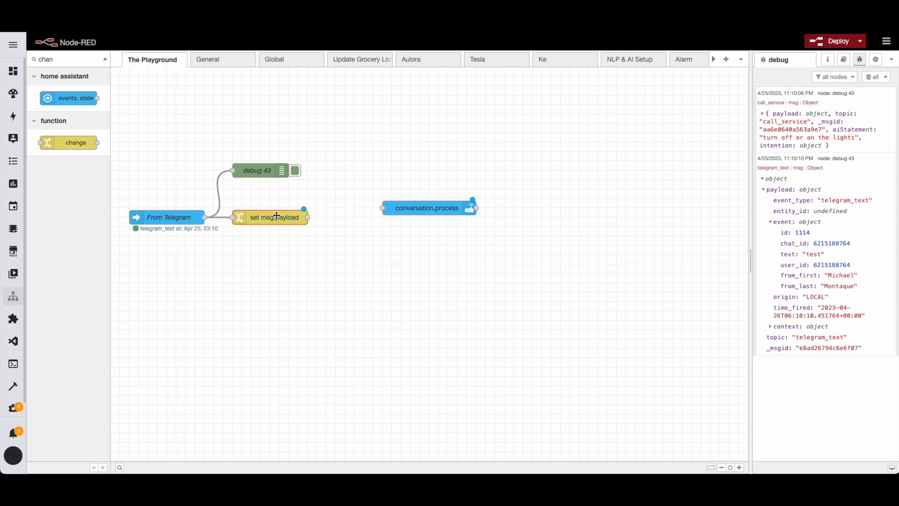
double_click(275, 216)
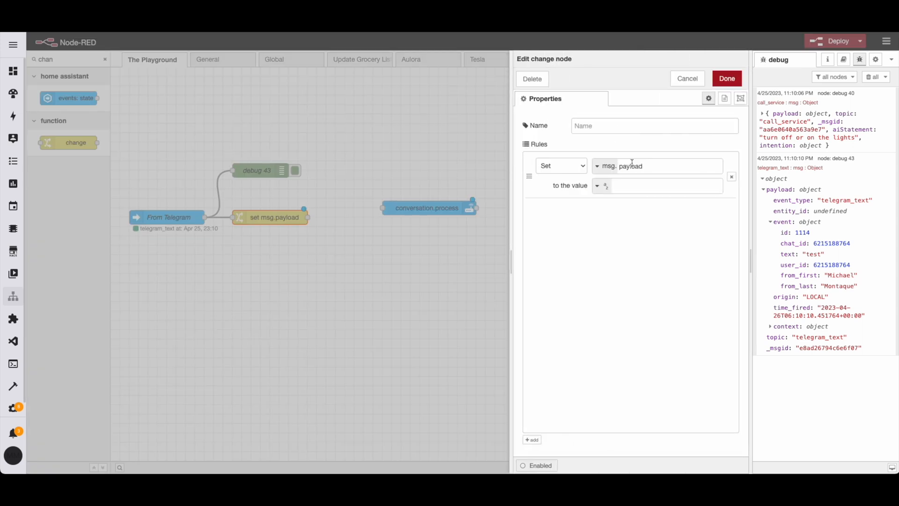
double_click(629, 166)
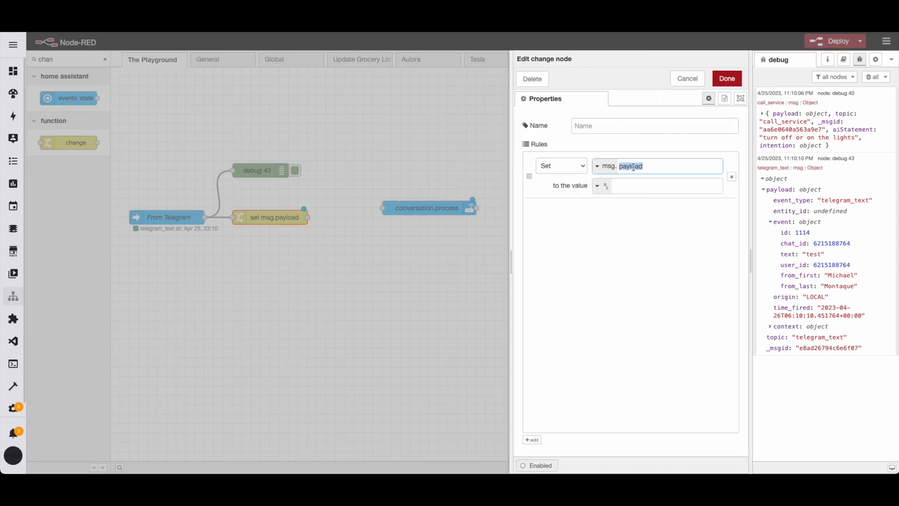
type("telegramMessage")
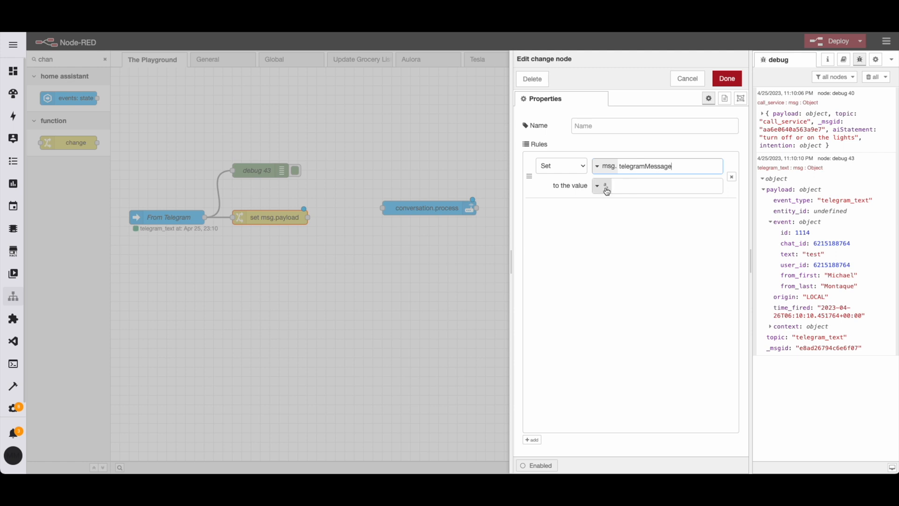
Set its value from msg.payload.event.text, name it, and wire it to conversation.process.
left_click(598, 186)
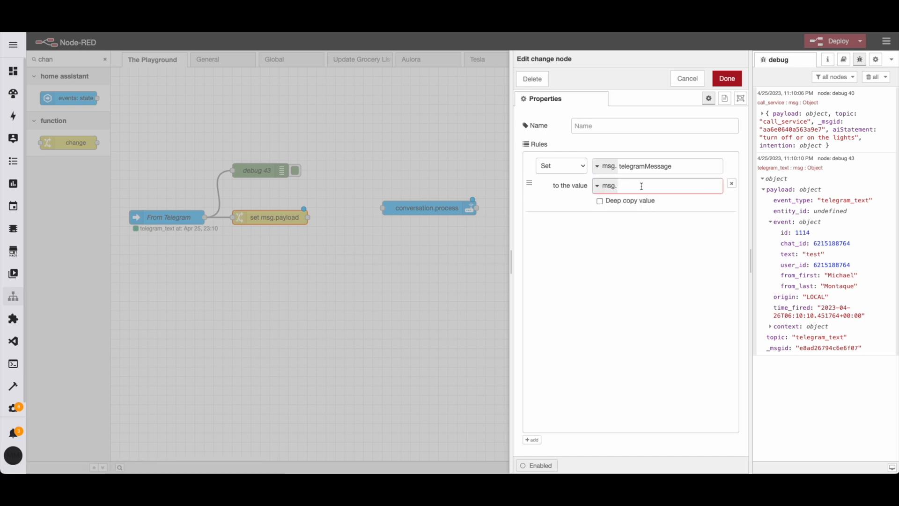
type("payload.event.text")
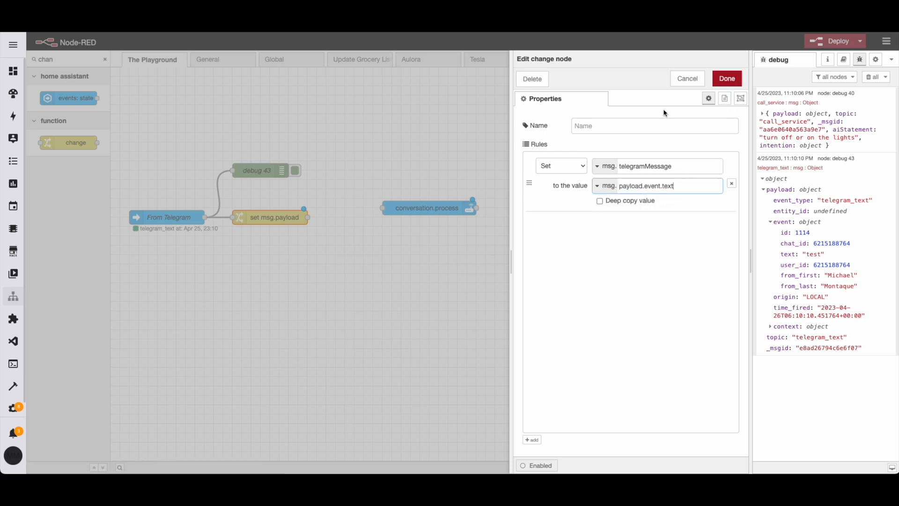
left_click(653, 124)
type("set property")
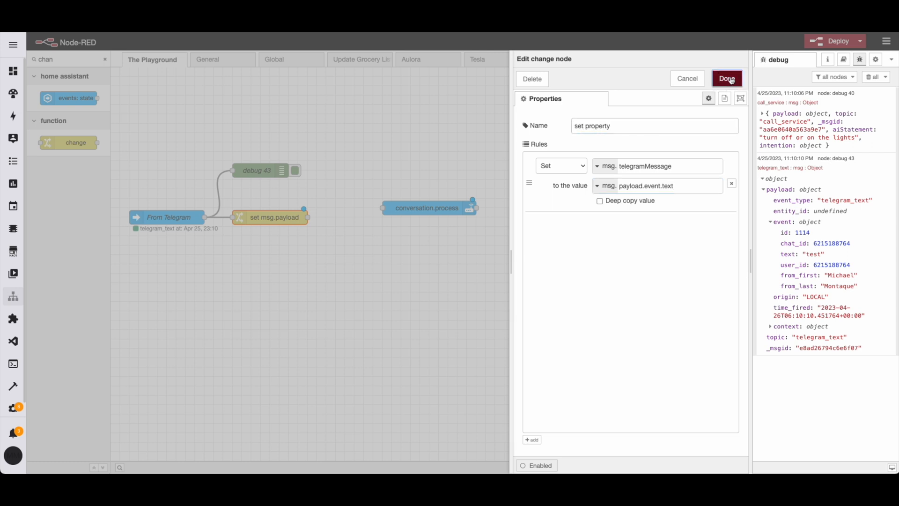
left_click(727, 79)
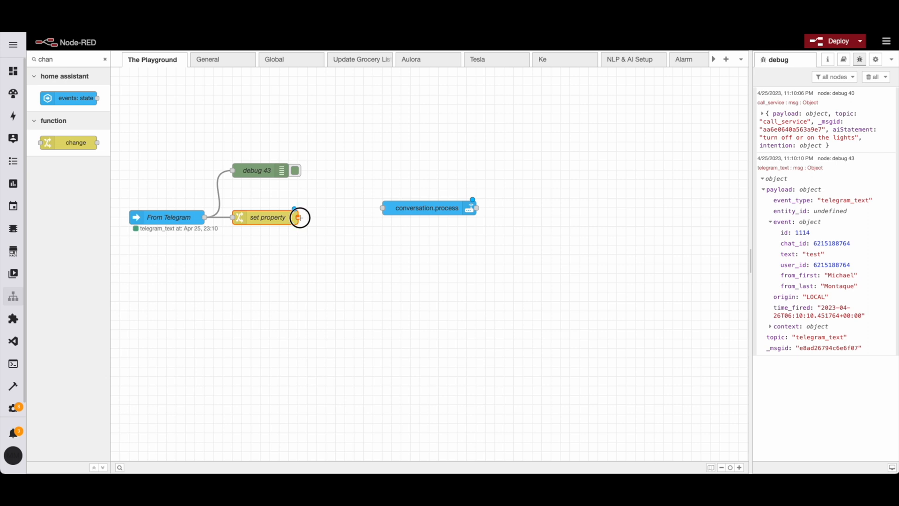
left_click_drag(298, 216, 410, 208)
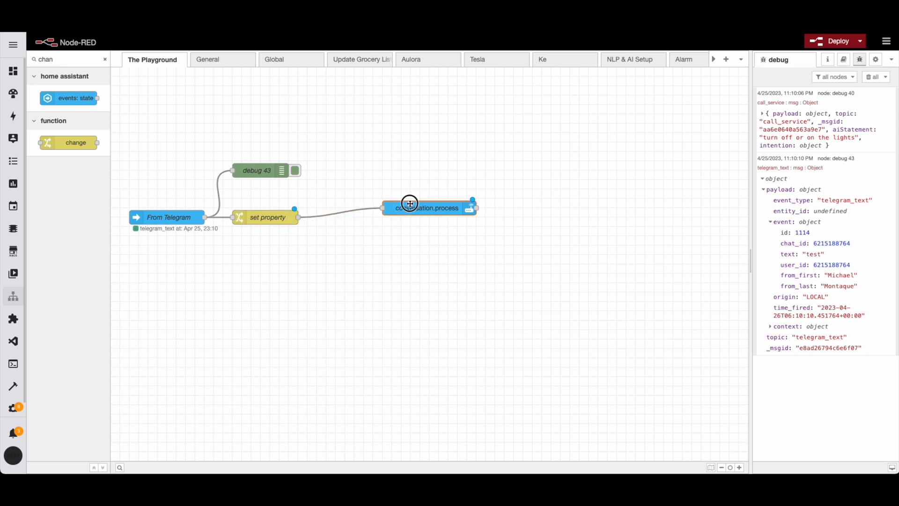
left_click_drag(427, 208, 361, 216)
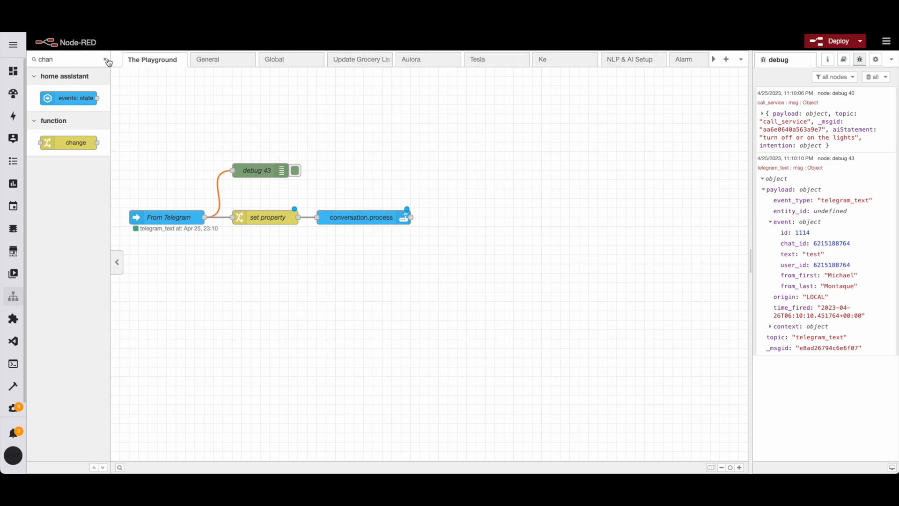
Add a call service node after conversation.process using telegram_bot send_message.
left_click(106, 61)
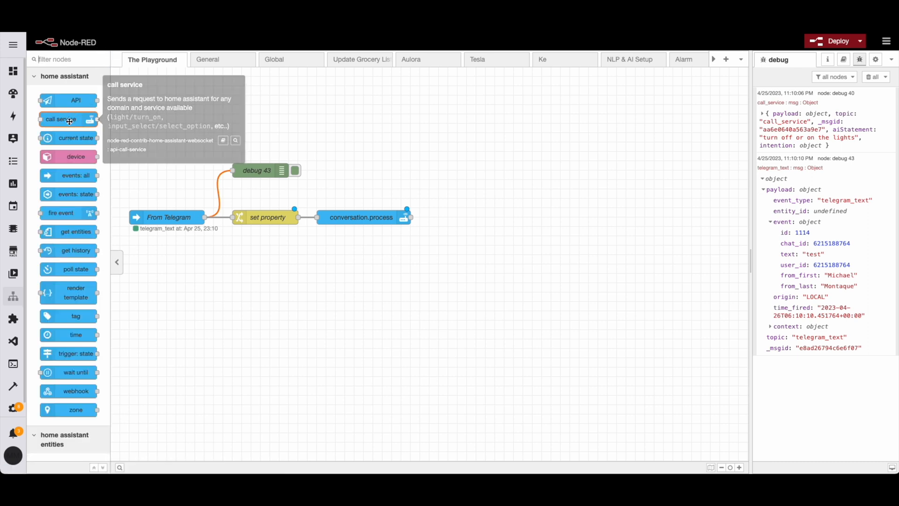
left_click_drag(68, 119, 479, 214)
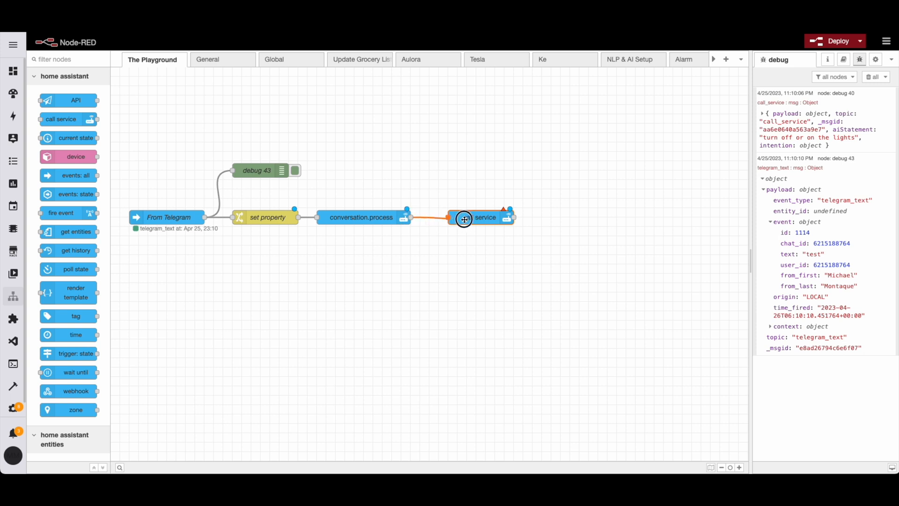
double_click(484, 217)
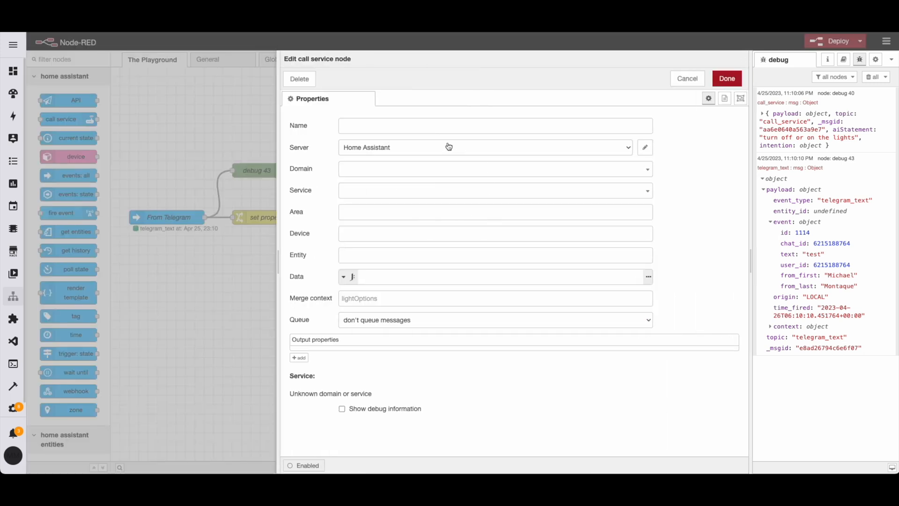
left_click(493, 167)
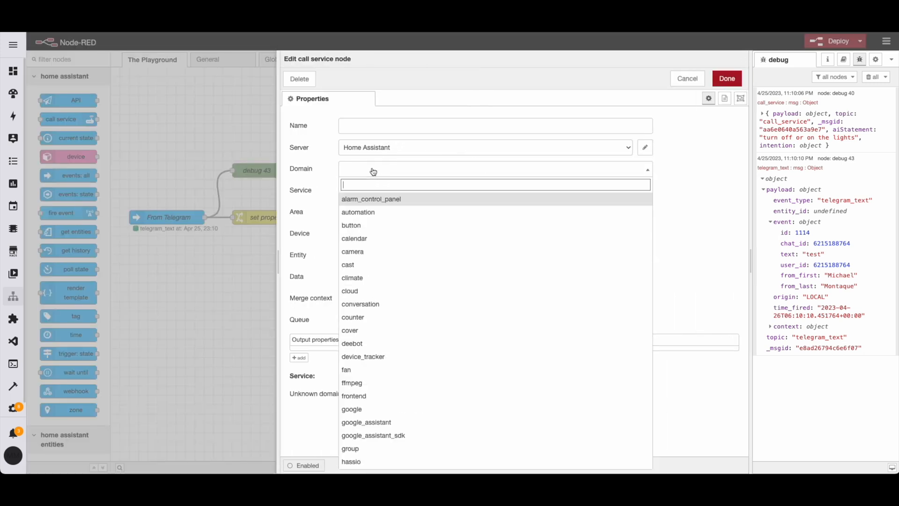
type("tele")
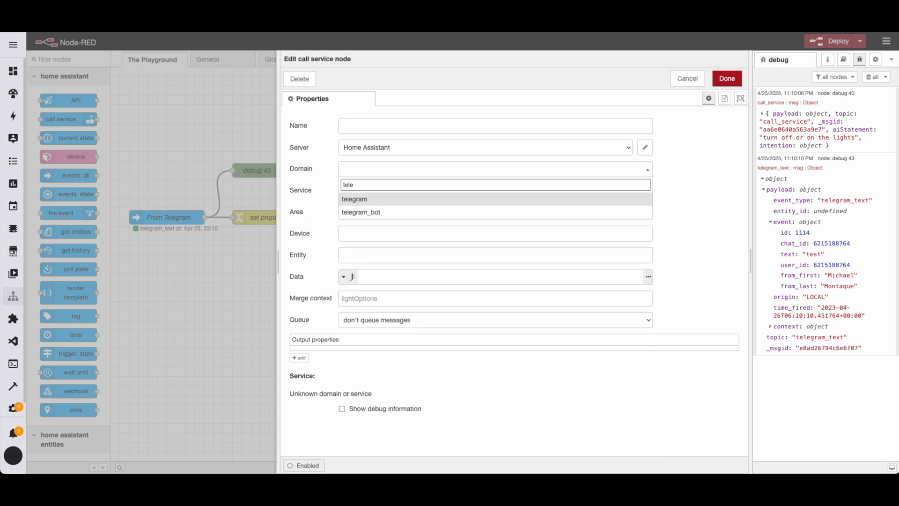
left_click(361, 212)
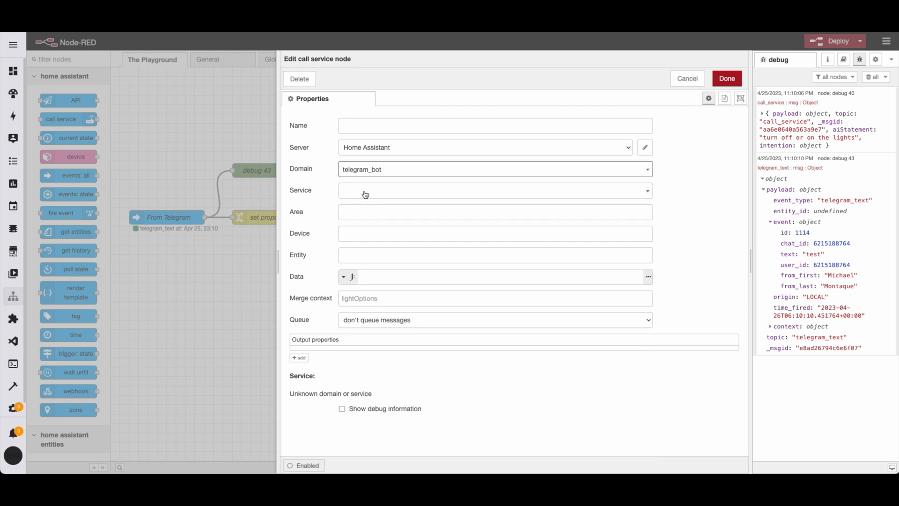
left_click(493, 190)
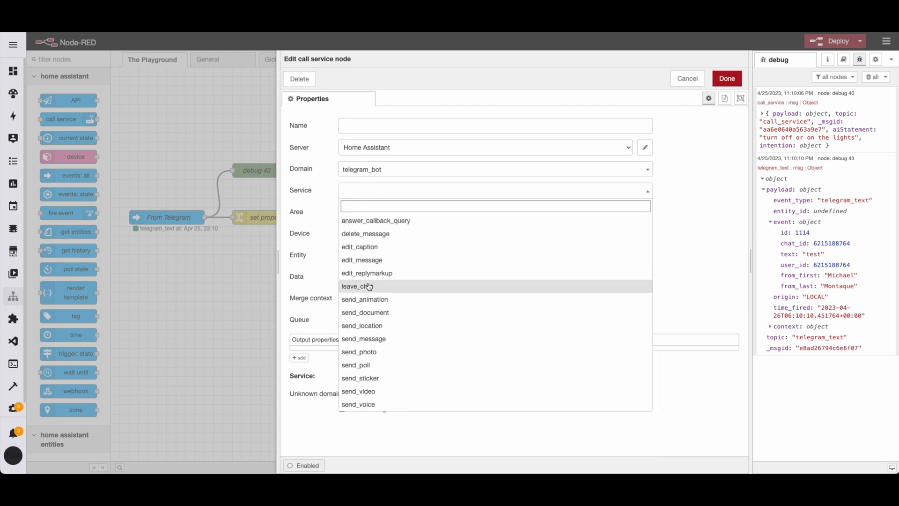
left_click(363, 338)
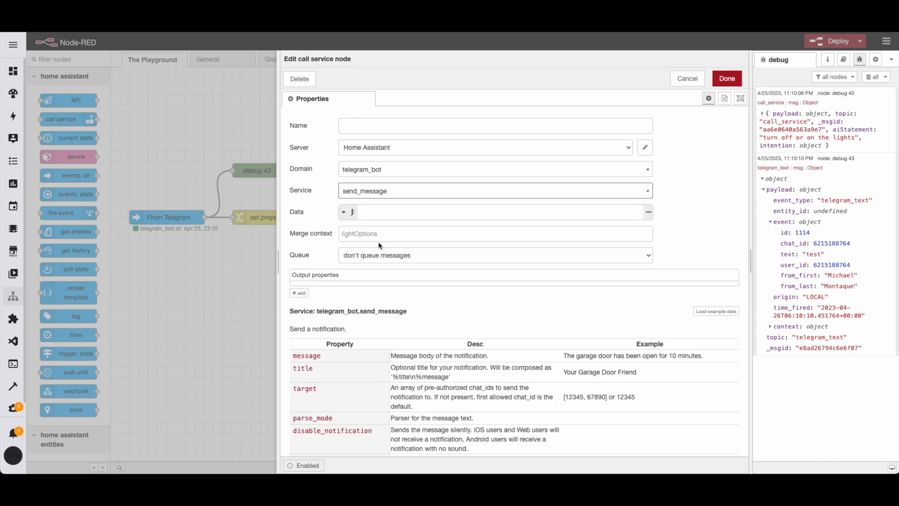
Set its data to {"message": "will do"}, name it respond, and save.
left_click(494, 212)
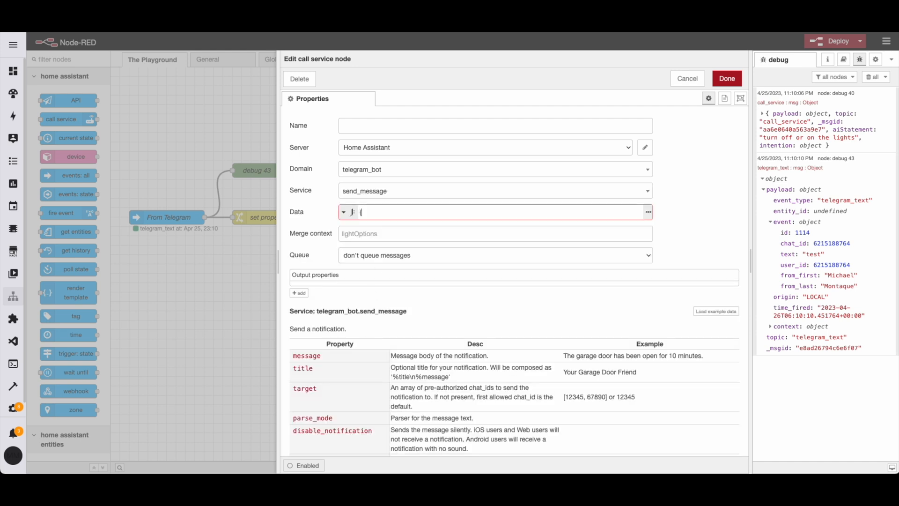
type("{\"message")
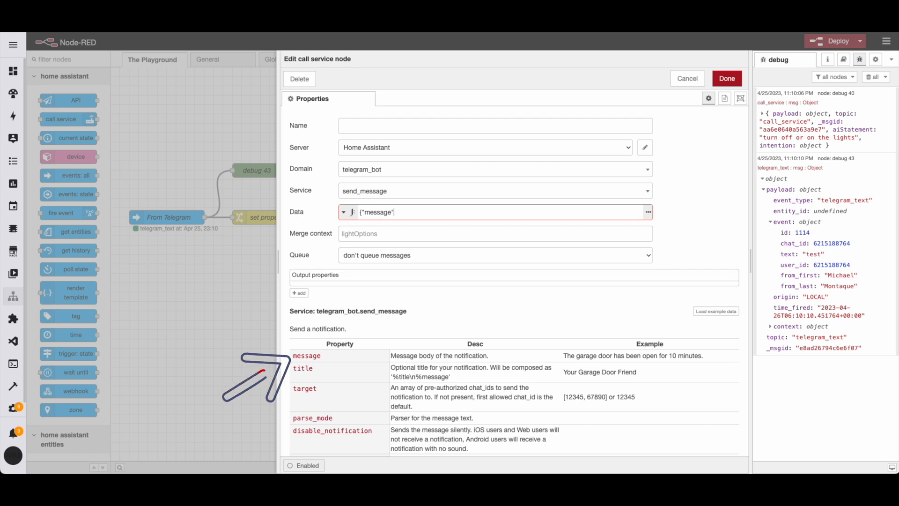
type("\":")
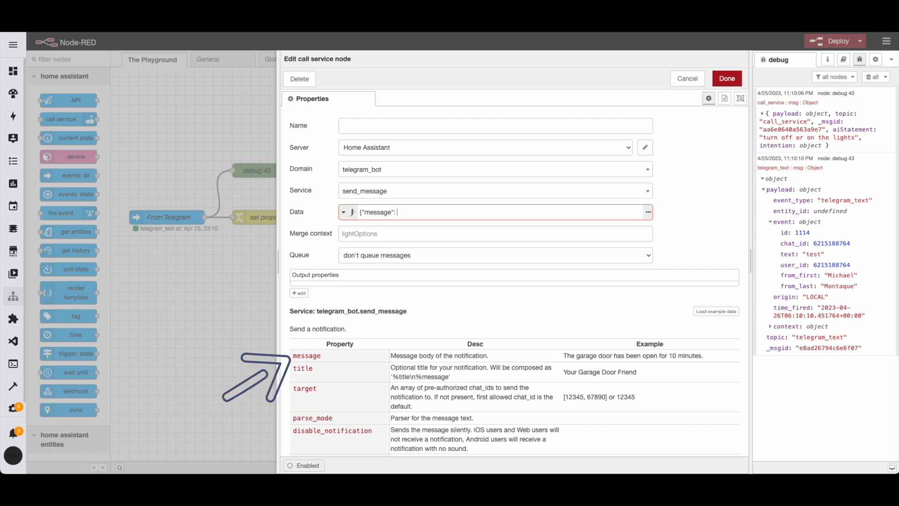
type("will")
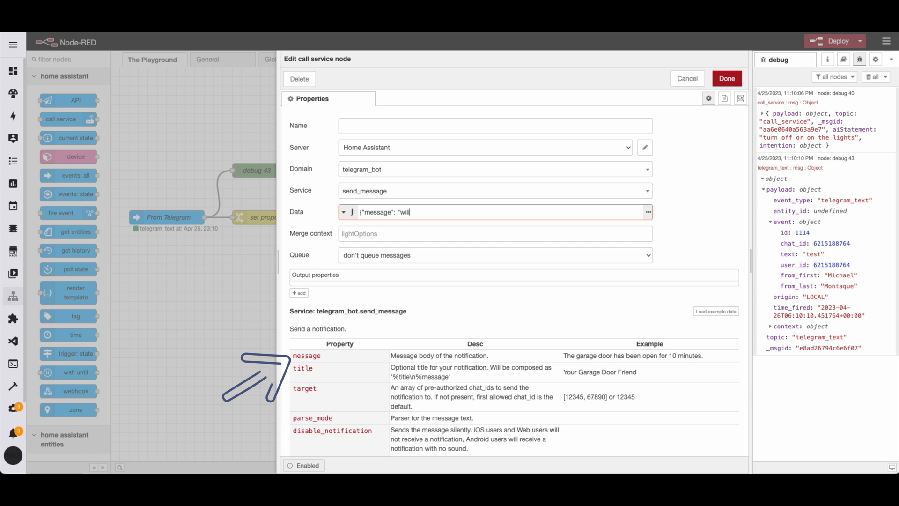
type("do\"")
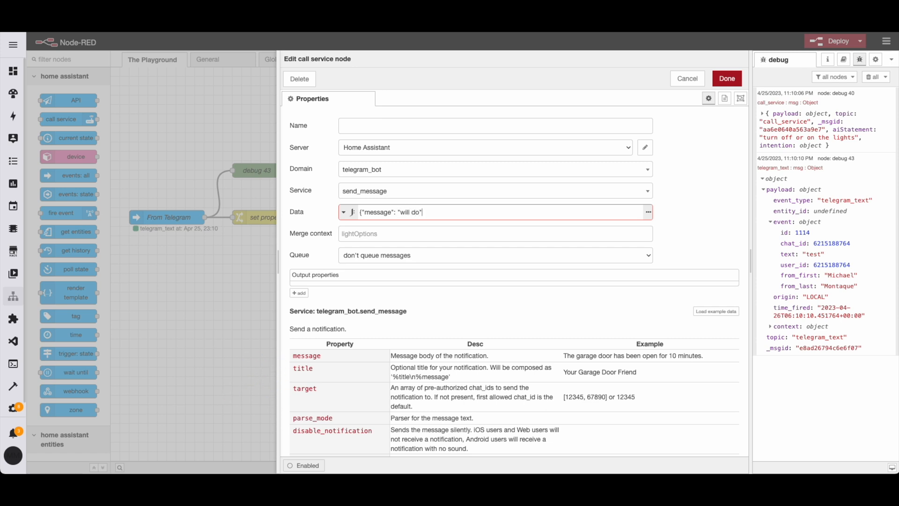
type("}")
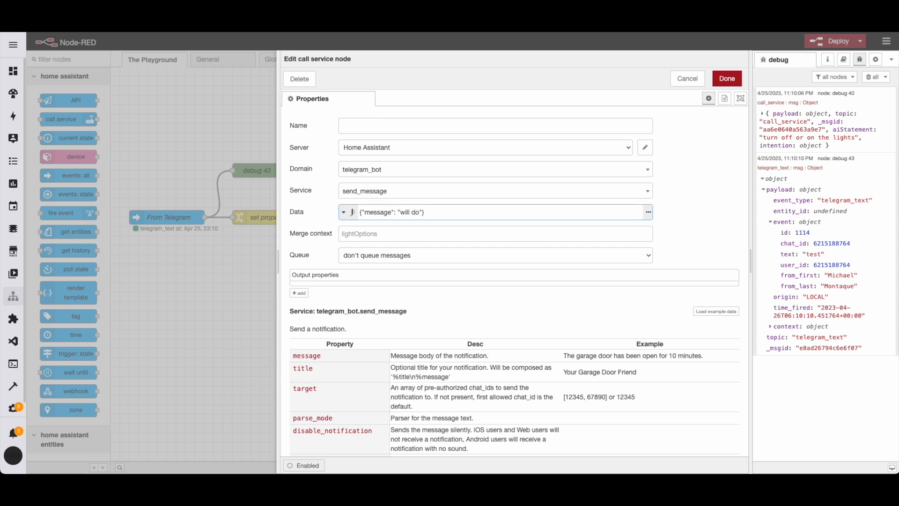
type("respond")
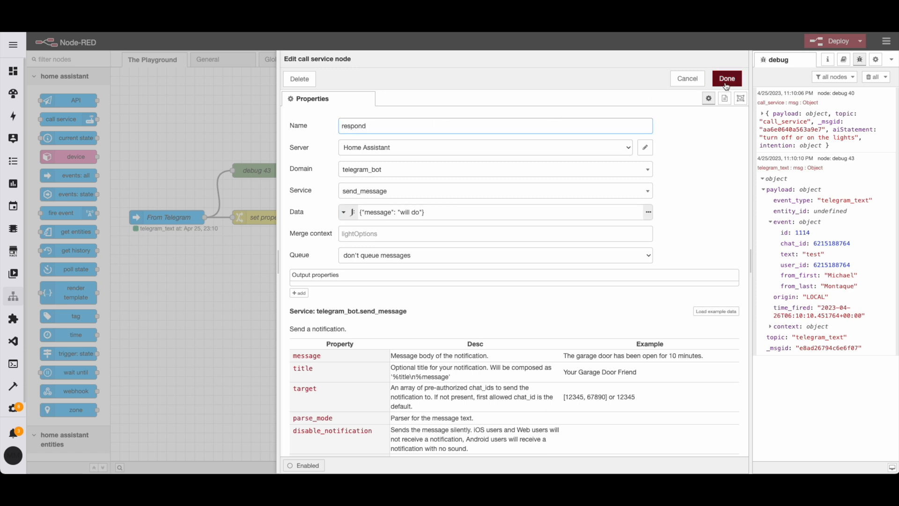
left_click(726, 79)
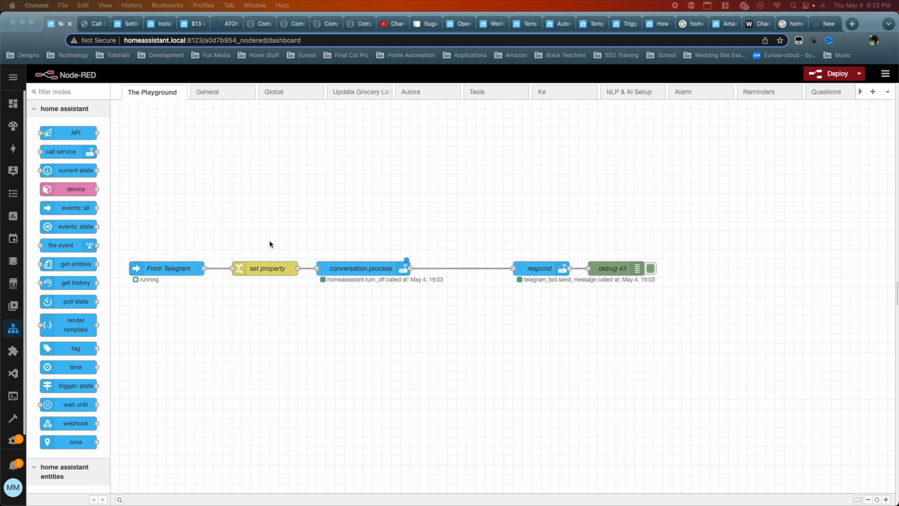
mouse_move(402, 277)
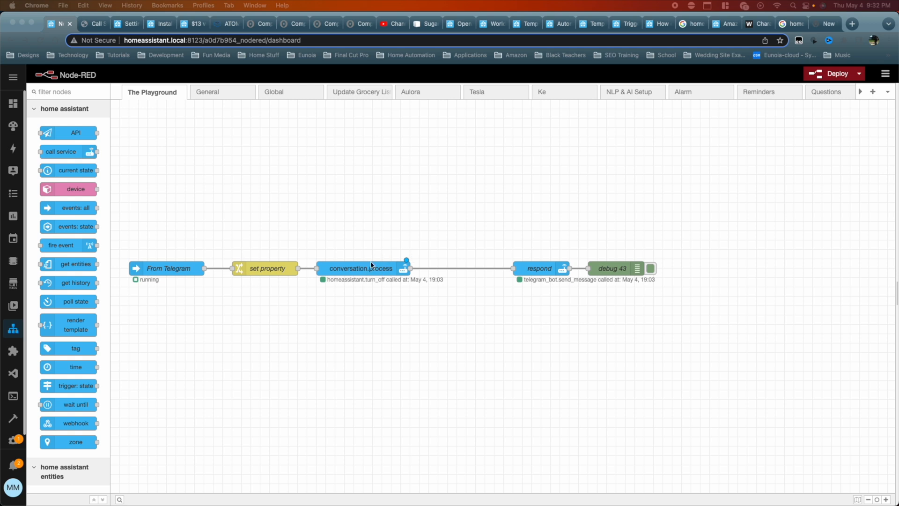
mouse_move(367, 264)
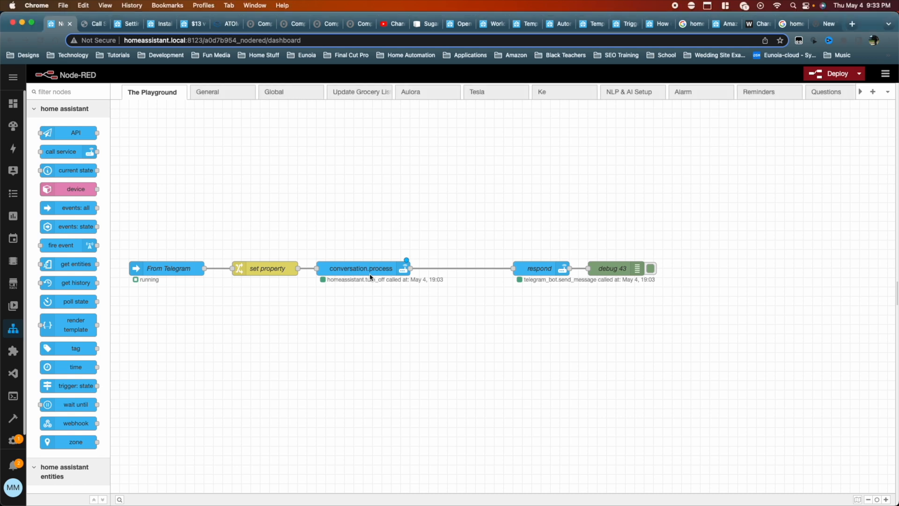
Switch the conversation node to google_assistant_sdk send_text_command.
double_click(360, 268)
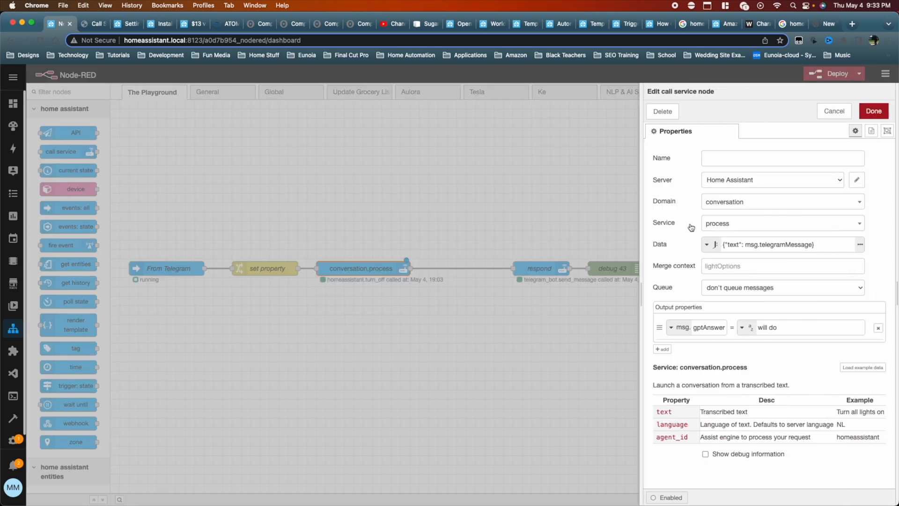
left_click(780, 201)
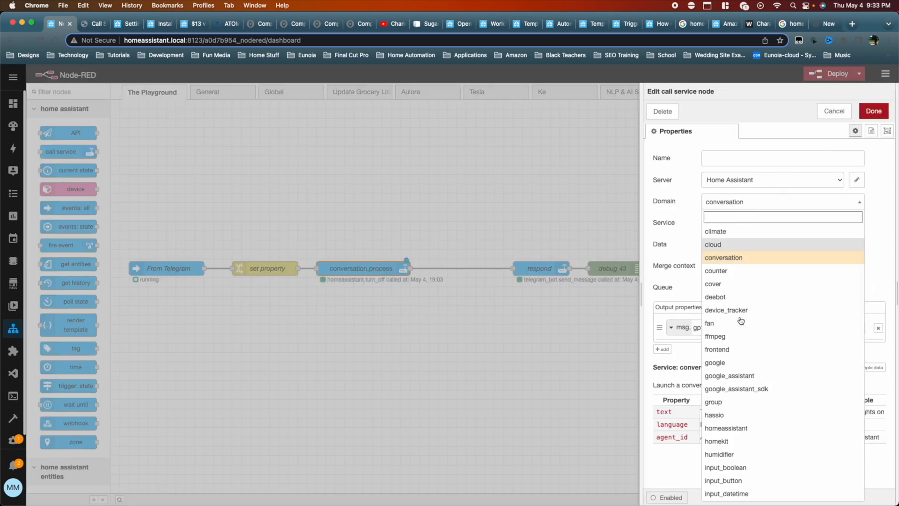
left_click(736, 388)
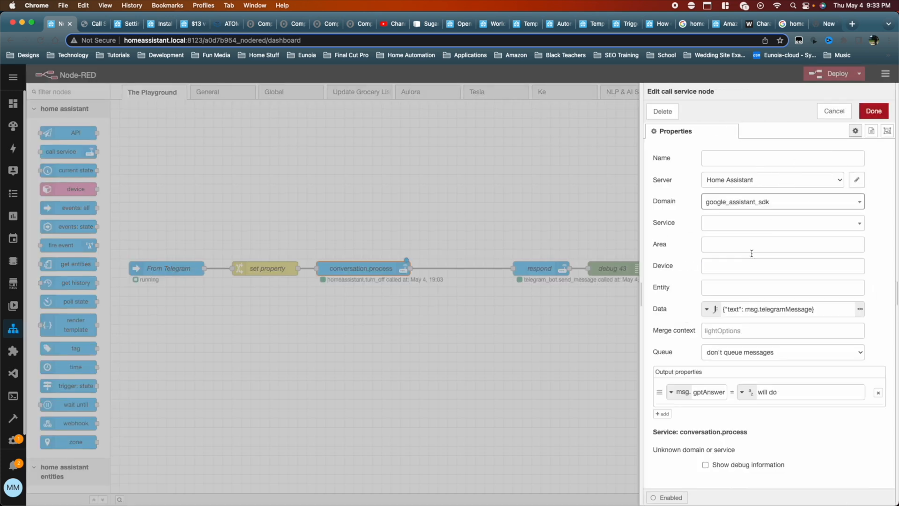
left_click(781, 222)
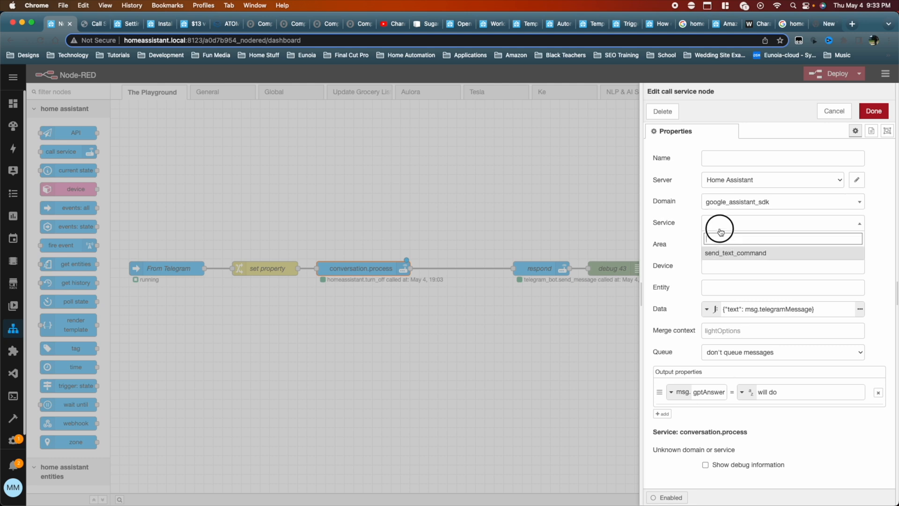
left_click(734, 253)
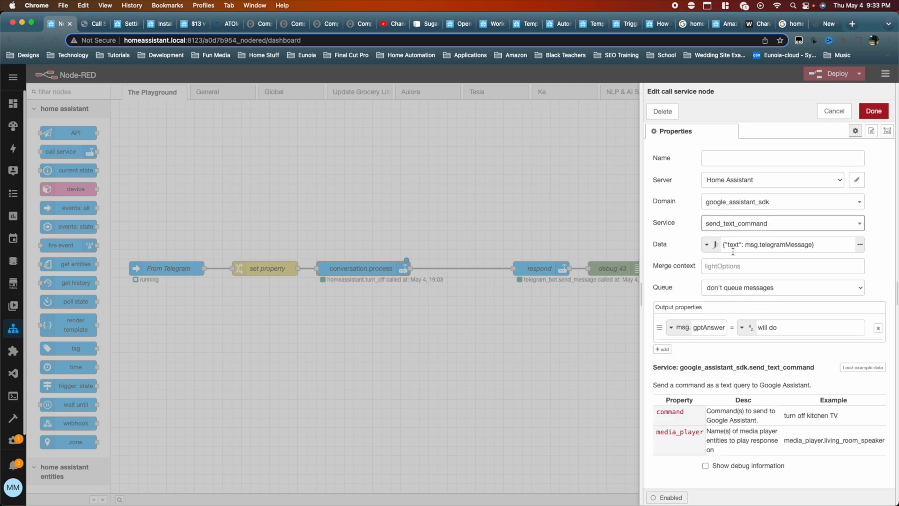
Change the data key from text to command, giving {"command": msg.telegramMessage}.
double_click(669, 411)
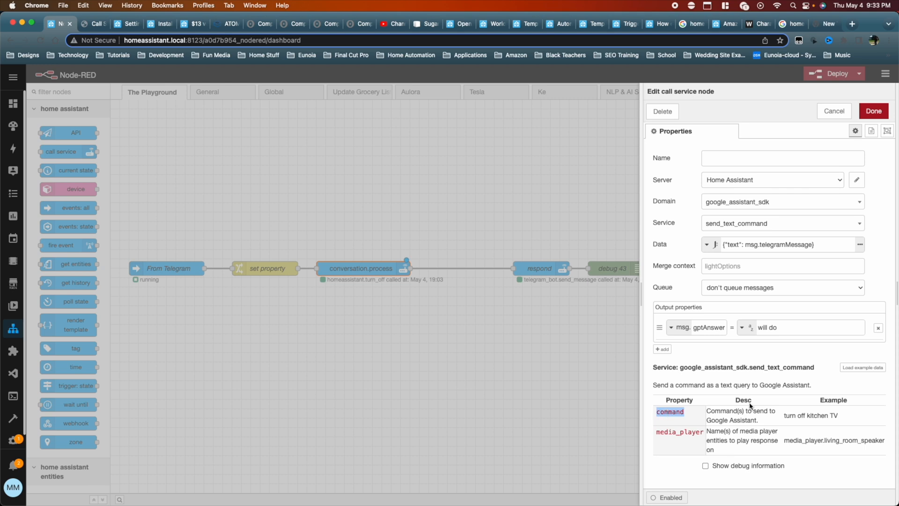
mouse_move(784, 420)
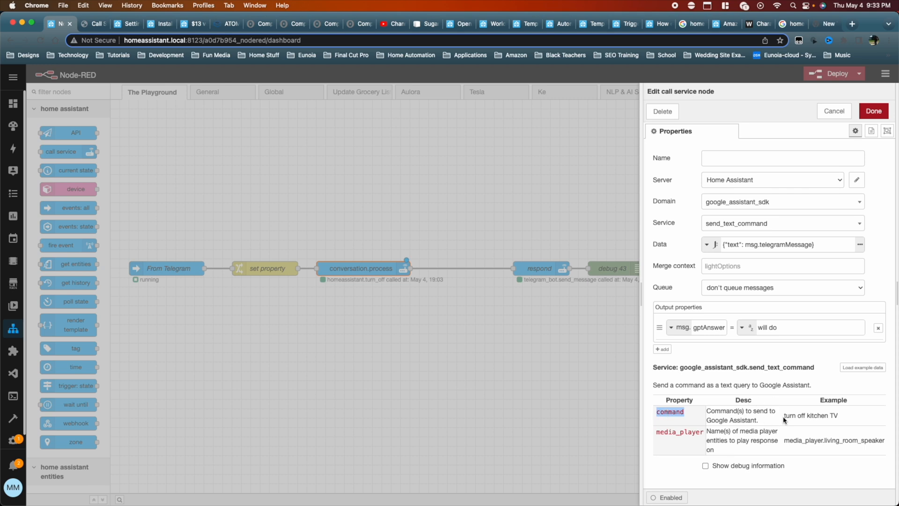
double_click(810, 415)
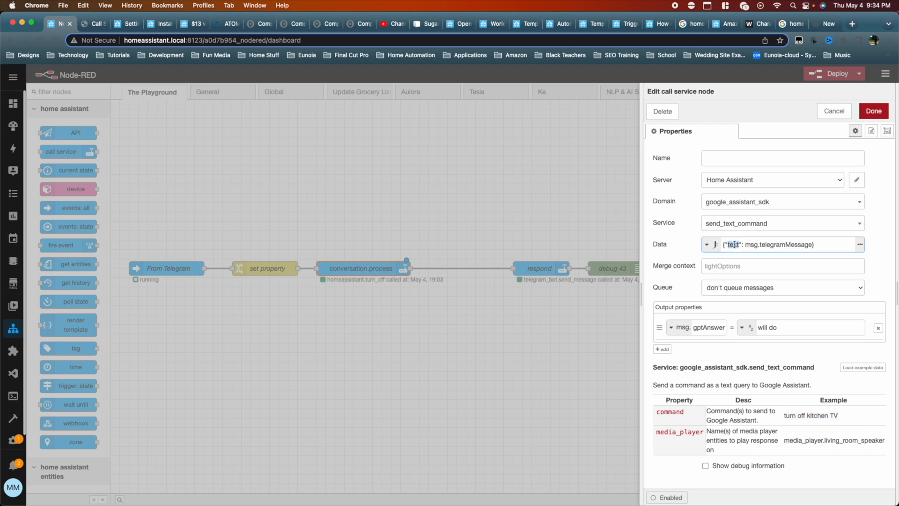
type("command")
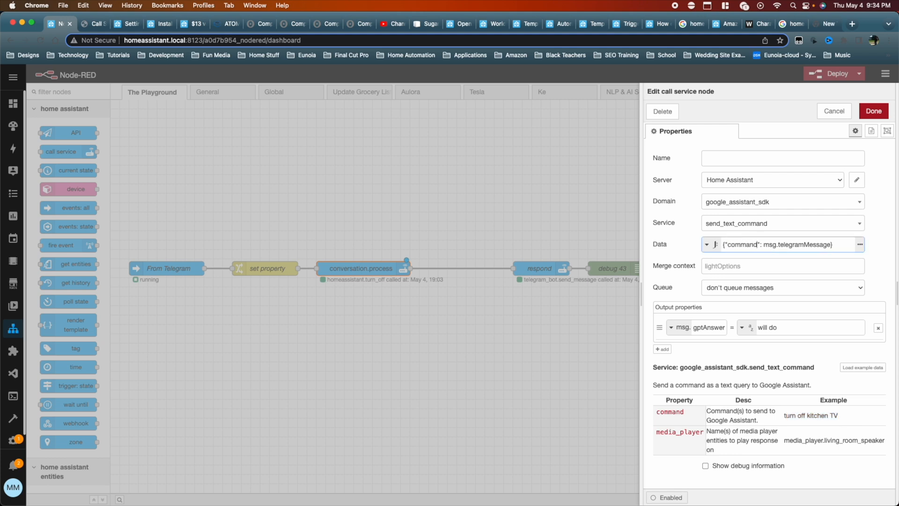
mouse_move(624, 254)
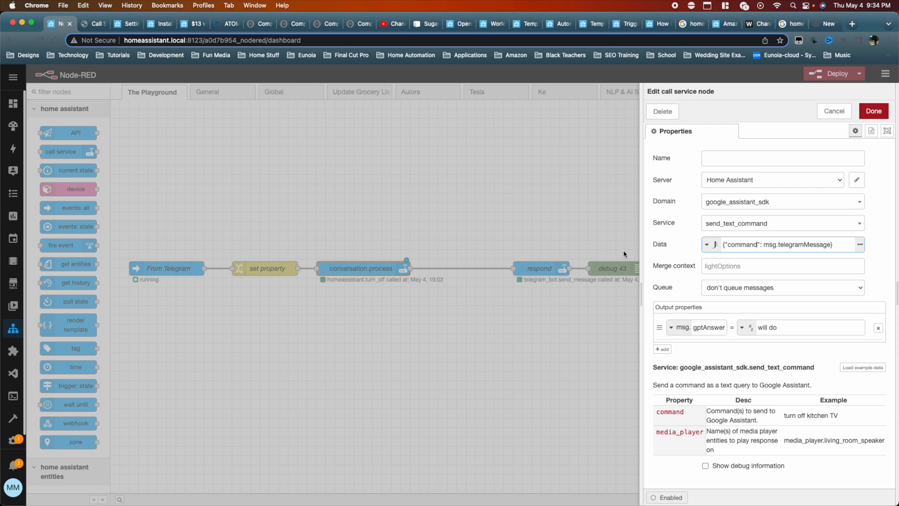
mouse_move(624, 255)
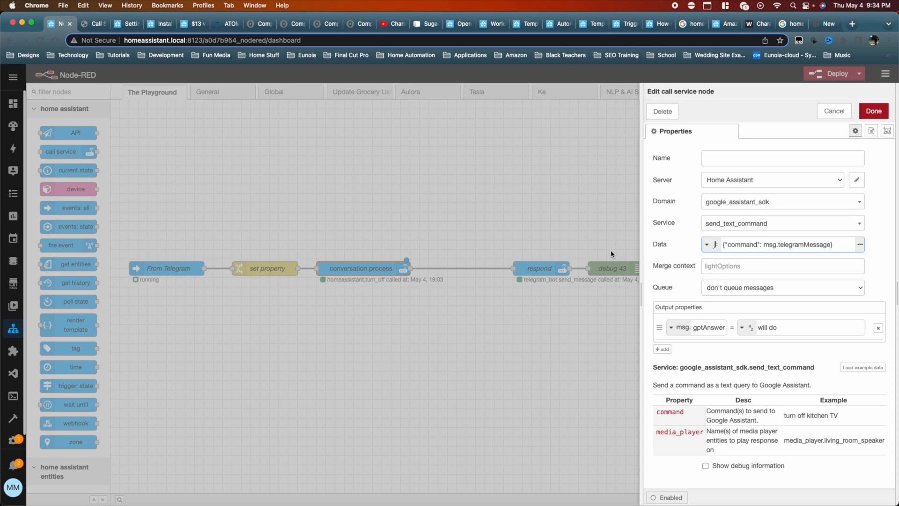
Save the node so it shows as google_assistant_sdk.send_text_command.
left_click(872, 111)
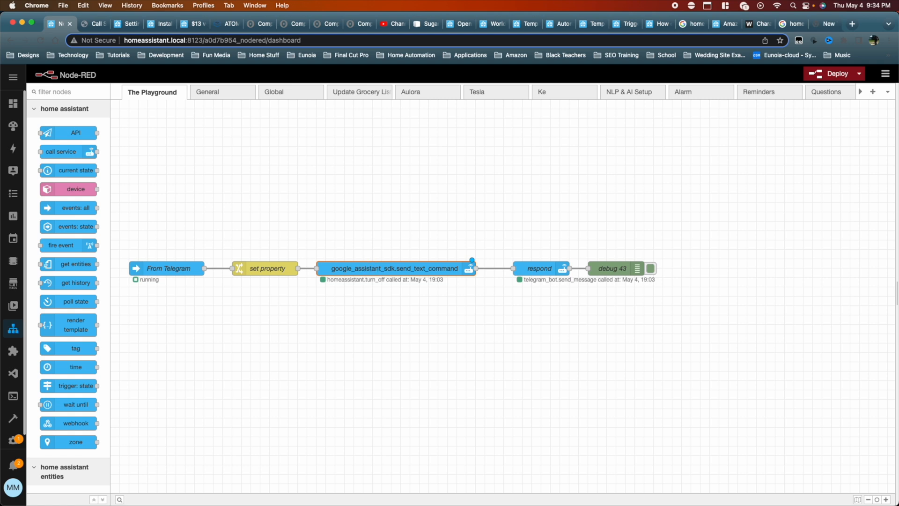
Reopen the send_text_command node and bring up the Call Service Tips and Tricks guide.
double_click(394, 269)
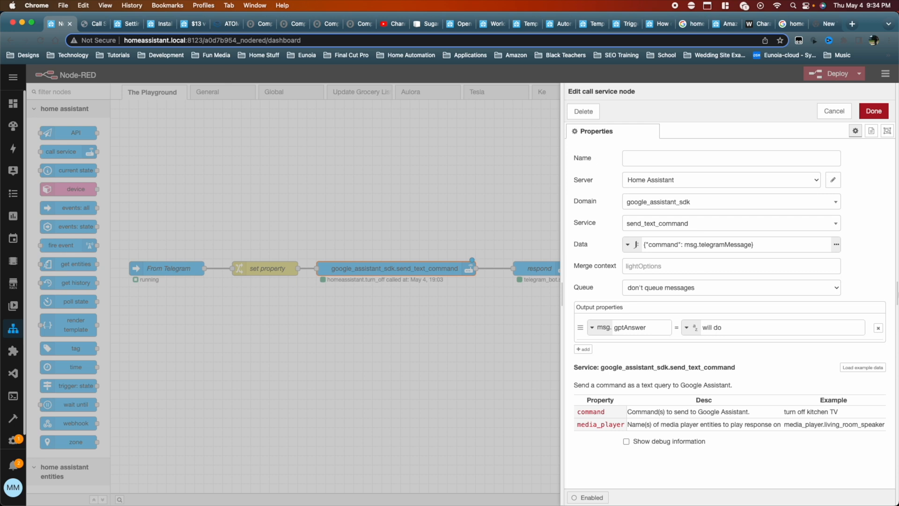
left_click(827, 91)
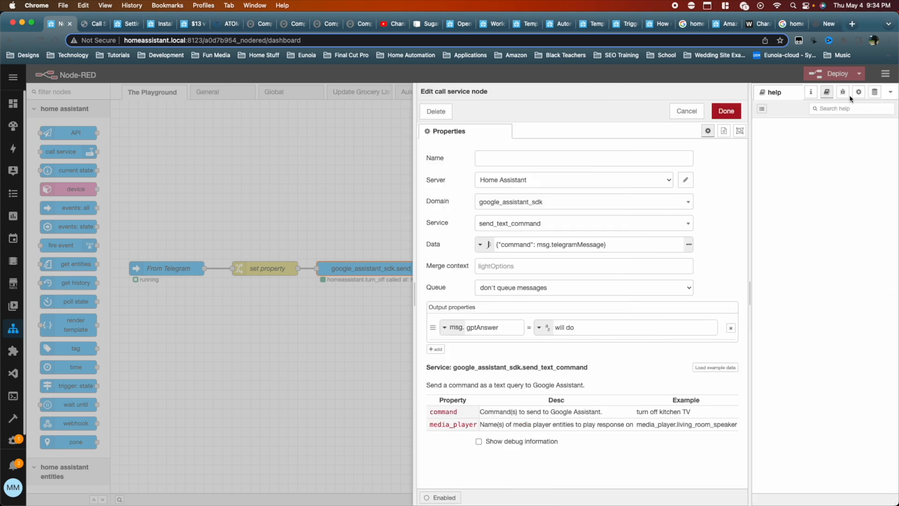
left_click(843, 93)
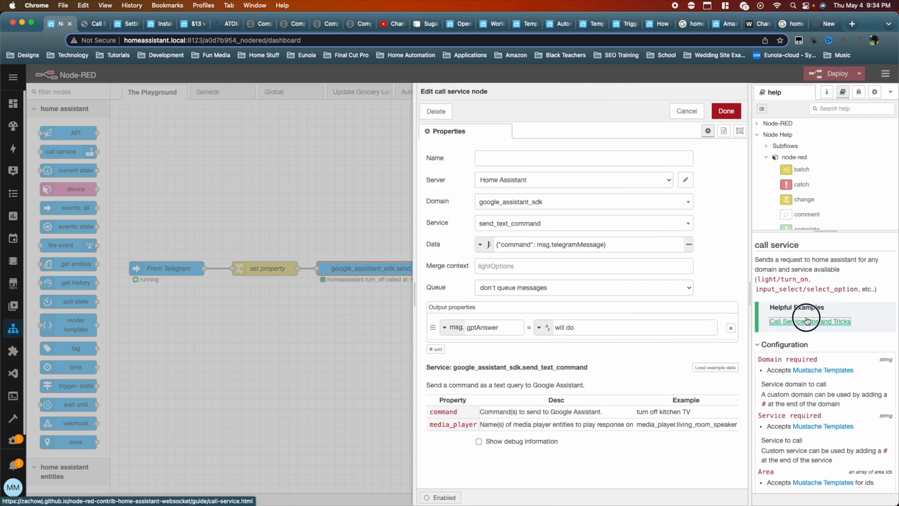
left_click(809, 321)
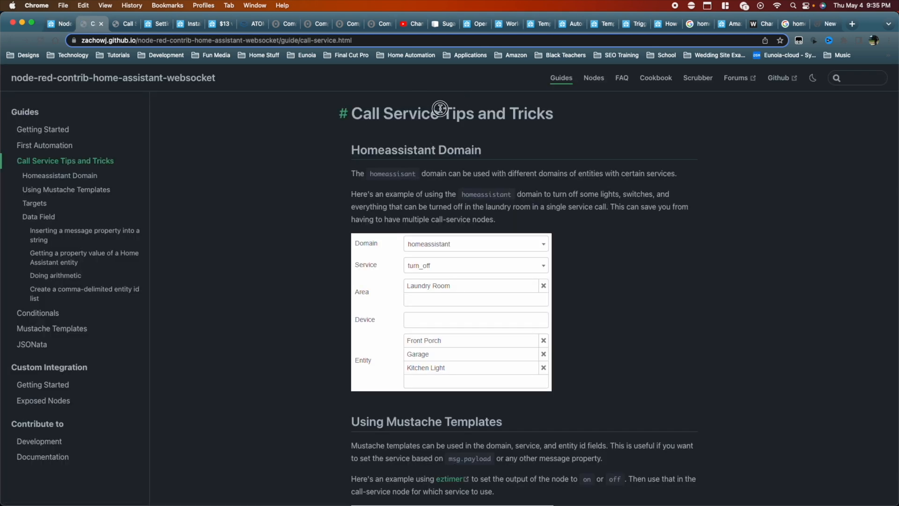
Scroll the call-service guide to its 'Using Mustache Templates' section with the turn_{{payload}} example.
left_click_drag(440, 114, 571, 118)
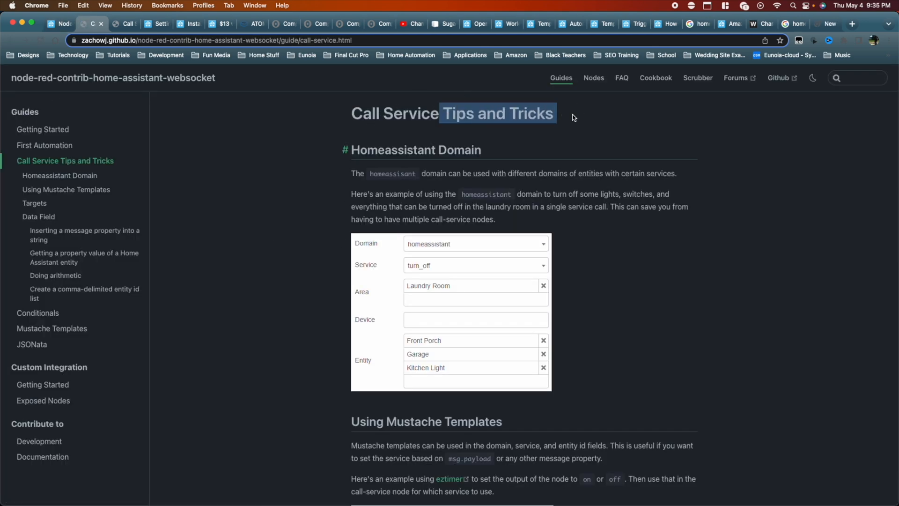
scroll("down", 3)
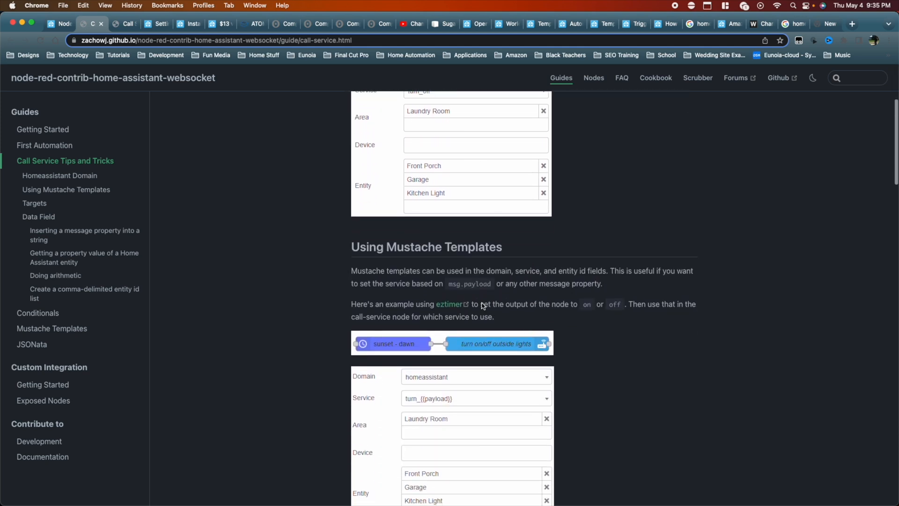
left_click(60, 175)
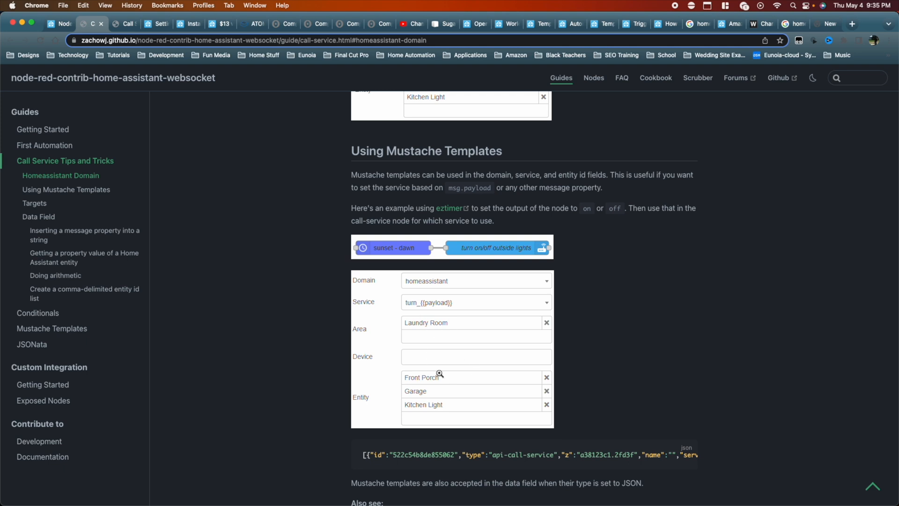
mouse_move(407, 310)
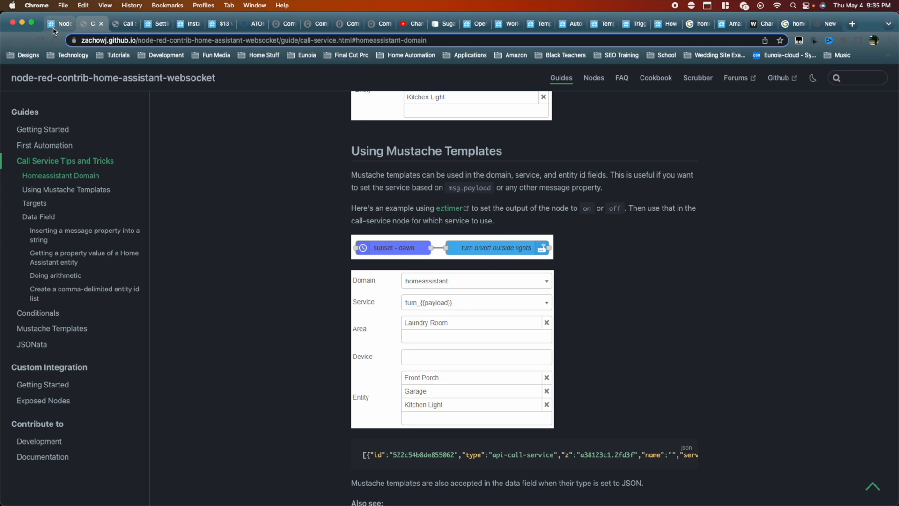
Back in Node-RED, point the call service node at domain homeassistant with service turn_off.
left_click(88, 23)
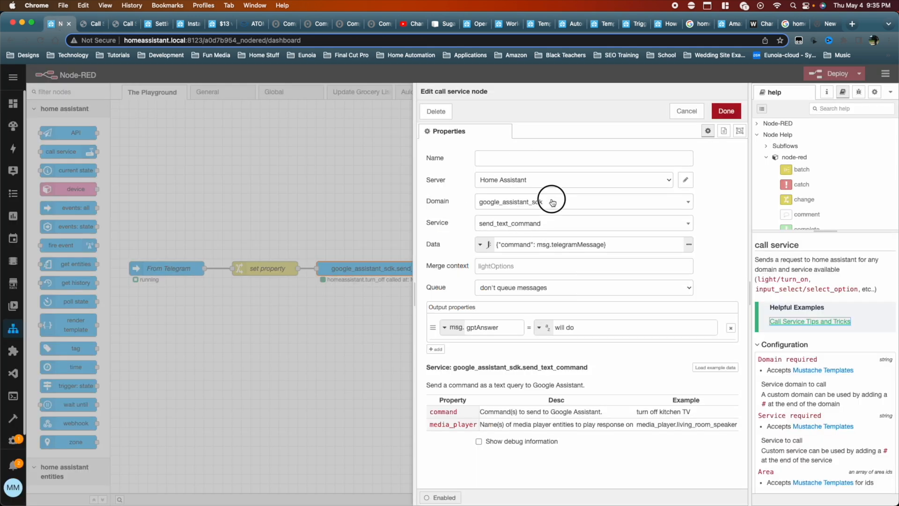
left_click(581, 201)
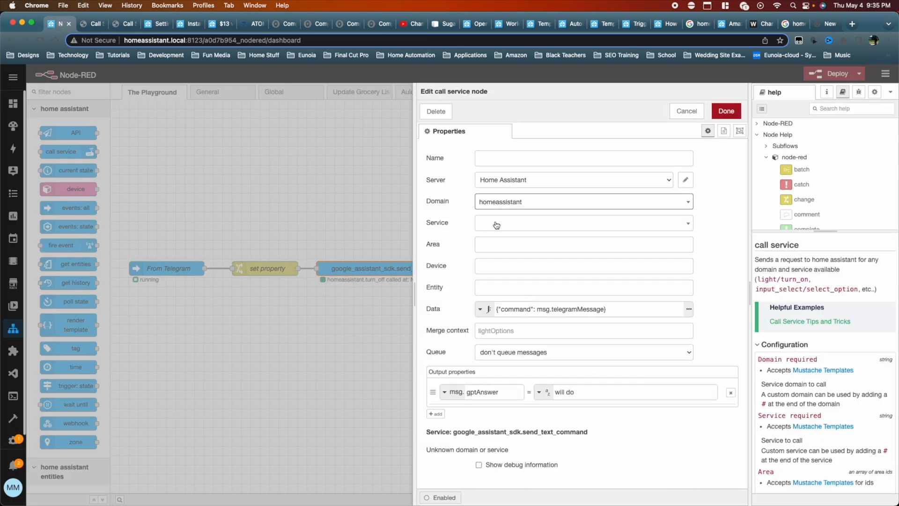
left_click(581, 223)
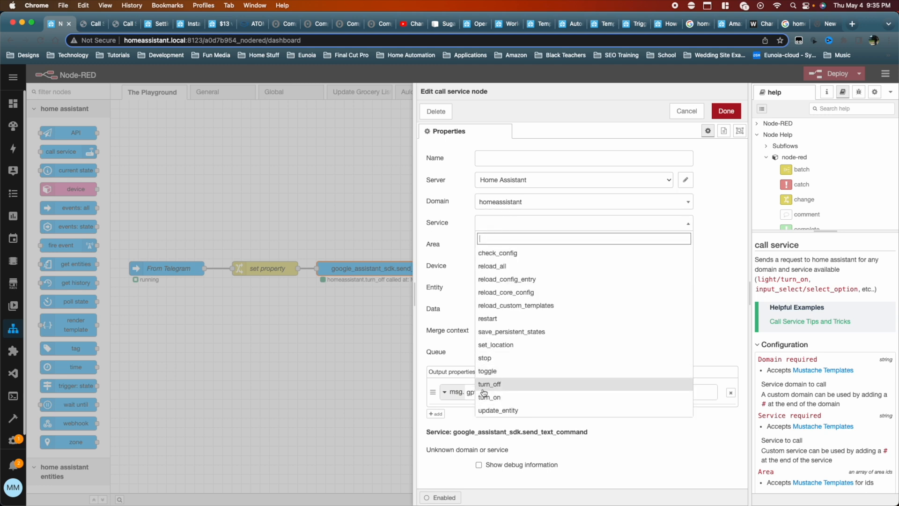
mouse_move(488, 397)
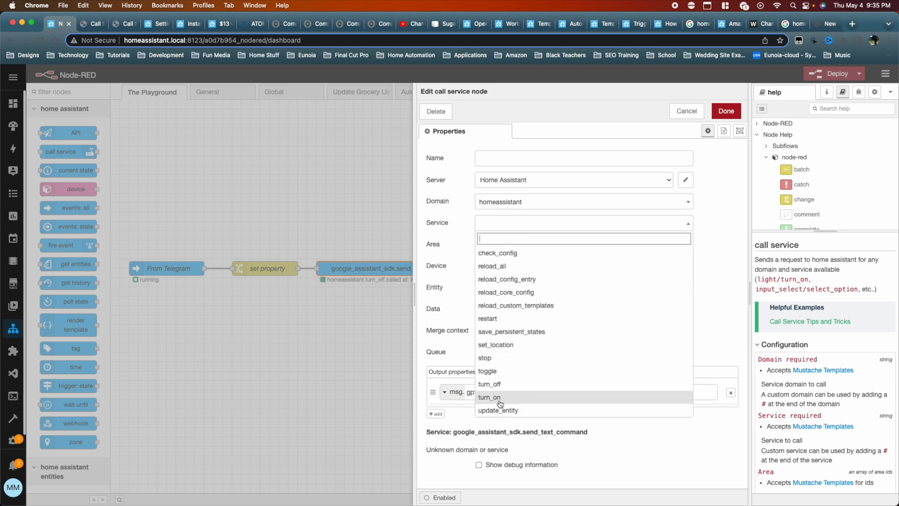
mouse_move(490, 384)
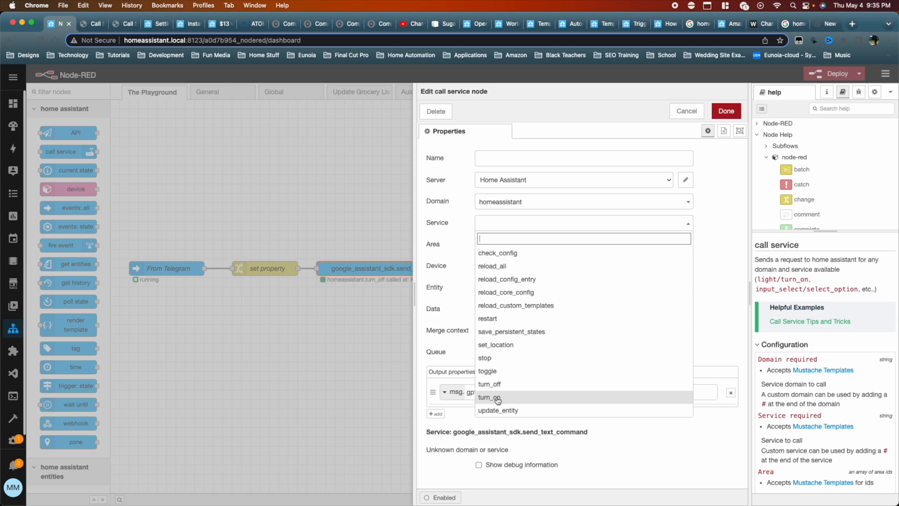
mouse_move(489, 384)
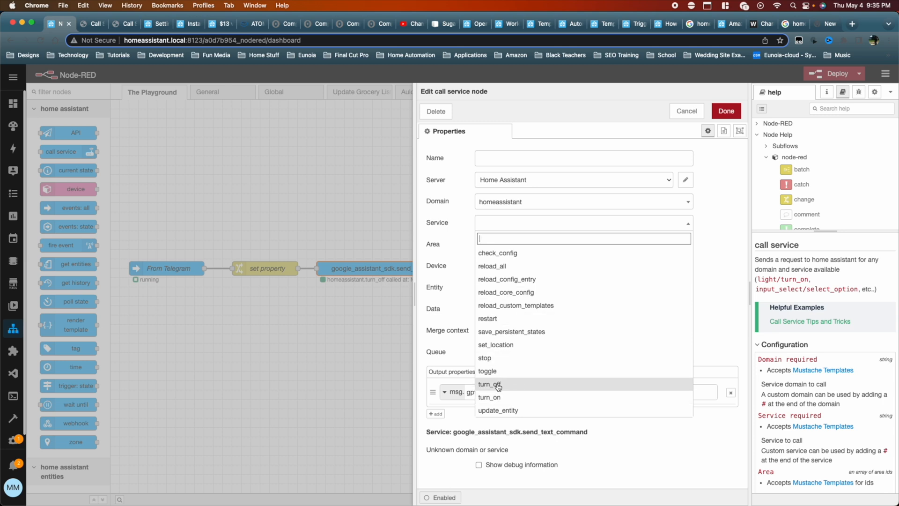
left_click(489, 384)
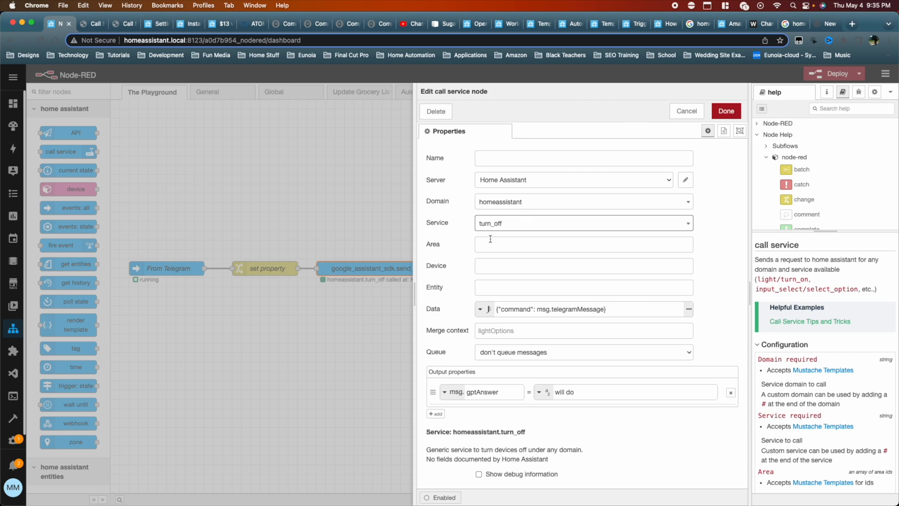
mouse_move(502, 299)
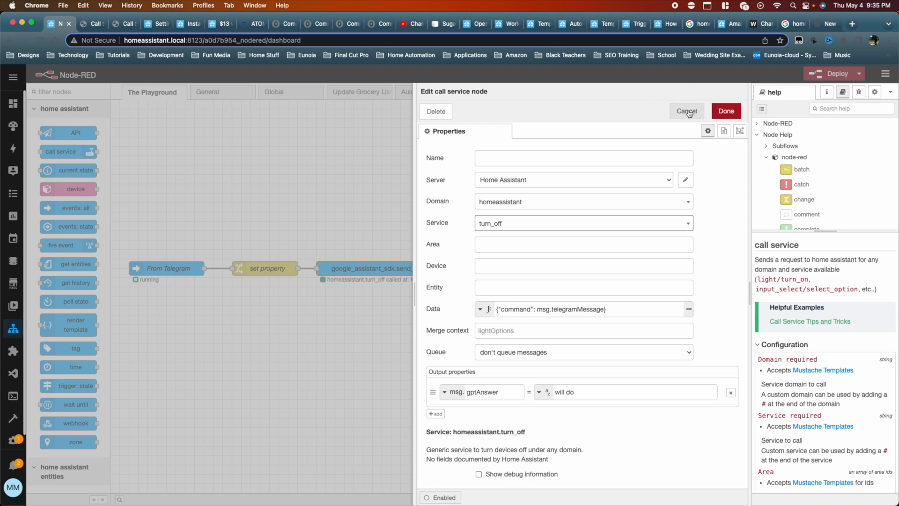
mouse_move(464, 241)
type("inj")
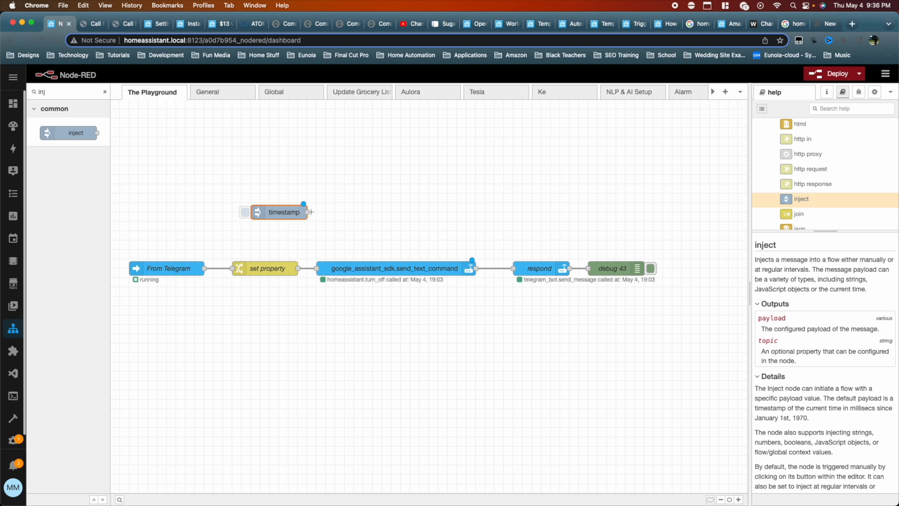
Wire the timestamp inject into the call service node, deploy, and fire the inject once.
left_click_drag(305, 205, 328, 271)
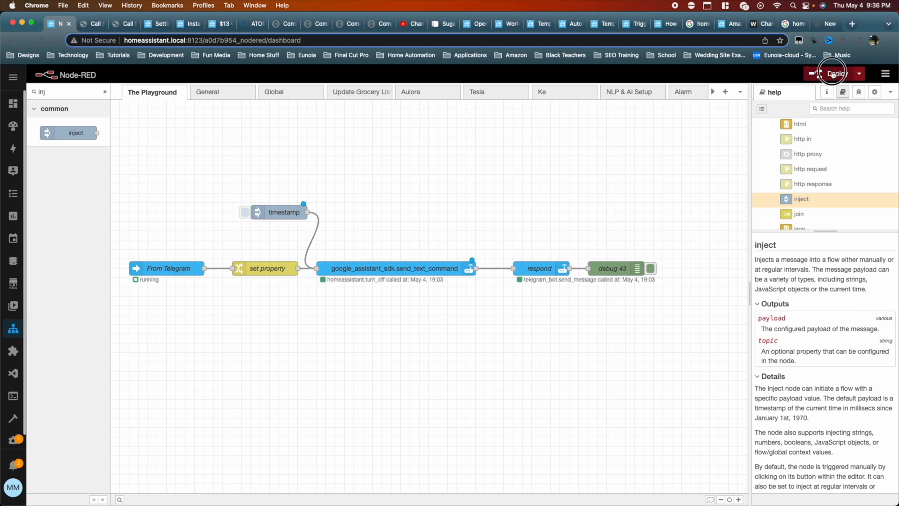
left_click(834, 75)
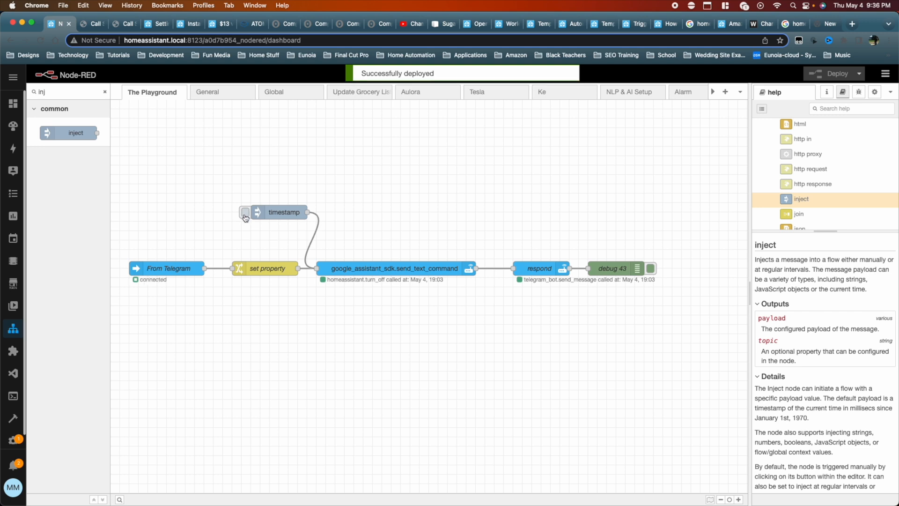
left_click(244, 212)
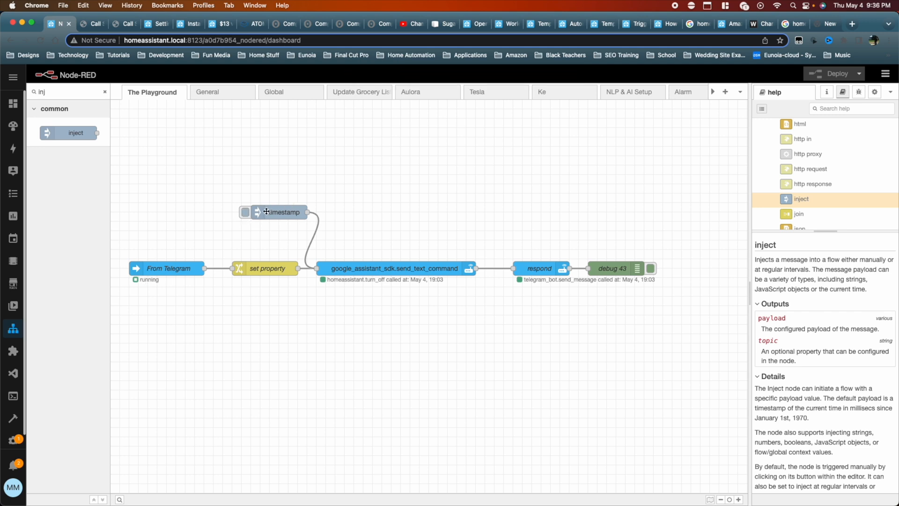
mouse_move(353, 249)
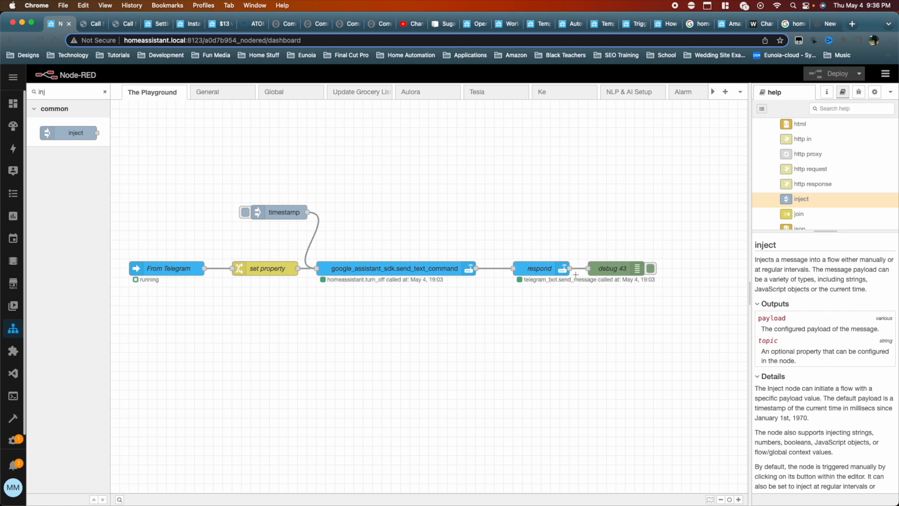
Reopen the call service node, switch its domain to homeassistant and list the available services.
double_click(393, 269)
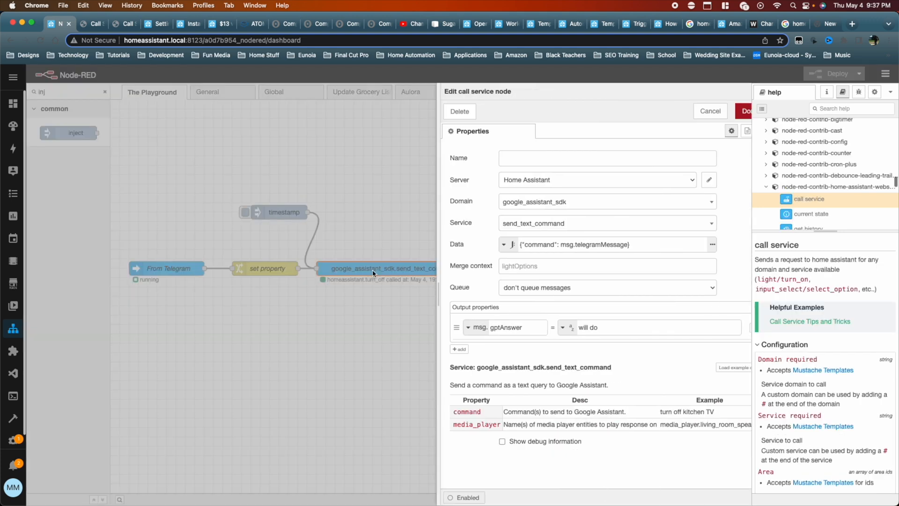
left_click(605, 202)
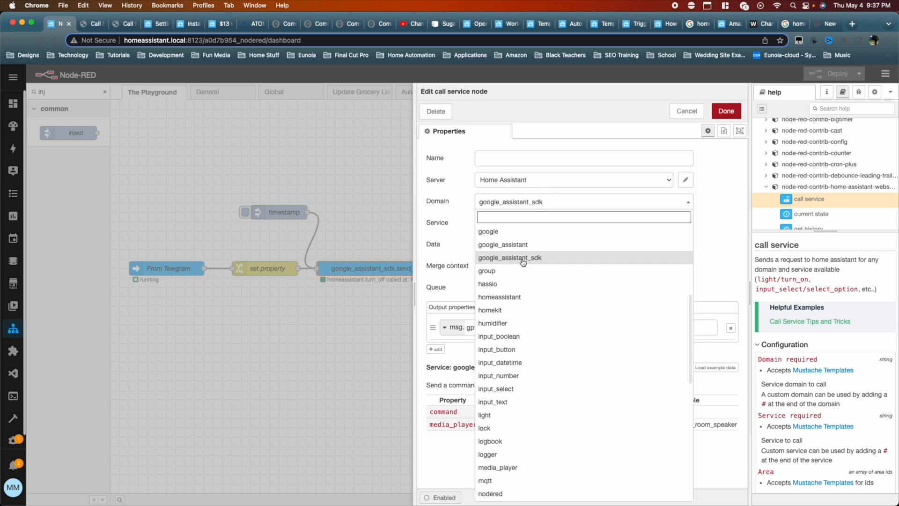
left_click(499, 297)
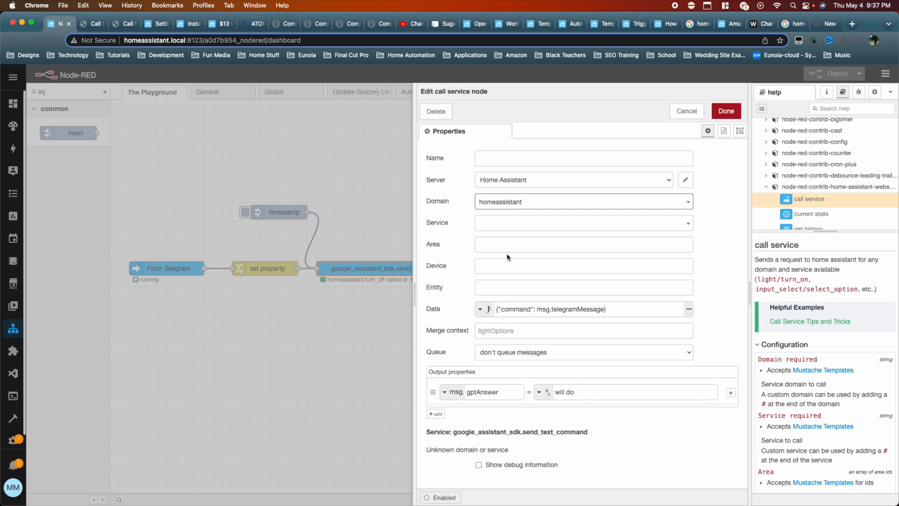
mouse_move(512, 225)
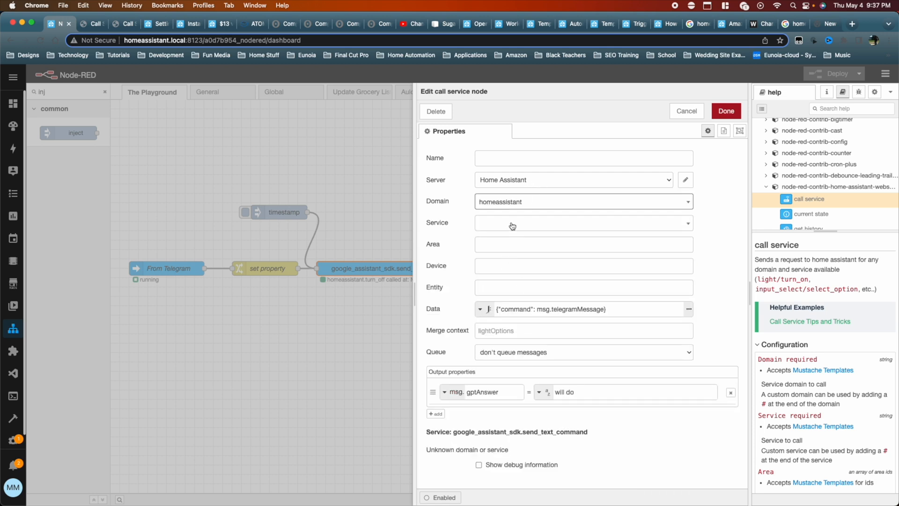
left_click(581, 223)
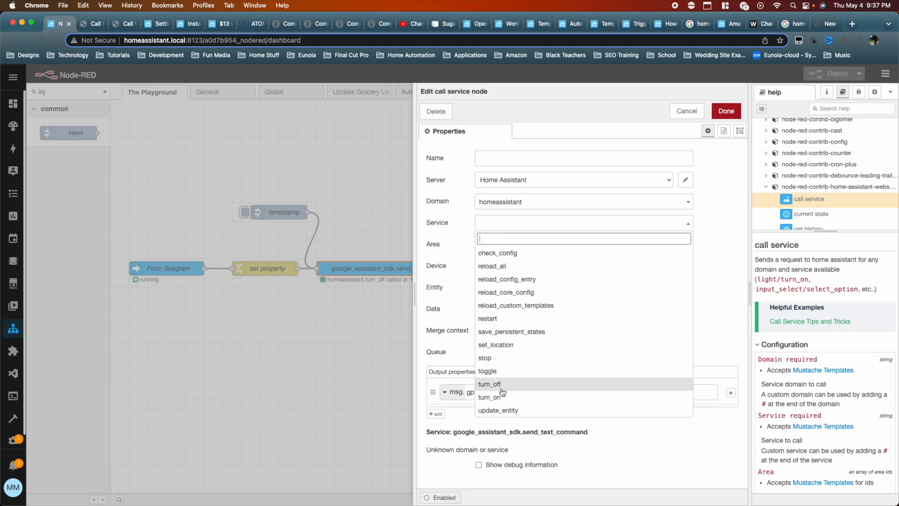
mouse_move(489, 370)
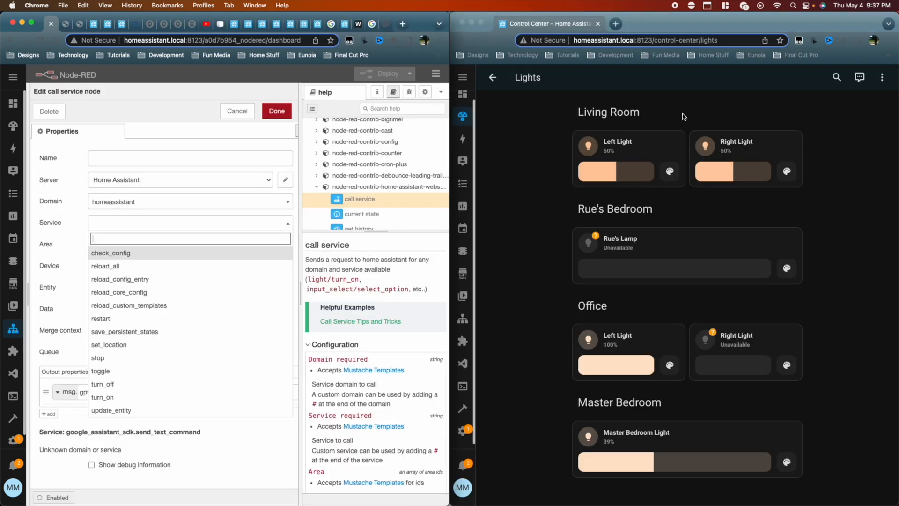
mouse_move(780, 158)
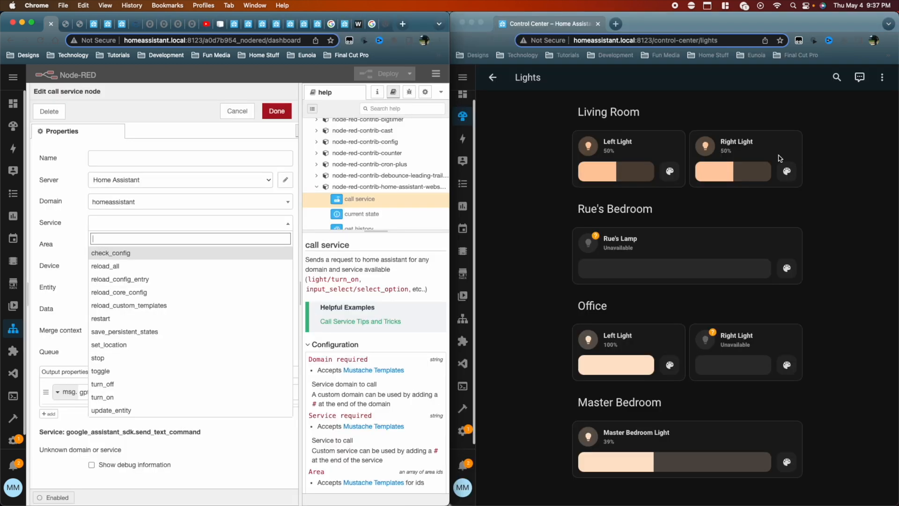
mouse_move(728, 83)
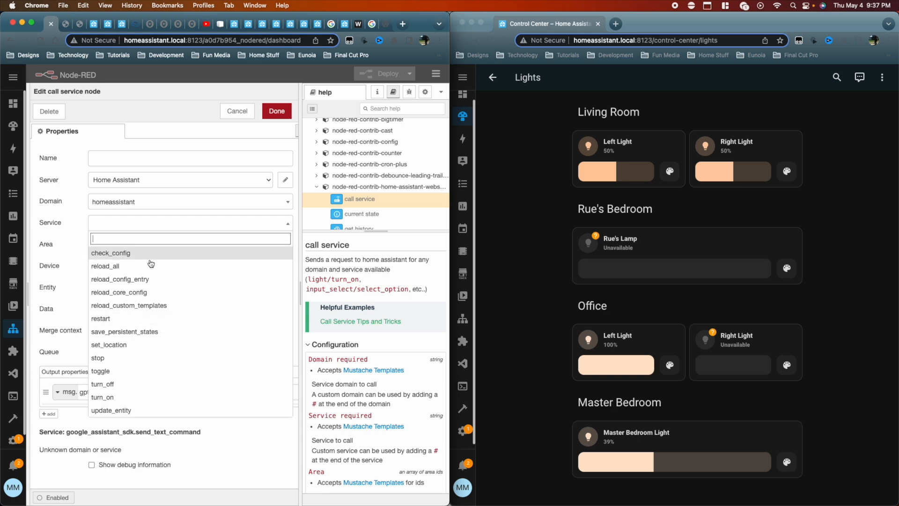
mouse_move(111, 372)
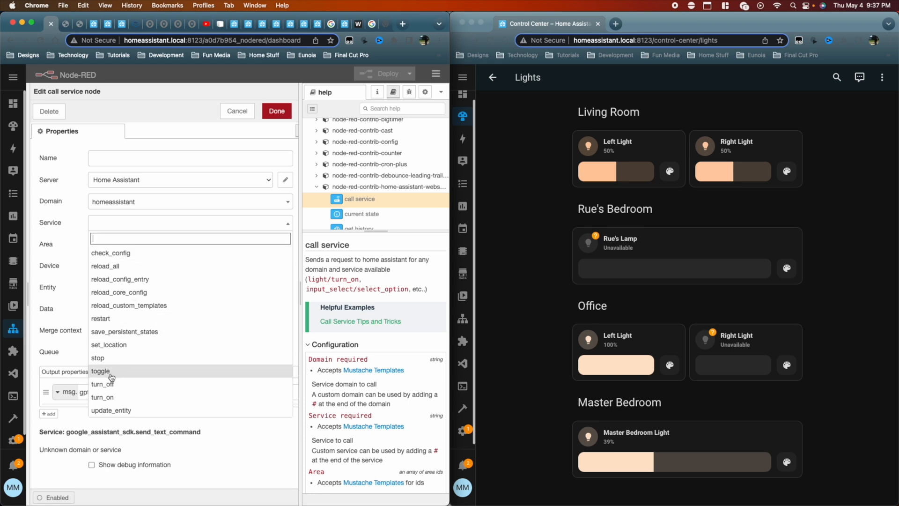
mouse_move(114, 318)
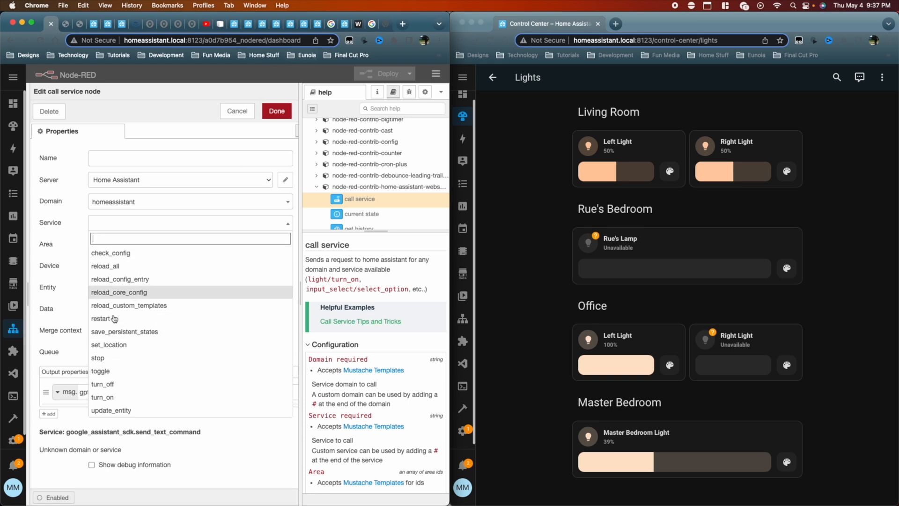
mouse_move(128, 306)
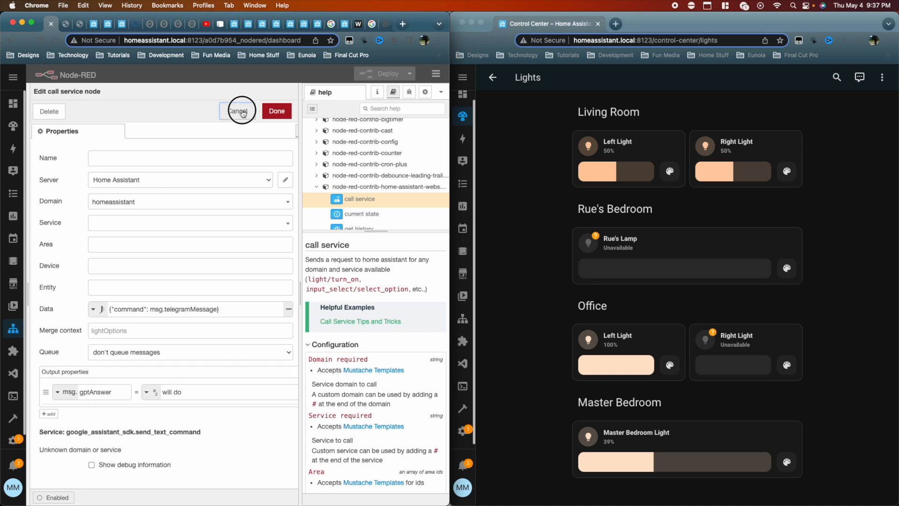
Enter the Mustache template {{action}} as the call service node's Service value.
left_click(189, 223)
type("{{action")
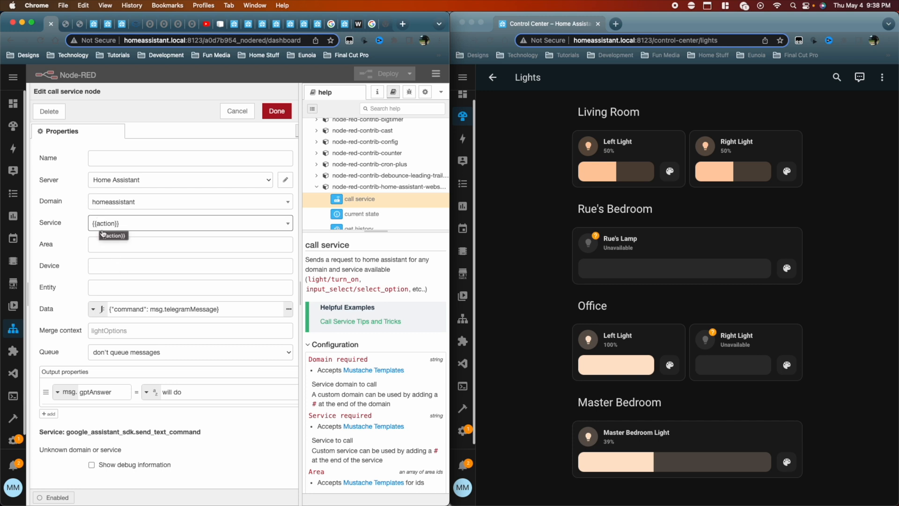
type("{{entities")
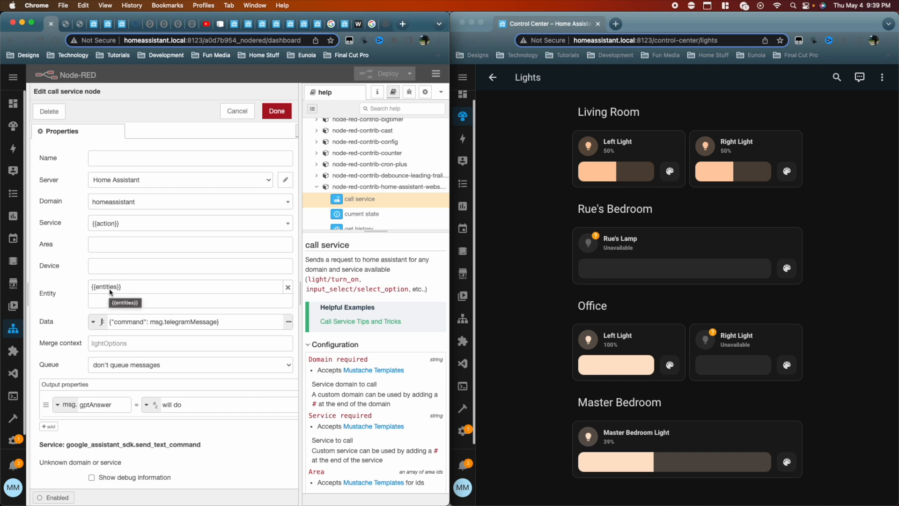
mouse_move(105, 287)
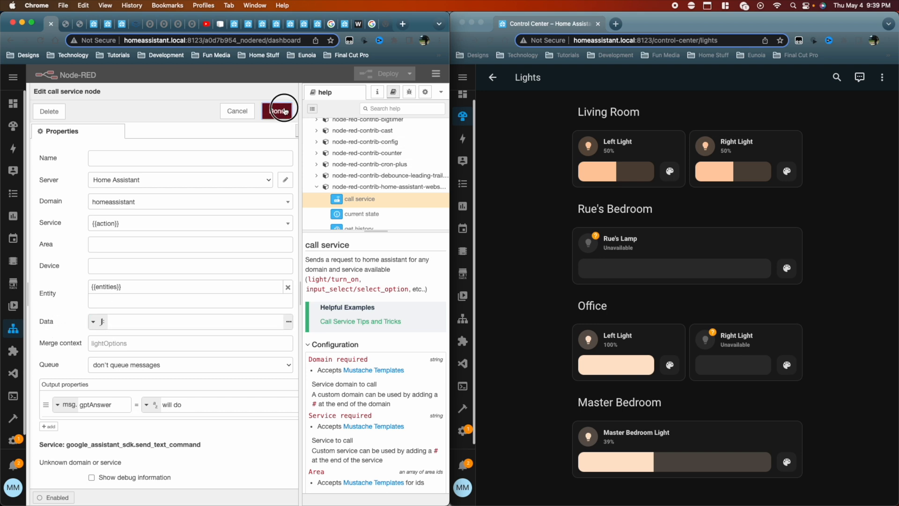
Save the templated call service node and review the timestamp inject node without changing it.
left_click(279, 111)
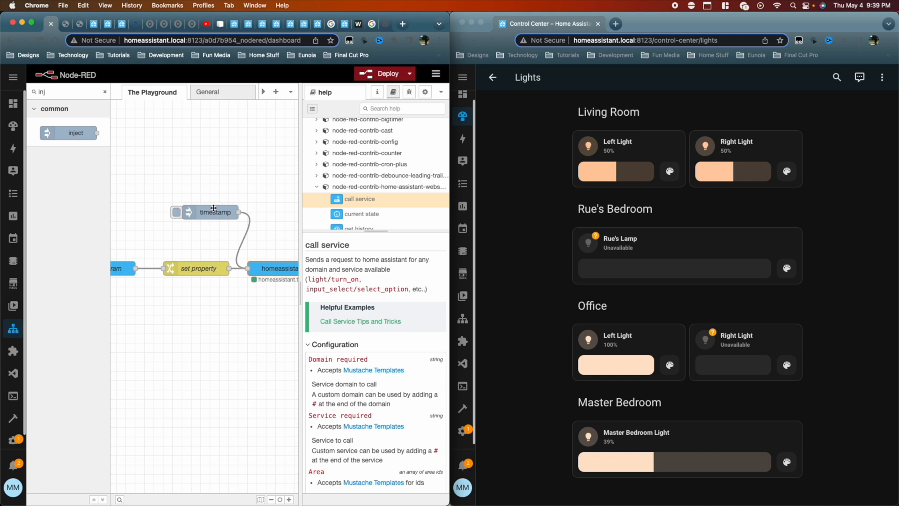
mouse_move(214, 213)
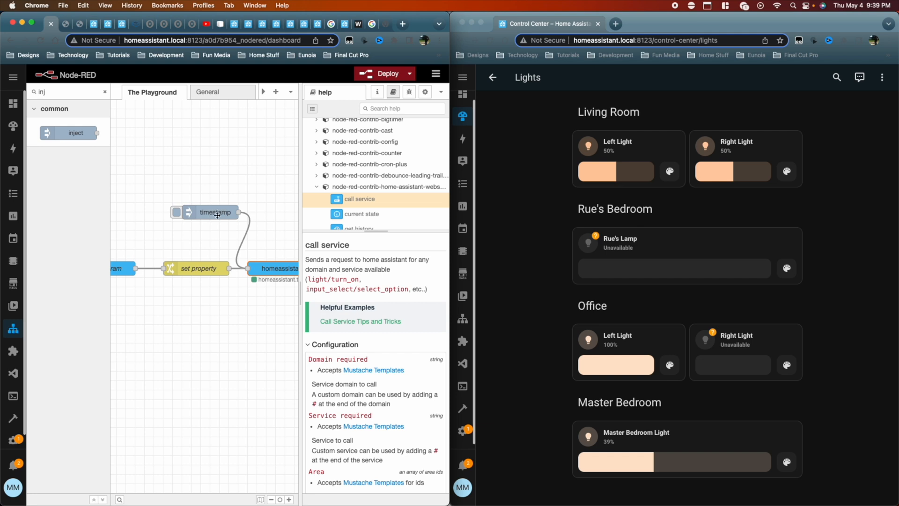
mouse_move(210, 213)
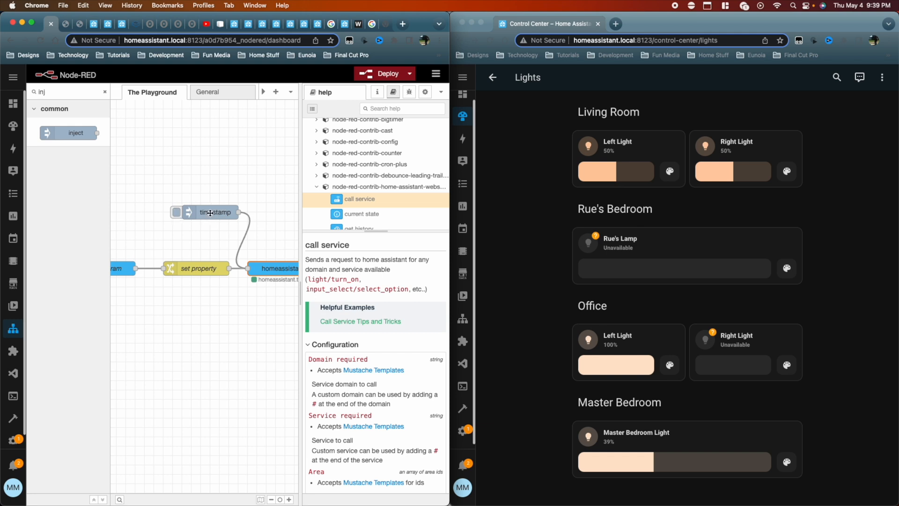
double_click(211, 212)
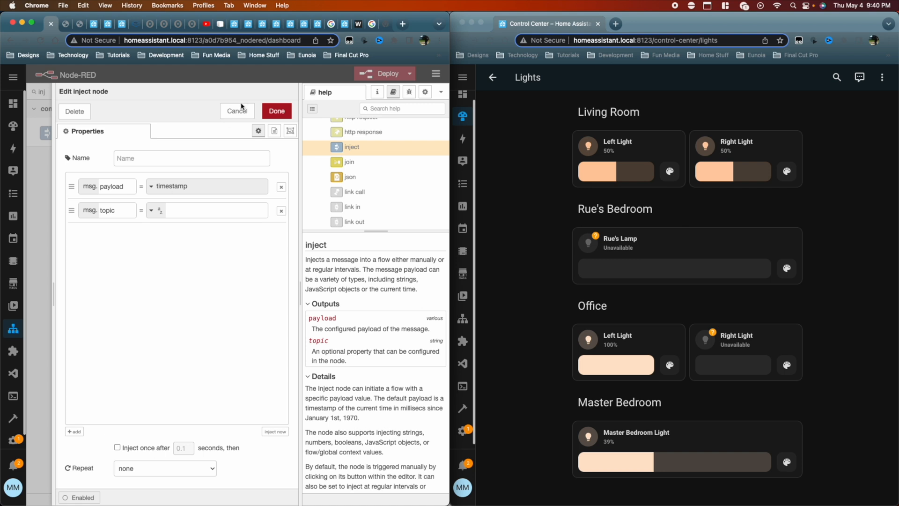
left_click(236, 112)
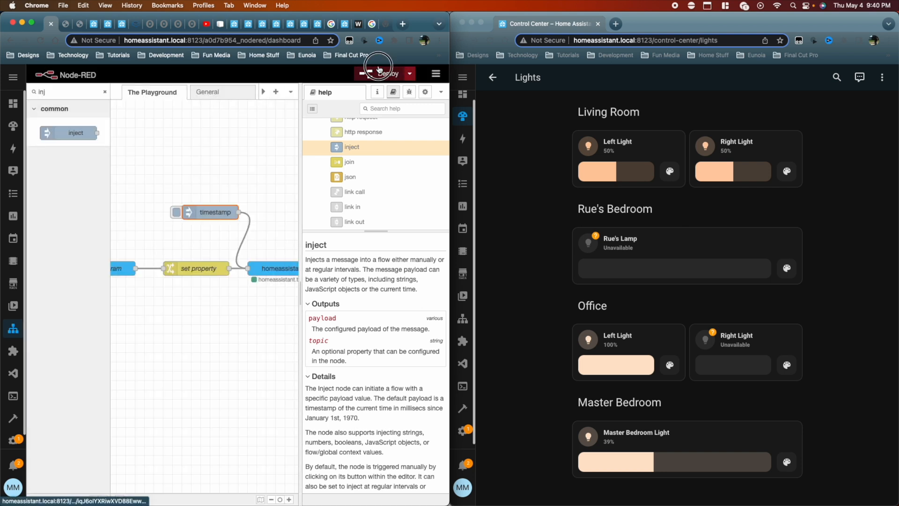
Deploy the flow and fire the inject with the Debug sidebar open, revealing a missing service property error.
left_click(381, 73)
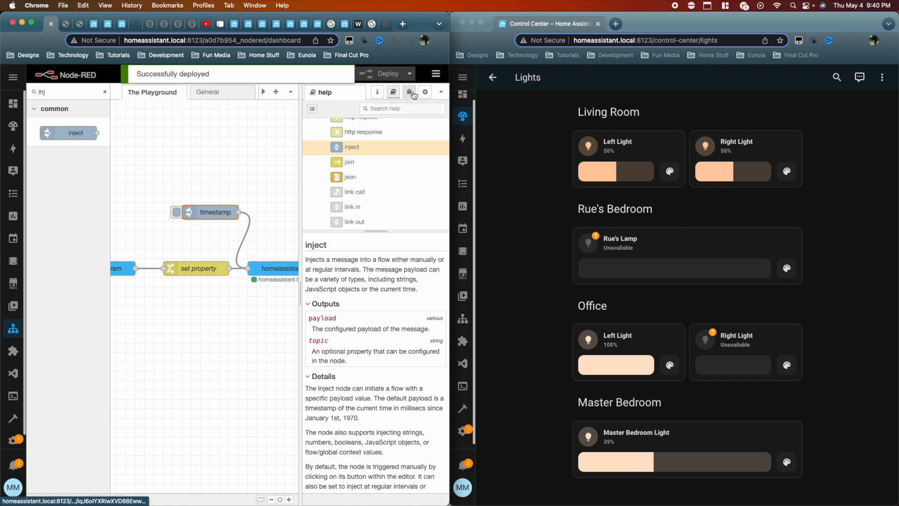
left_click(409, 93)
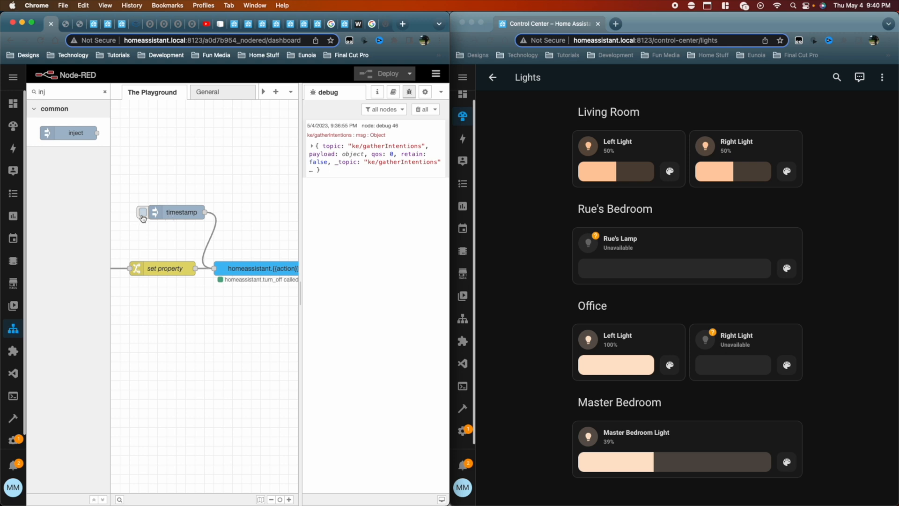
left_click(142, 215)
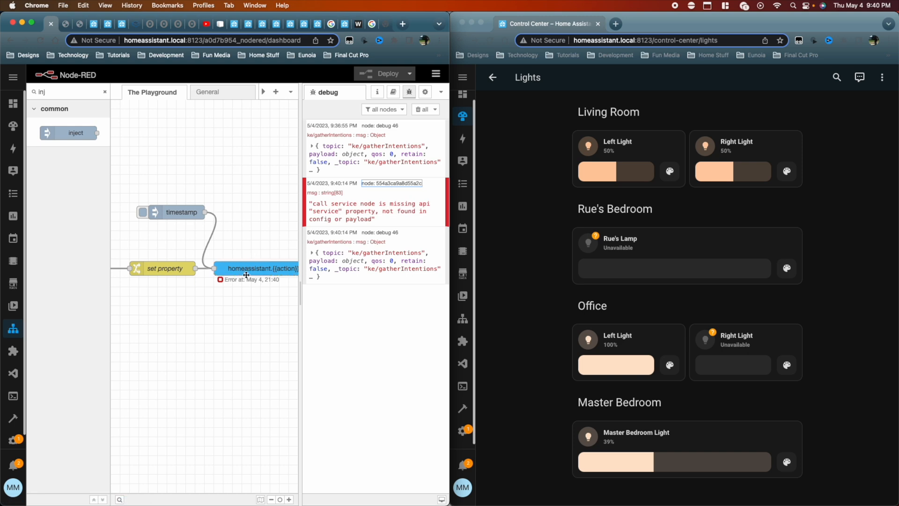
mouse_move(188, 212)
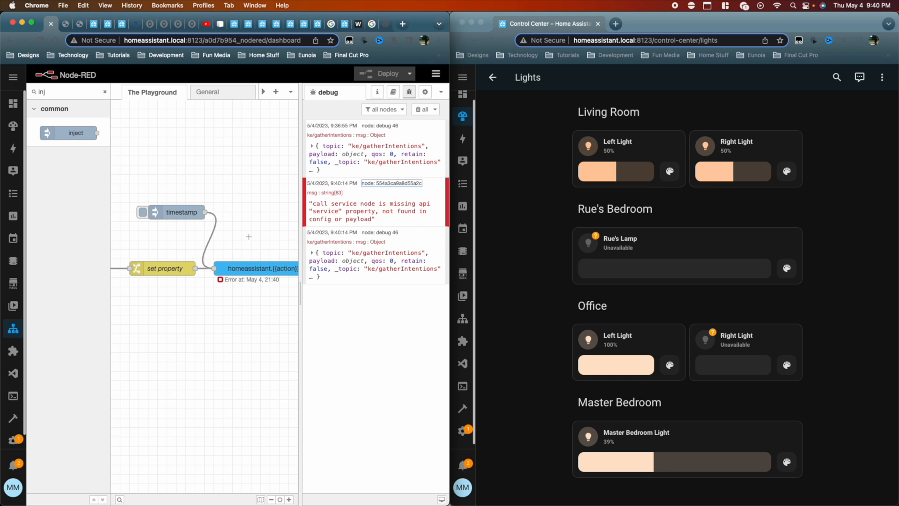
In the inject node, replace msg.topic with msg.action set to the string toggle.
double_click(181, 212)
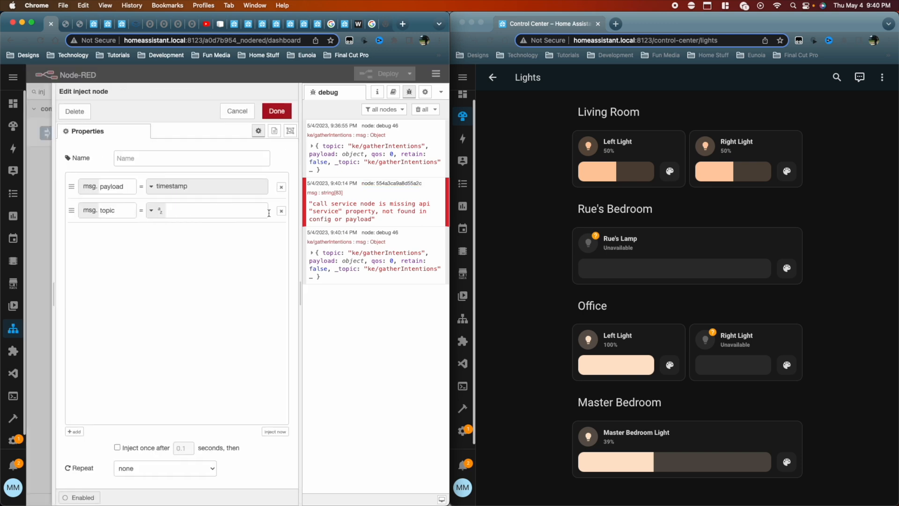
double_click(106, 210)
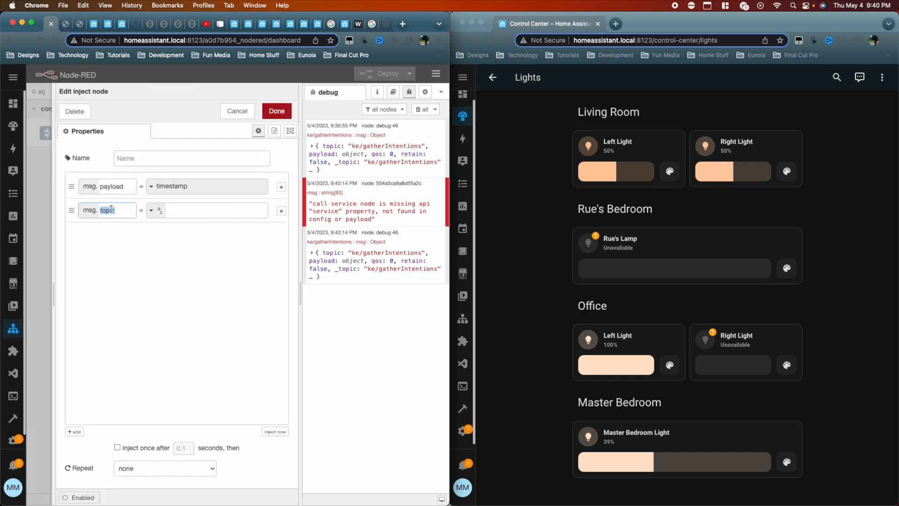
type("action")
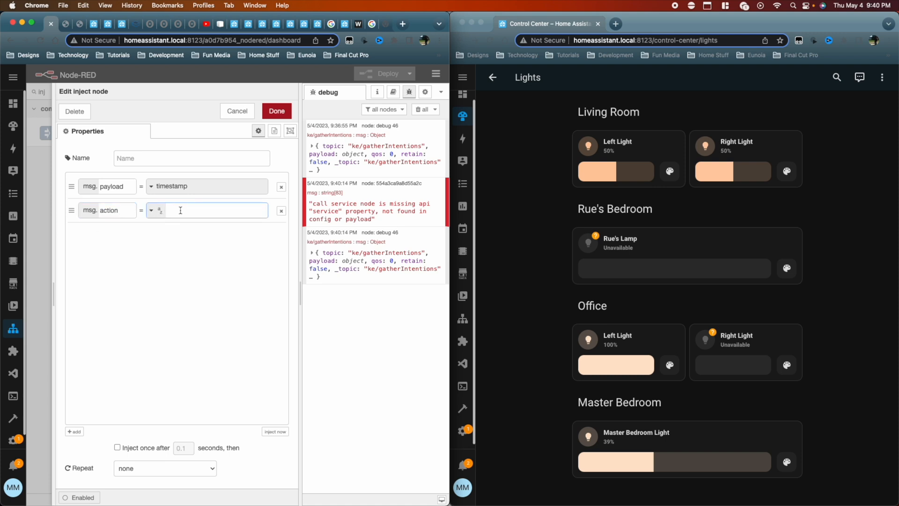
type("toggle")
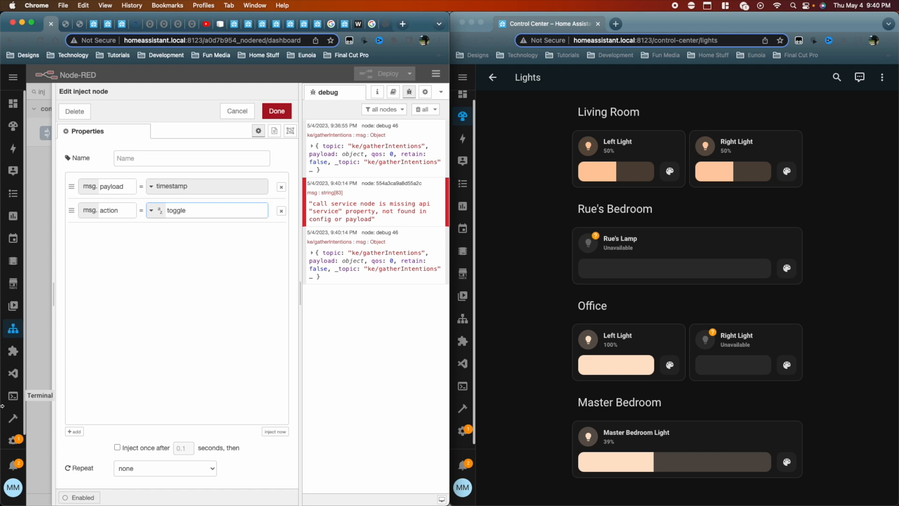
Add msg.entities as a JSON value holding the array ["light.office_light_left"].
left_click(73, 431)
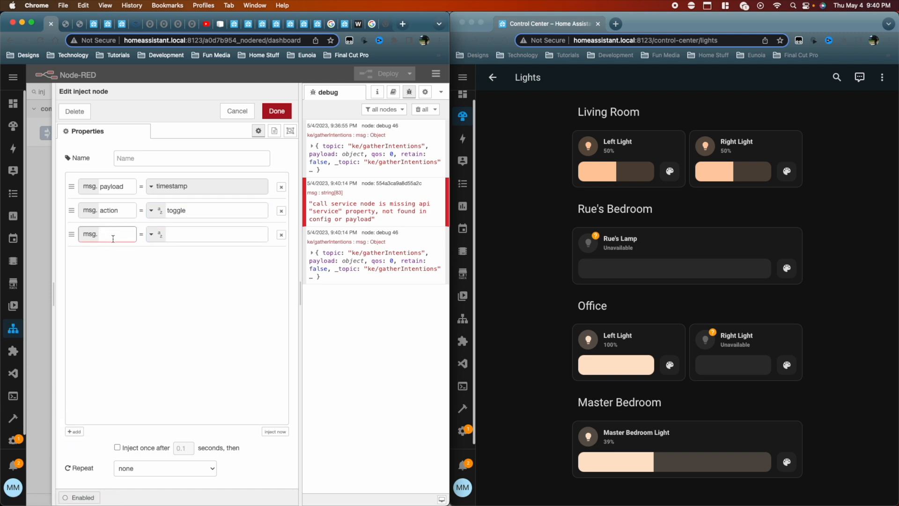
type("entities")
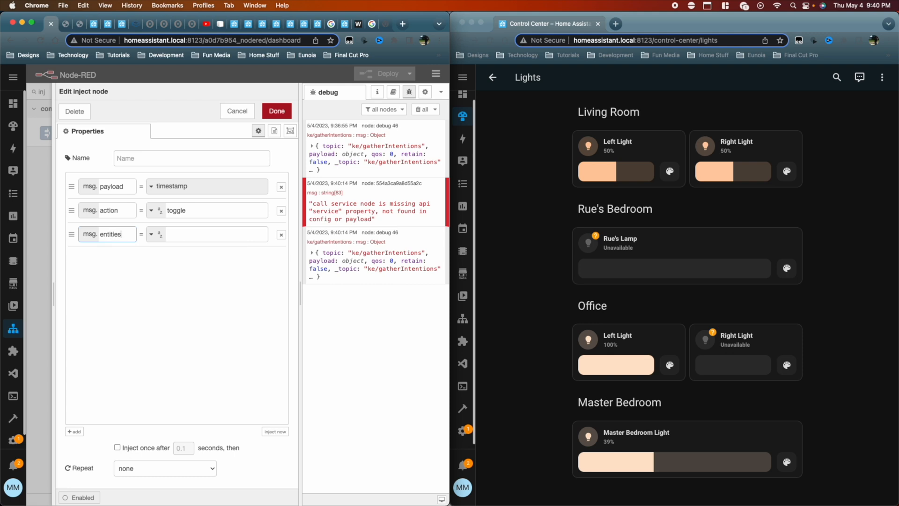
left_click(155, 234)
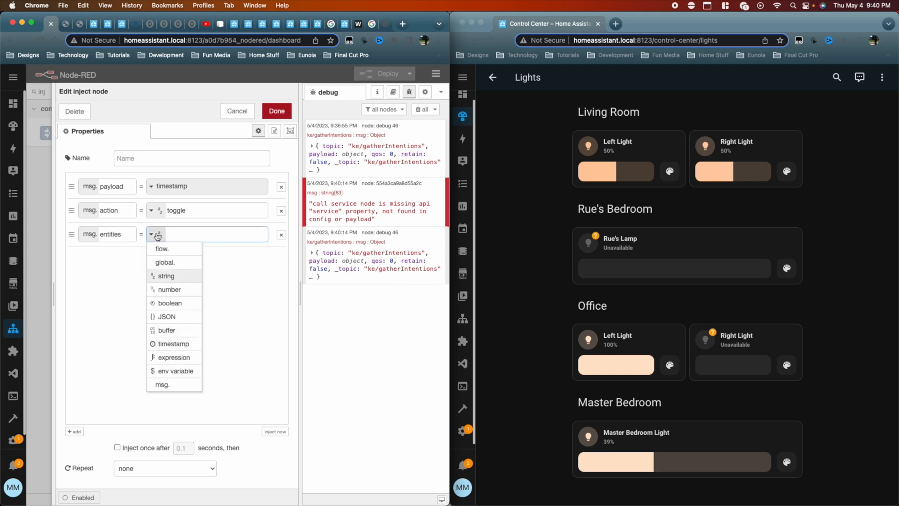
mouse_move(172, 344)
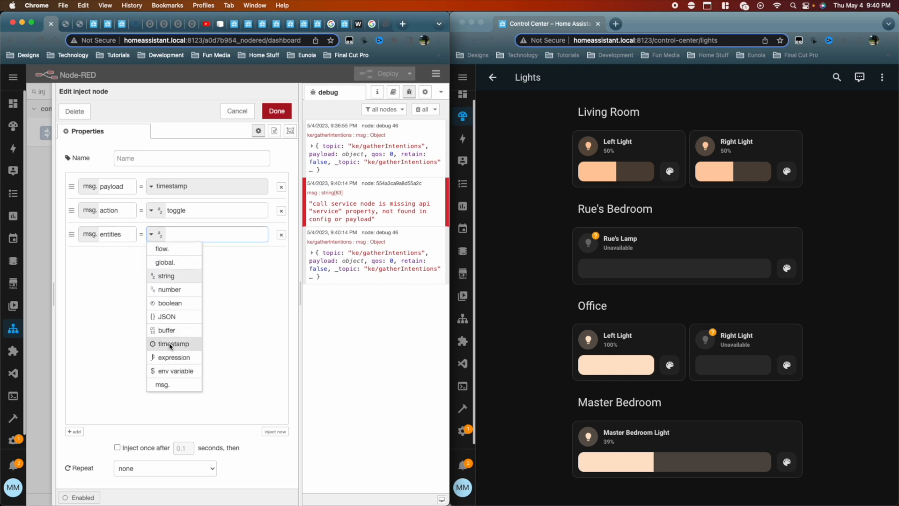
left_click(166, 316)
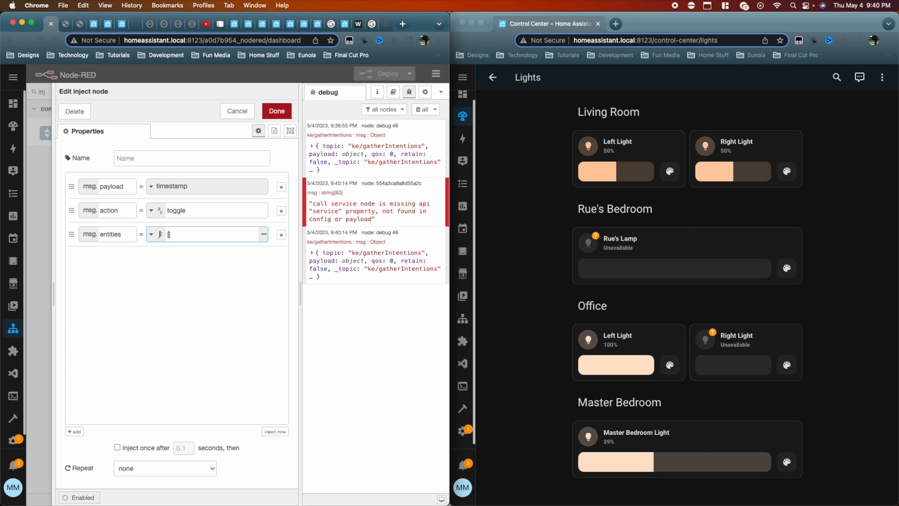
type("[]")
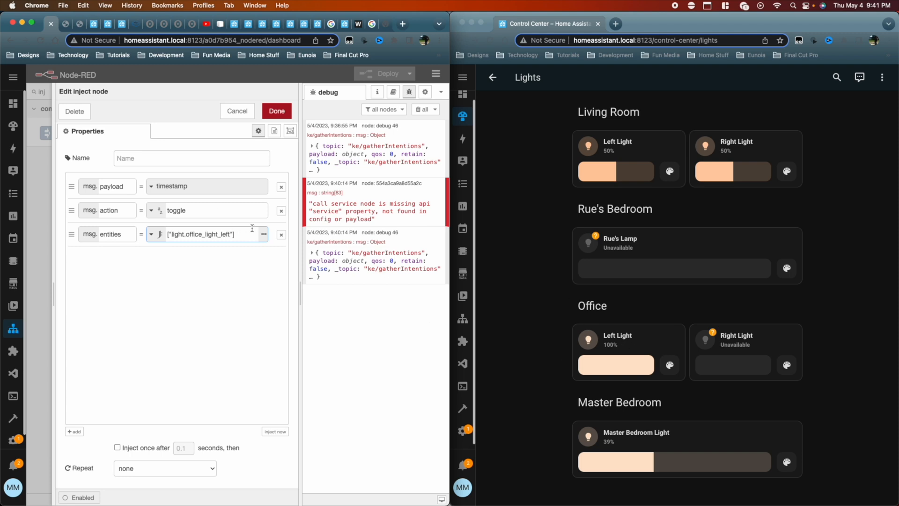
mouse_move(215, 270)
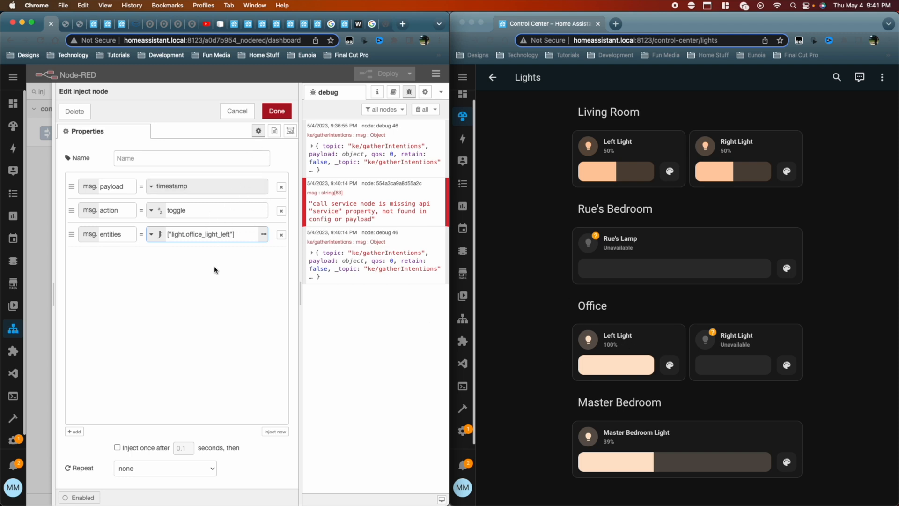
left_click(278, 111)
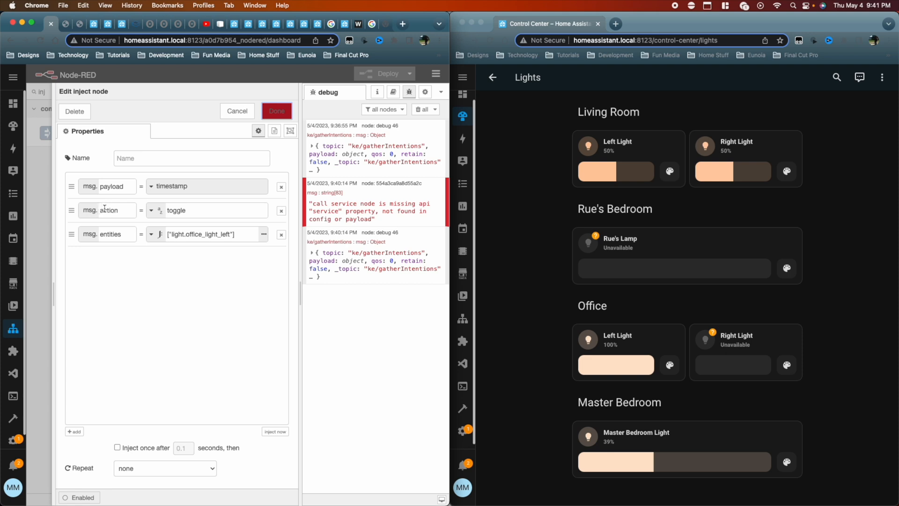
mouse_move(144, 237)
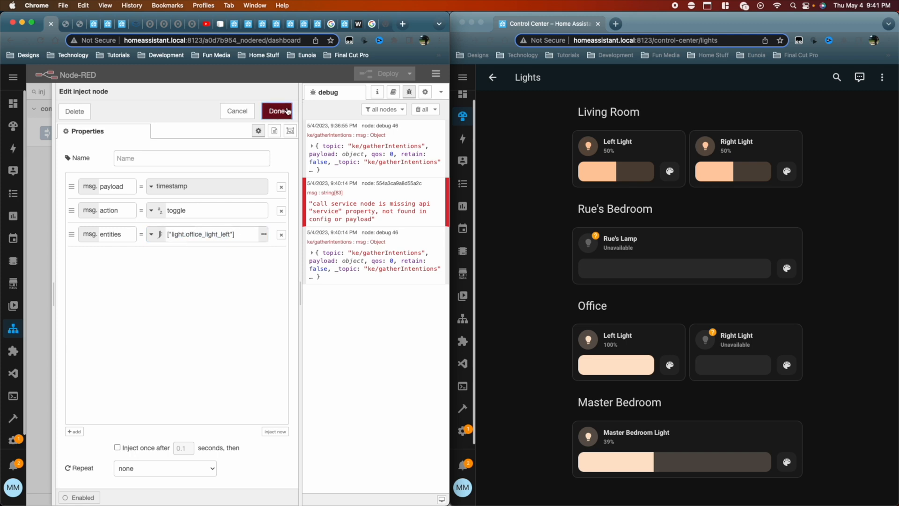
Confirm the inject node, deploy, and fire it to toggle the office left light back on.
left_click(277, 111)
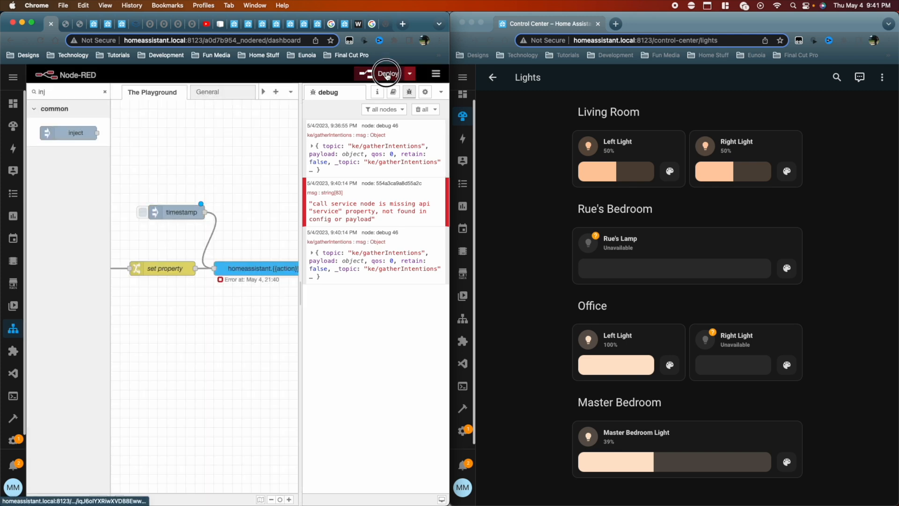
left_click(388, 73)
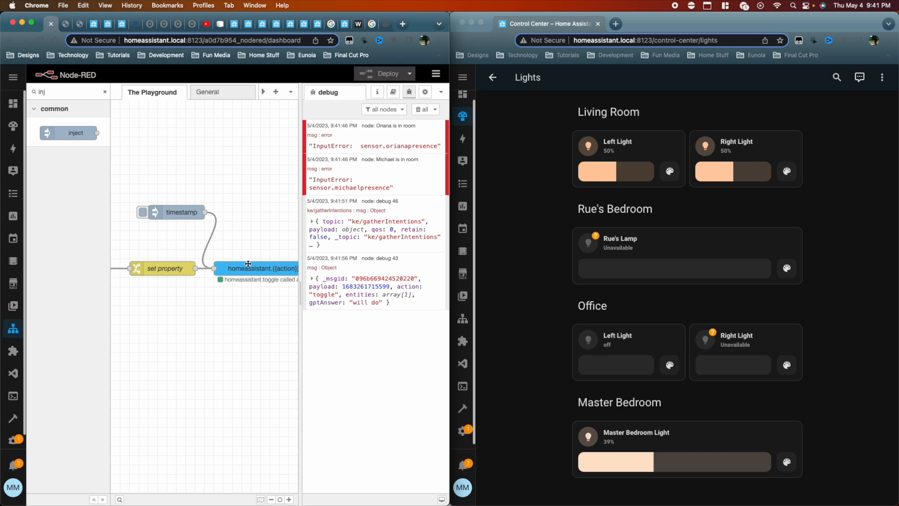
mouse_move(180, 219)
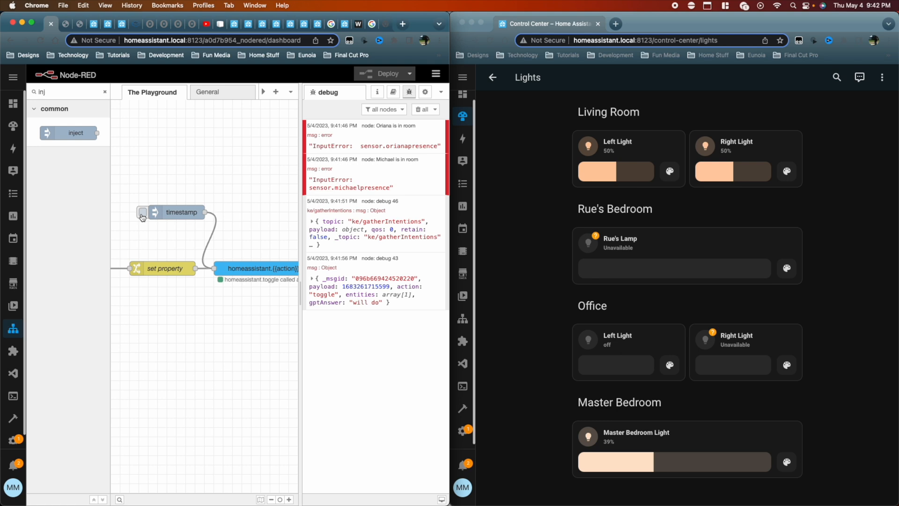
left_click(142, 212)
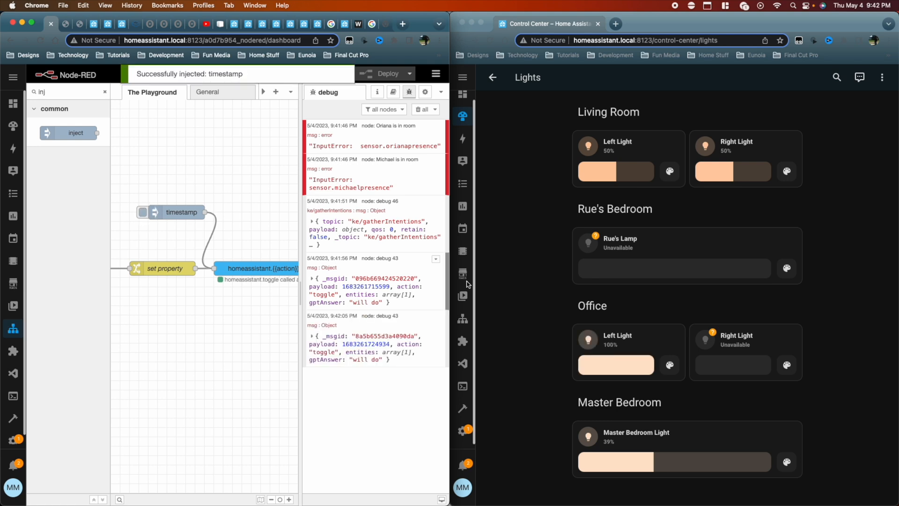